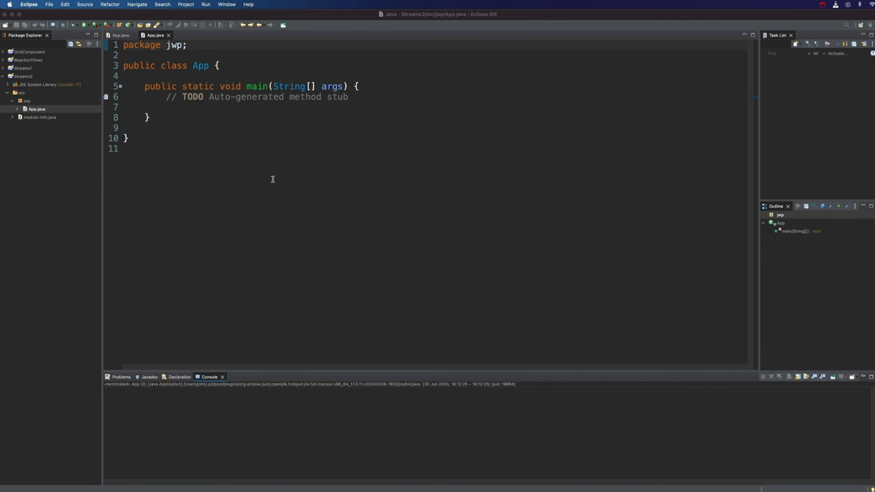
pyautogui.moveTo(275, 168)
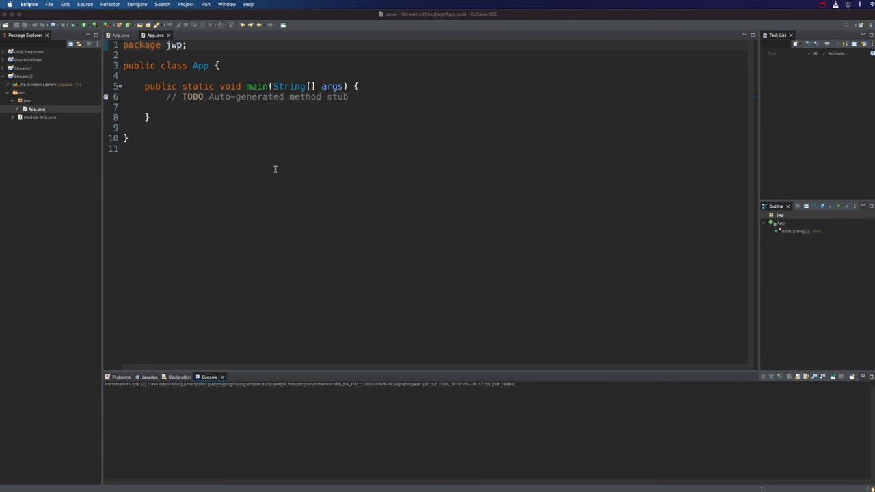
pyautogui.moveTo(273, 173)
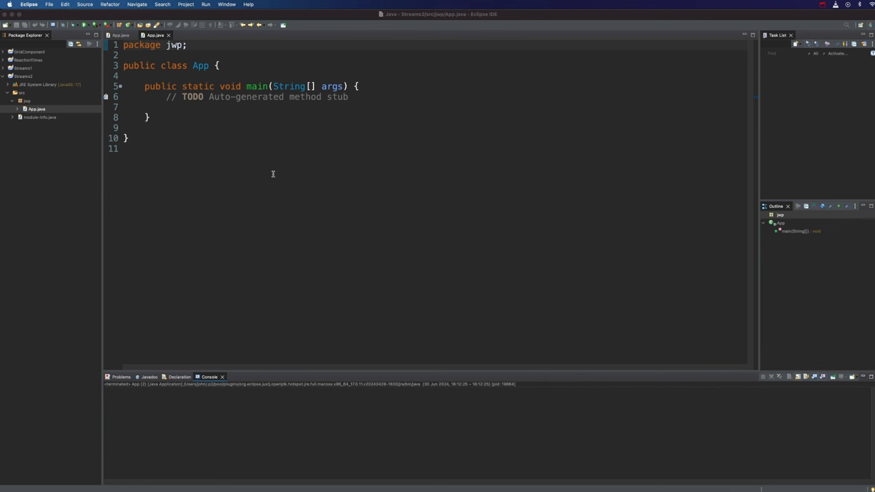
pyautogui.moveTo(207, 90)
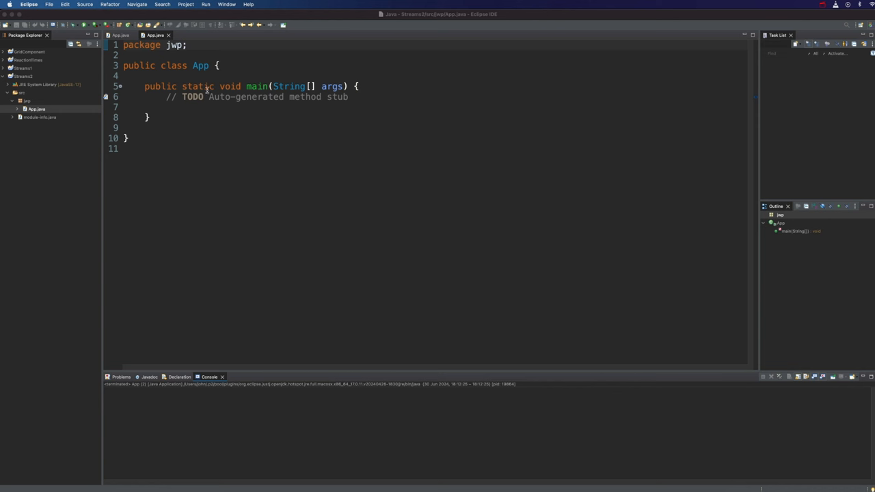
# Replace the TODO comment with IntStream.range(0, 20).forEach(System.out::println), importing IntStream
pyautogui.tripleClick(259, 97)
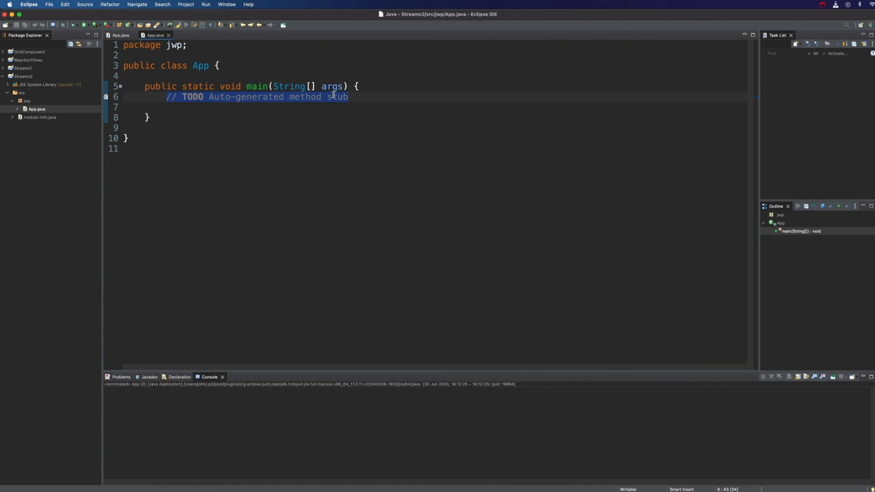
pyautogui.write('Int')
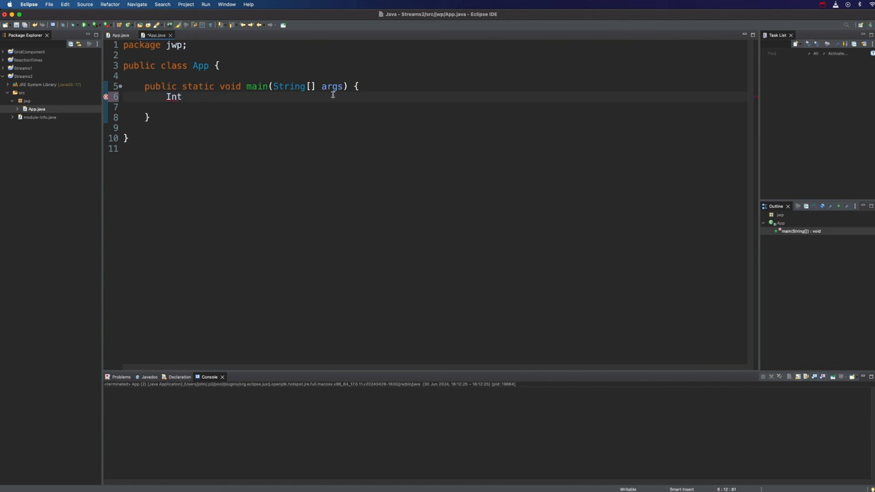
pyautogui.write('Stream')
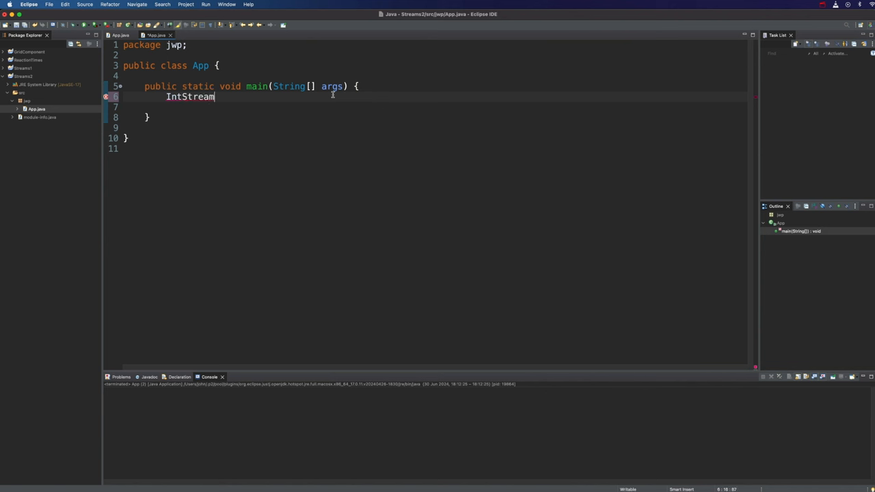
pyautogui.write('.range(0, 0')
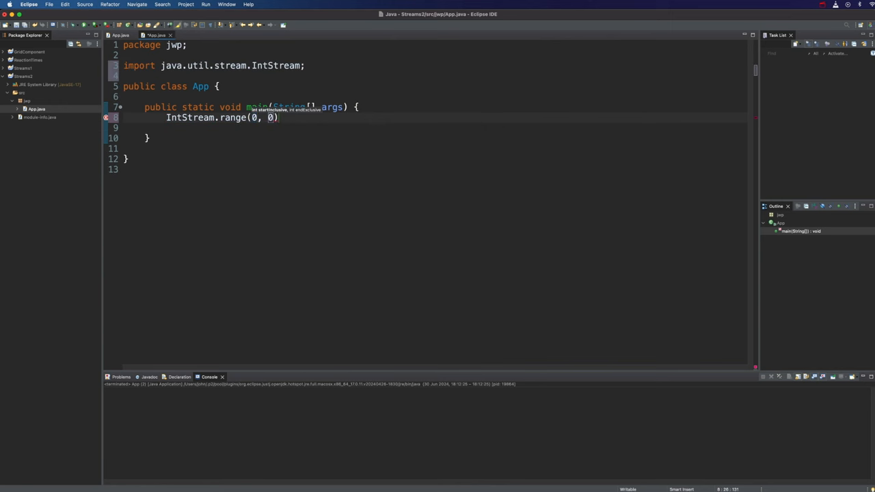
pyautogui.write('2')
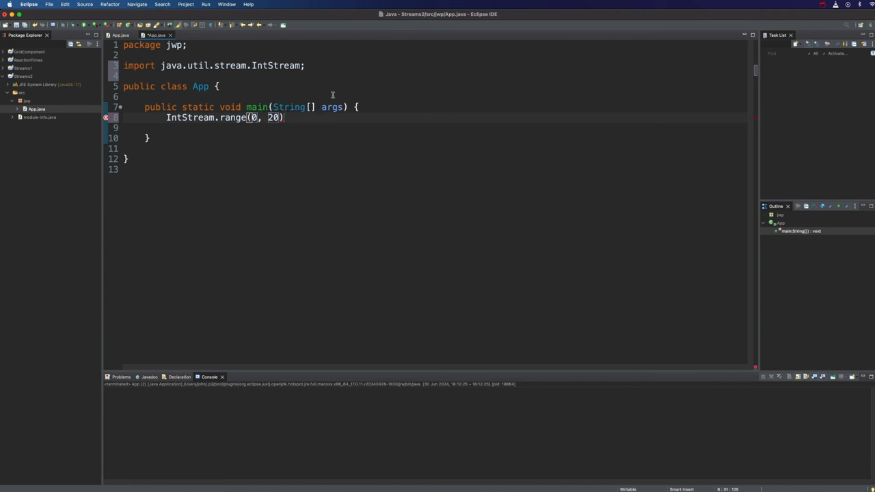
pyautogui.write('.forEach(null);')
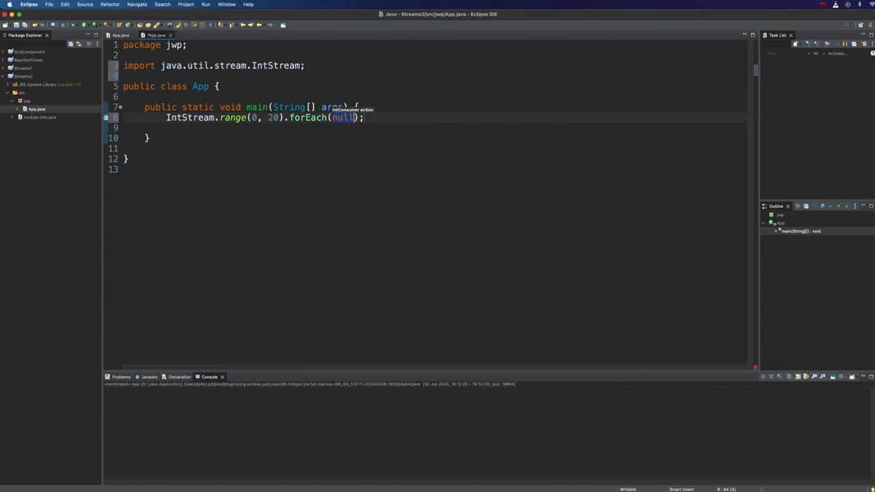
pyautogui.write('System.out>>')
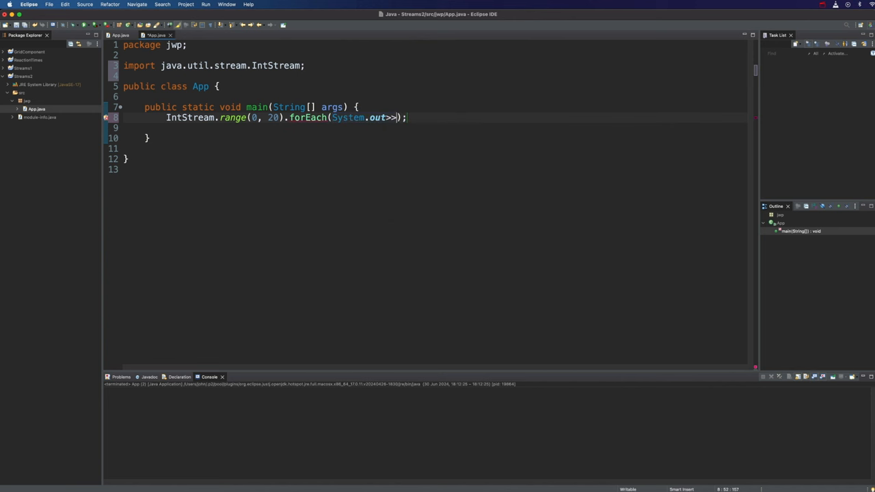
pyautogui.write('::println')
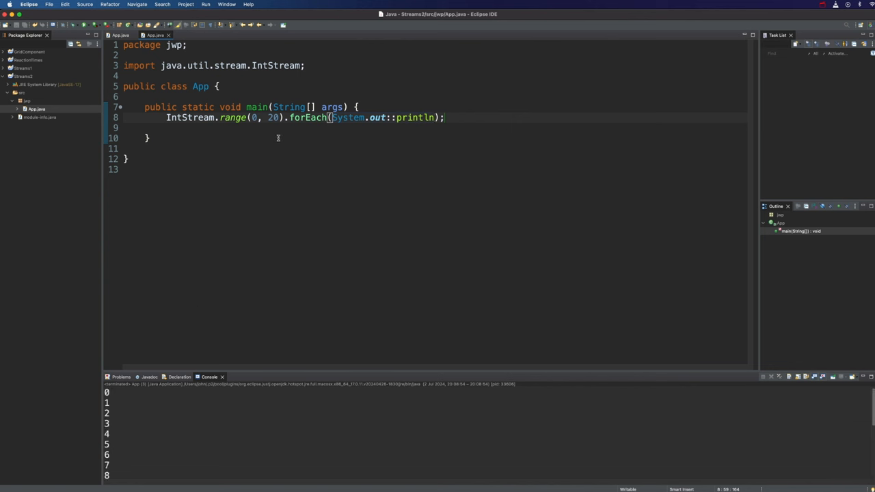
pyautogui.moveTo(289, 117)
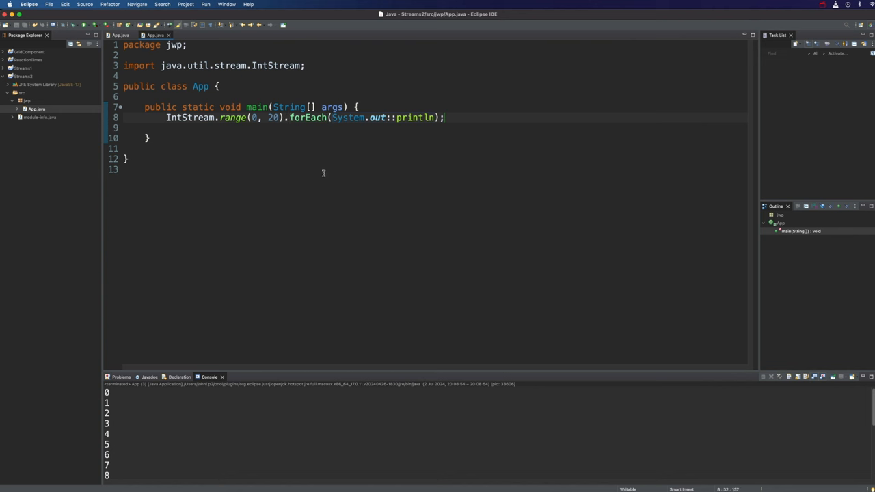
# Insert .filter(a -> a % 2 == 0) before forEach in the stream chain
pyautogui.write('filter')
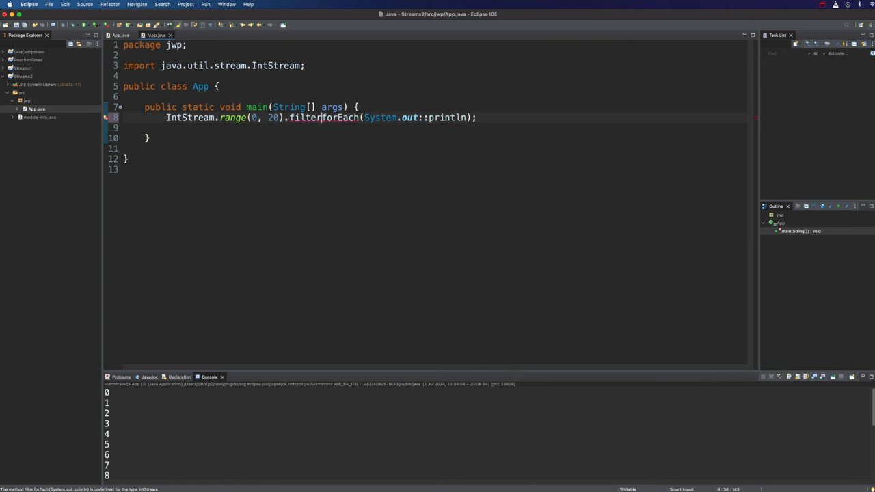
pyautogui.write('().')
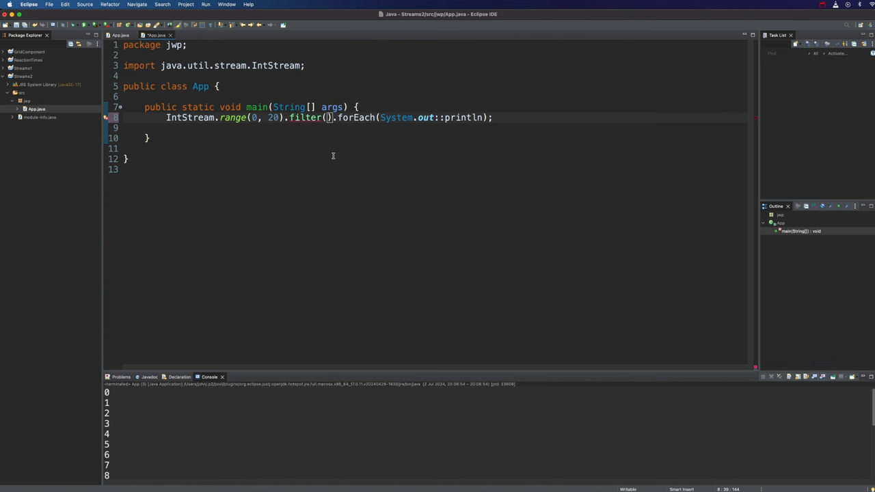
pyautogui.write('a ->')
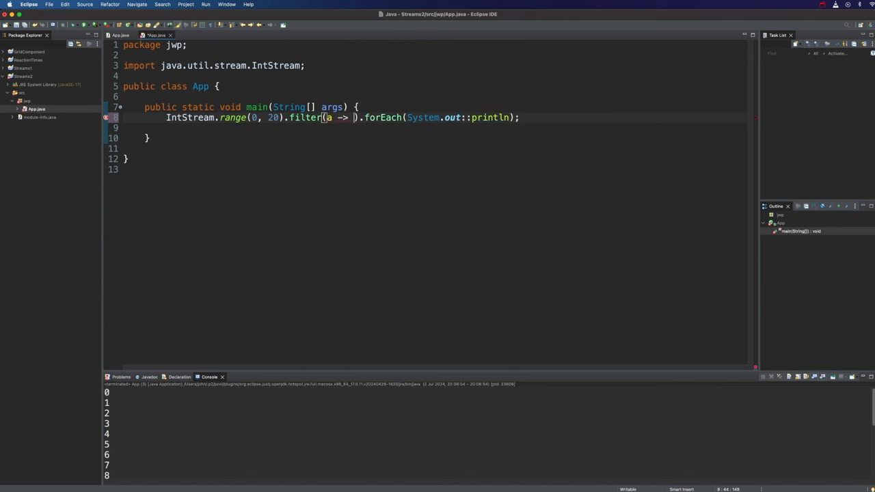
pyautogui.write('a % 2 ==')
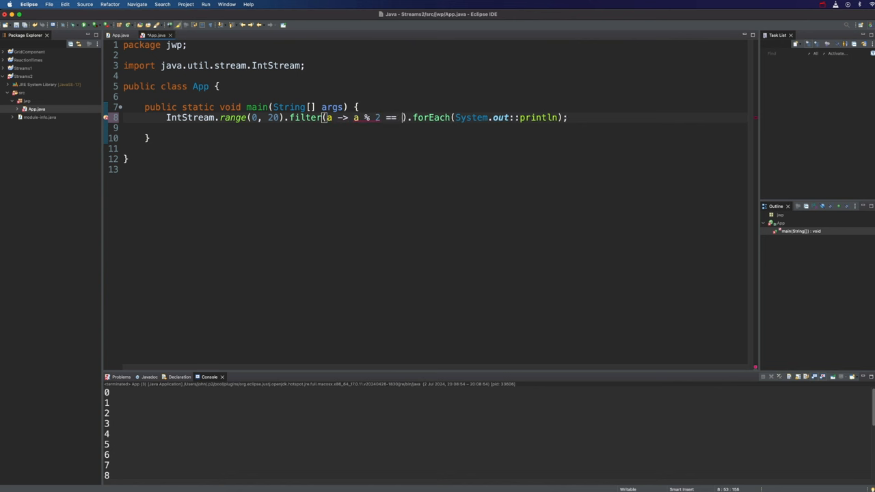
pyautogui.write('0')
pyautogui.write('format')
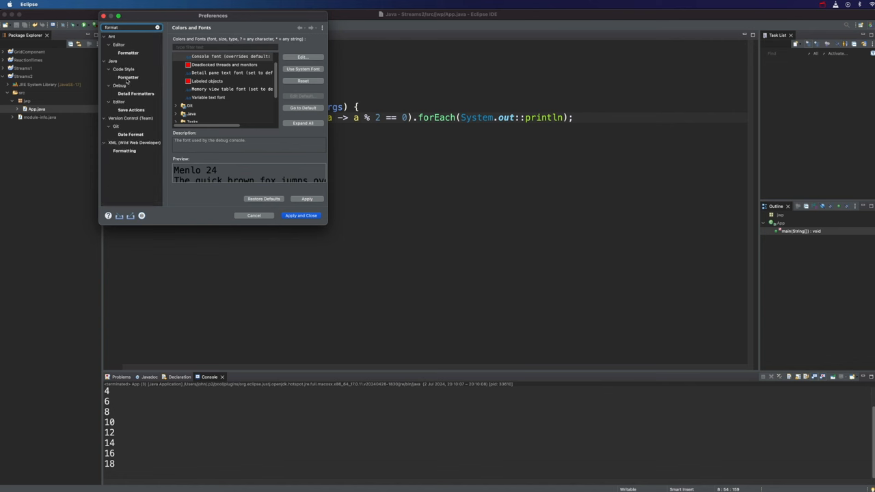
pyautogui.click(128, 77)
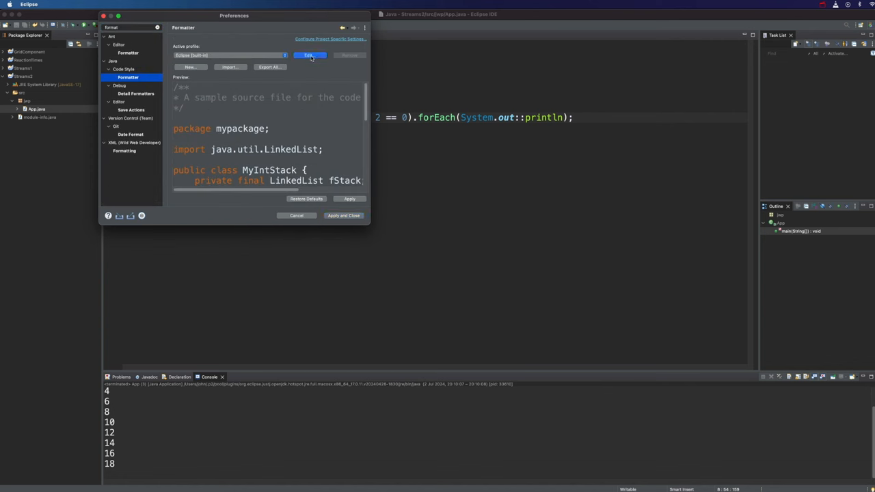
pyautogui.click(309, 55)
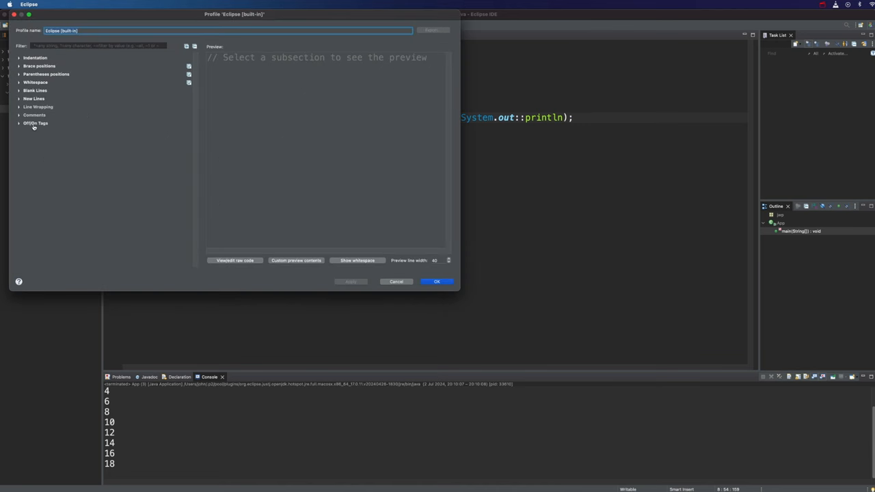
pyautogui.click(35, 123)
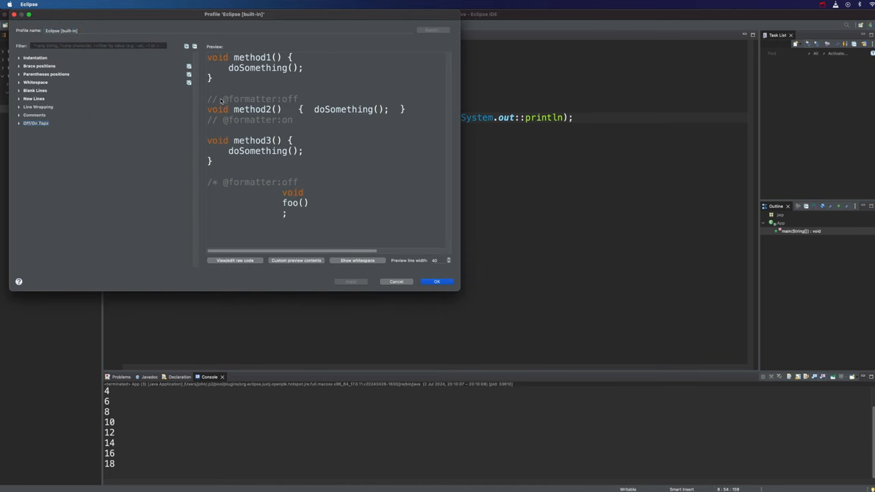
pyautogui.moveTo(280, 121)
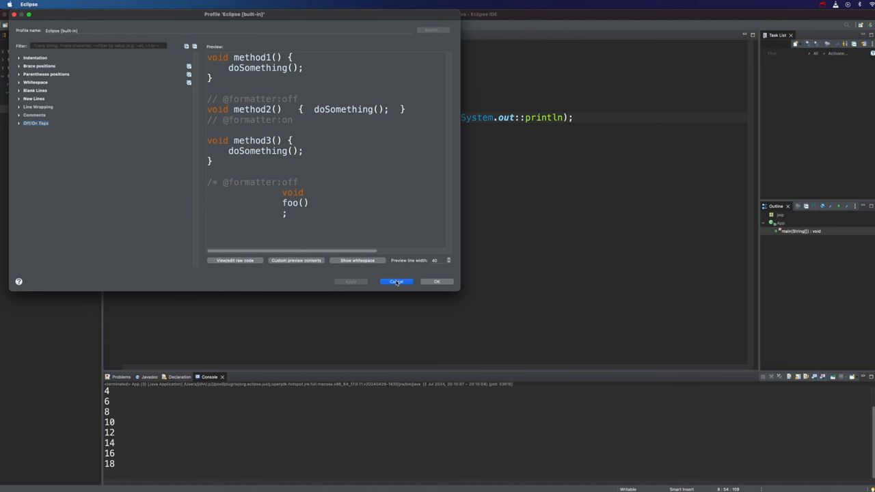
pyautogui.click(396, 281)
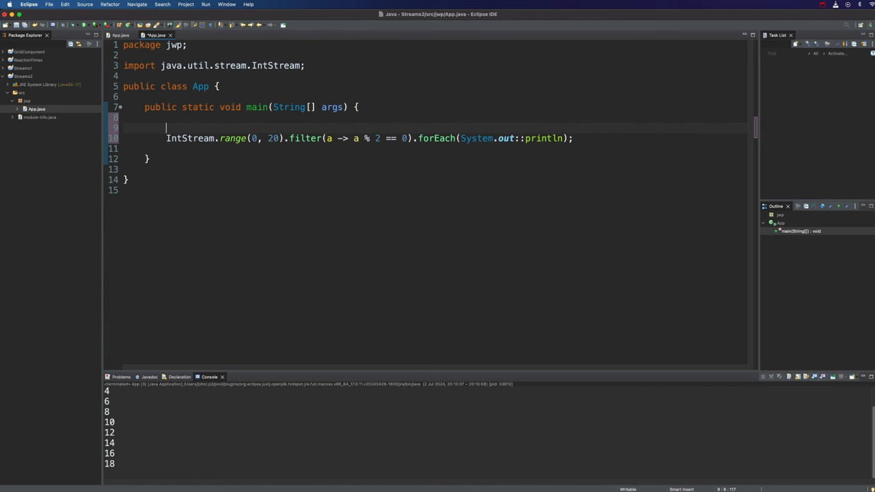
pyautogui.write('// @f')
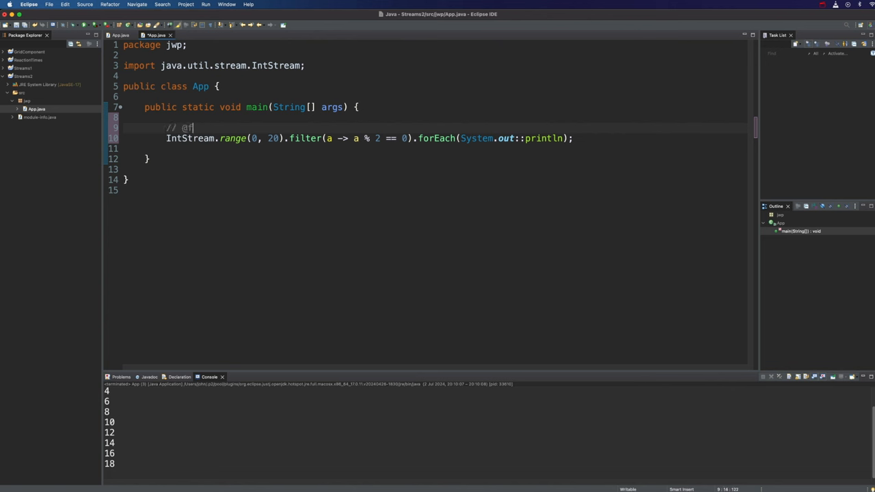
pyautogui.write('ormatter>')
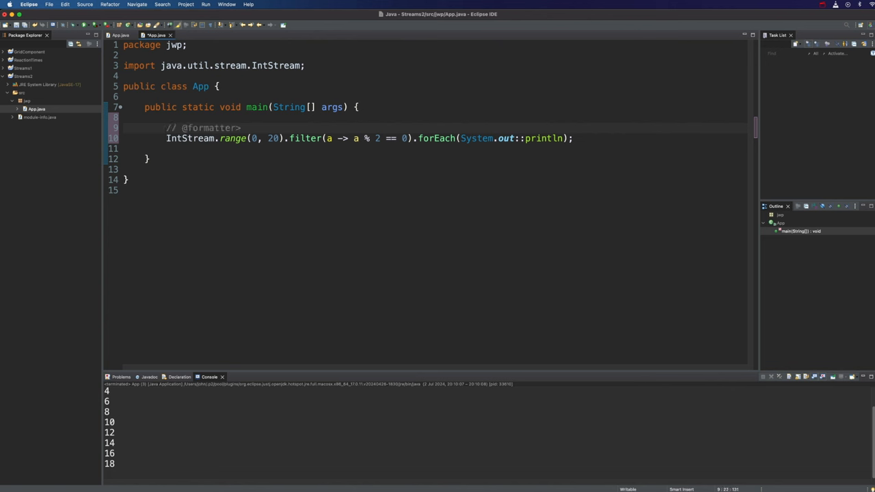
pyautogui.write(':off')
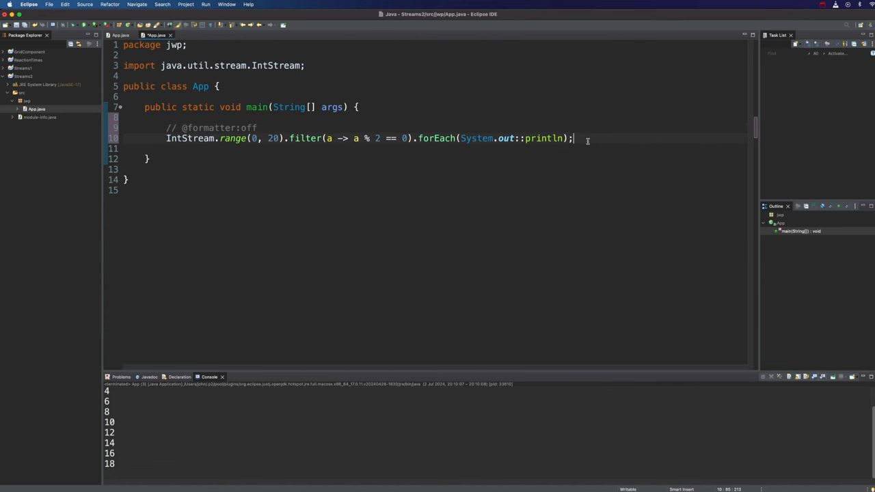
pyautogui.write('// @formatter:off')
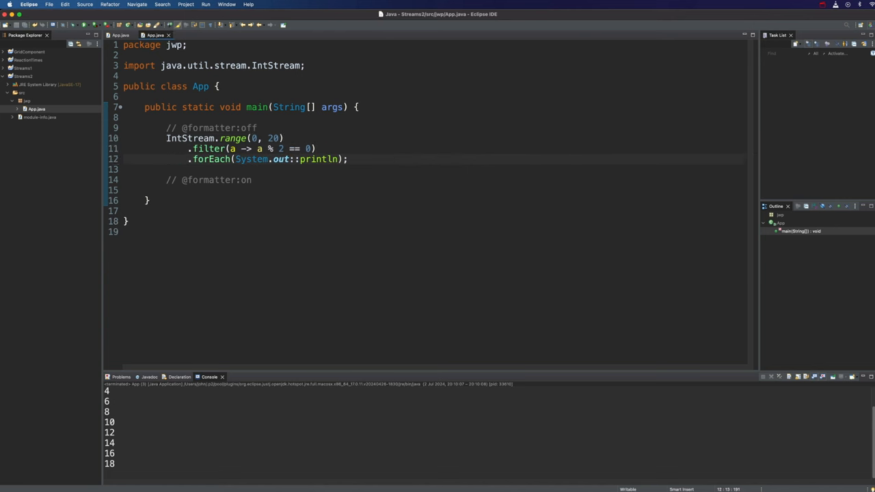
pyautogui.click(187, 159)
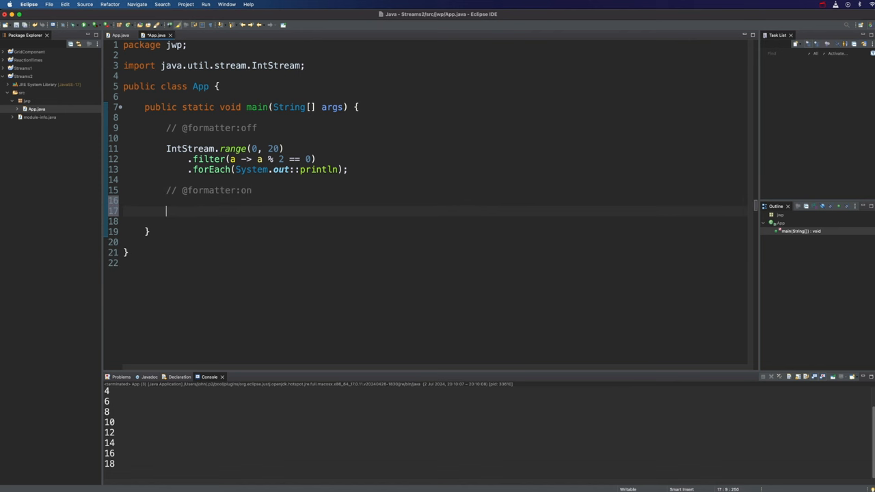
pyautogui.moveTo(268, 191)
pyautogui.write('var li')
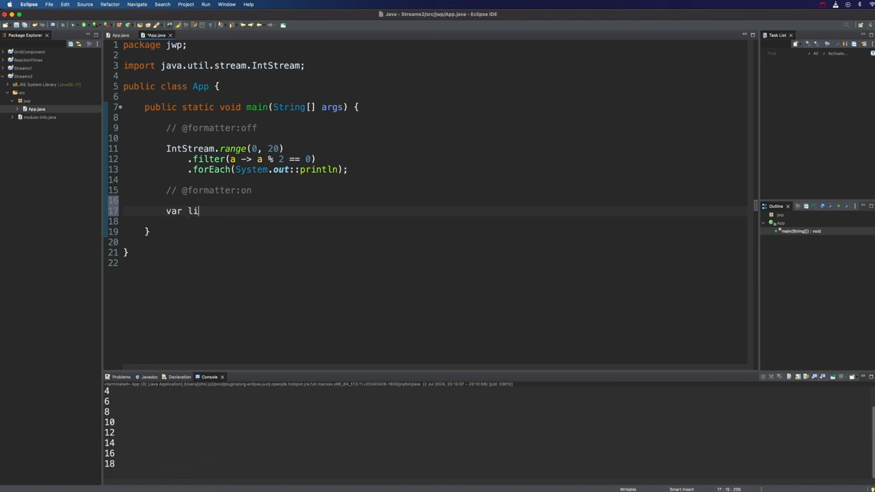
# Declare var list1 = List.of("hello", "to", "you", "how", "are", "you", "today")
pyautogui.write('st1 =')
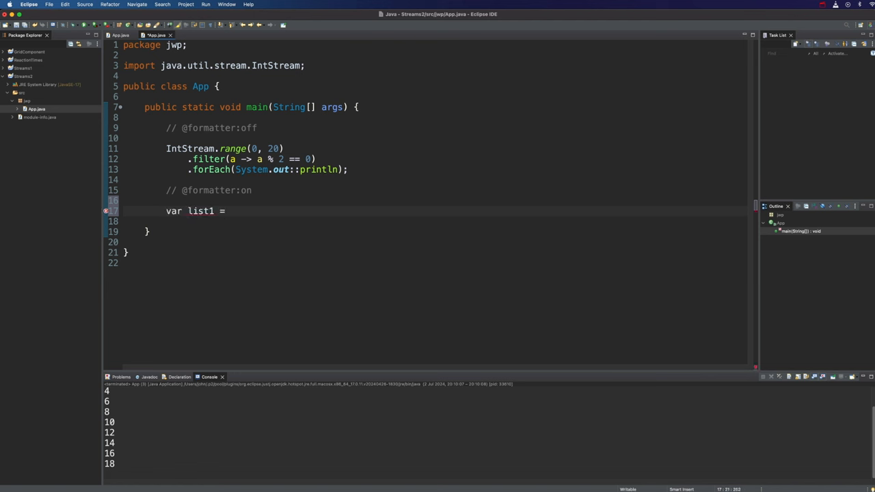
pyautogui.write('List')
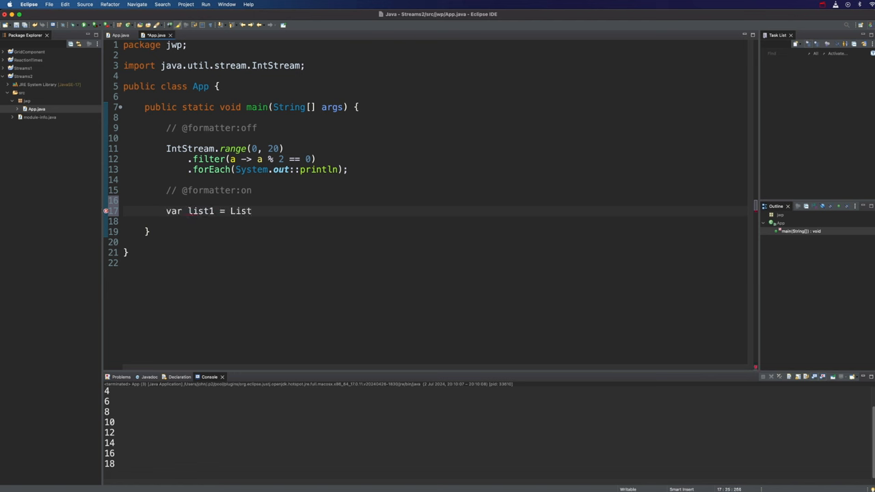
pyautogui.write('.of();')
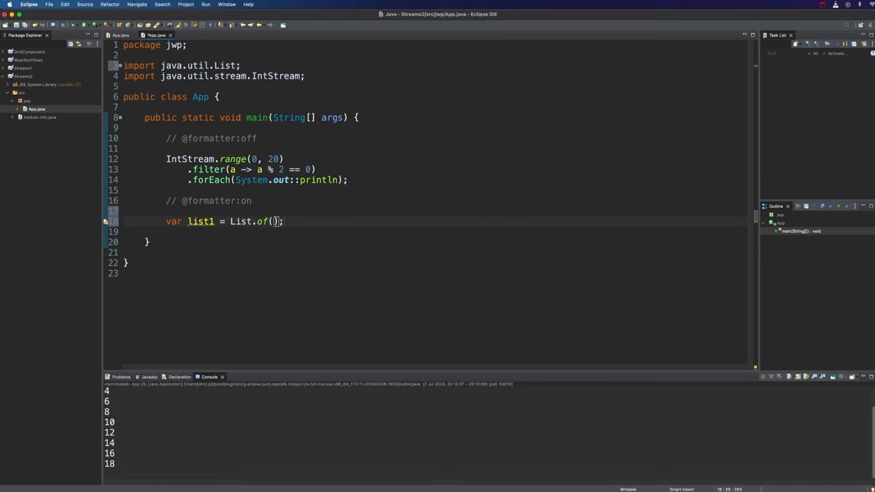
pyautogui.write('""')
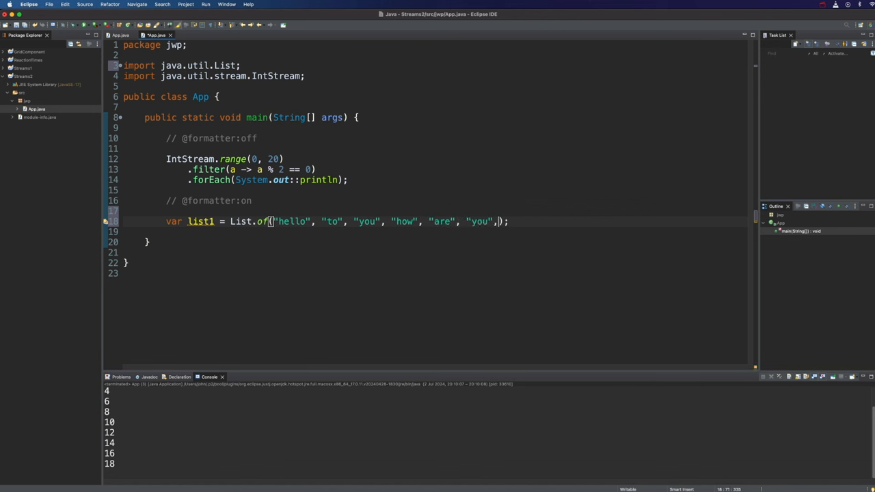
pyautogui.write('"today"')
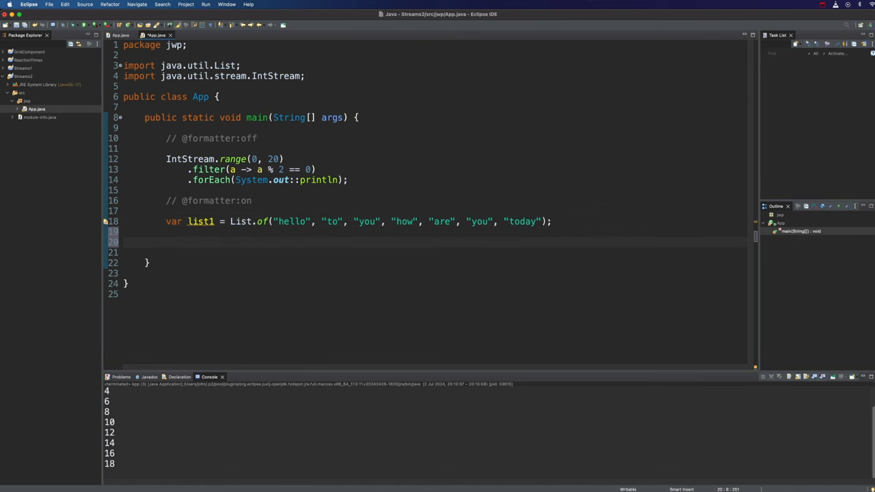
# Stream list1 into forEach(System.out::println) and run the program
pyautogui.write('list')
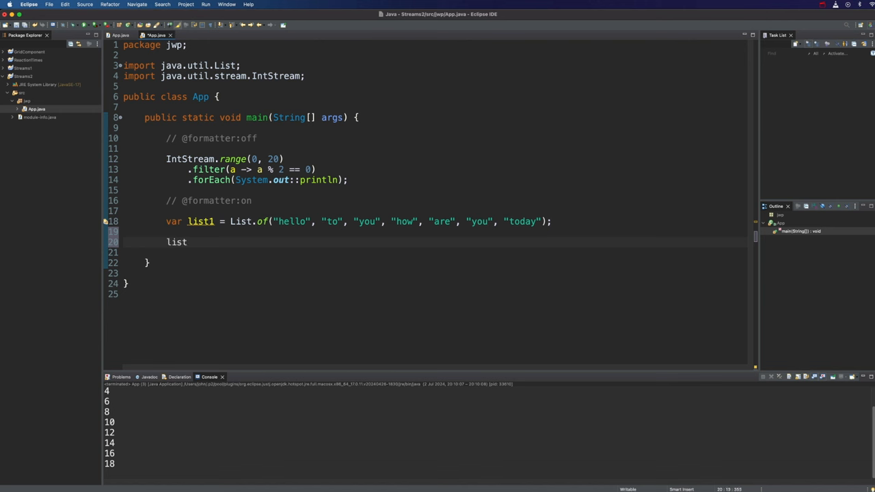
pyautogui.write('1.stream')
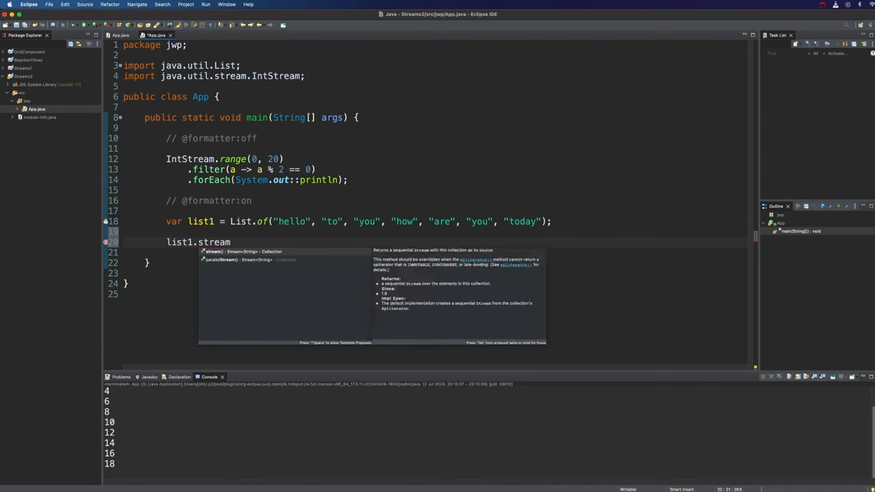
pyautogui.write('().')
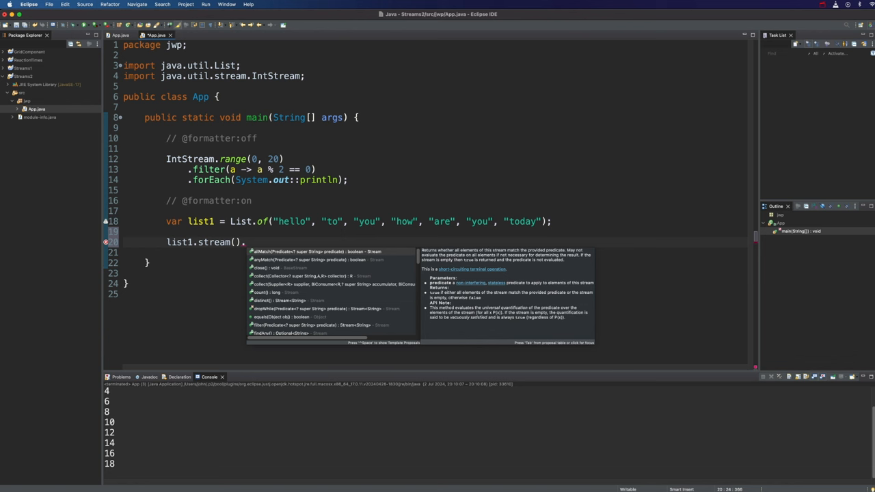
pyautogui.write('fo')
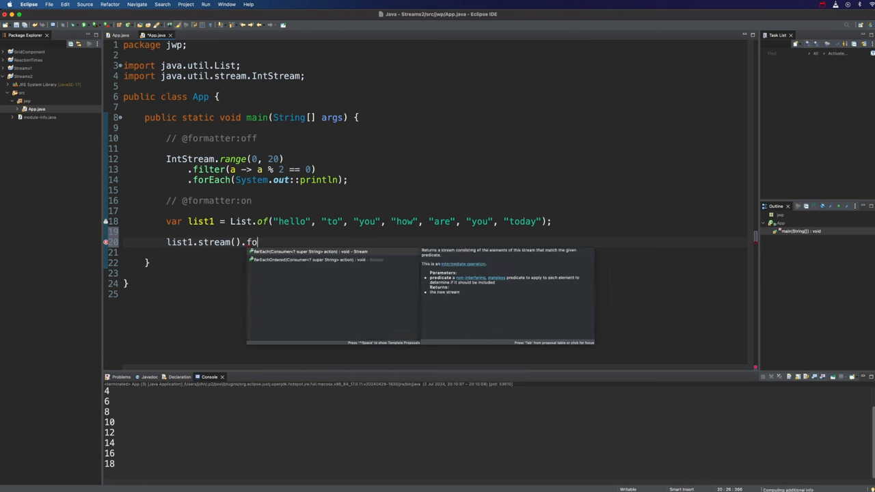
pyautogui.write('rEach(null);')
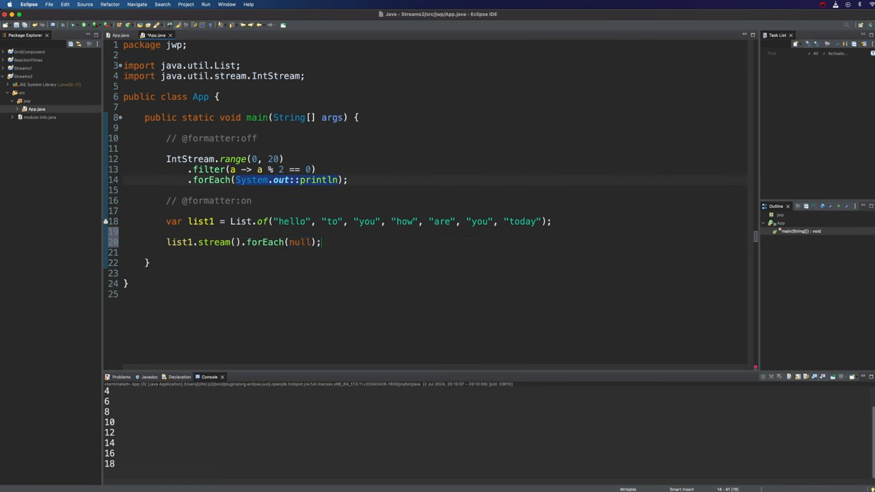
pyautogui.write('System.out::println')
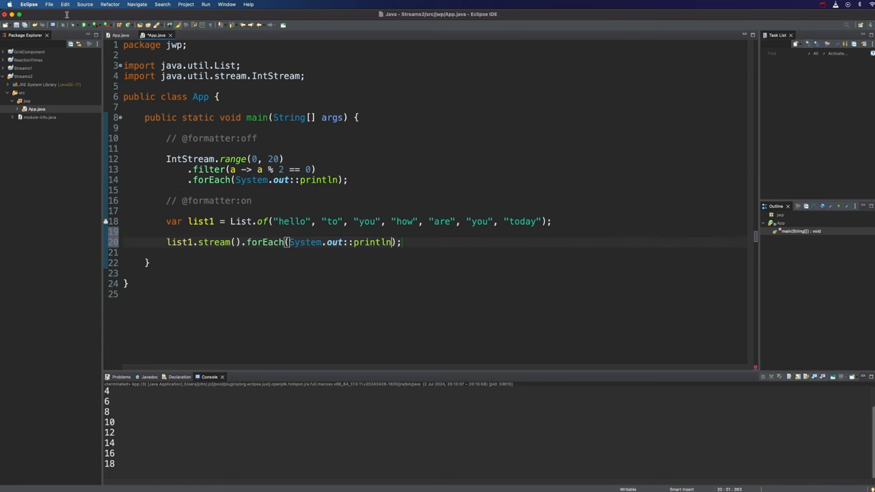
pyautogui.click(82, 25)
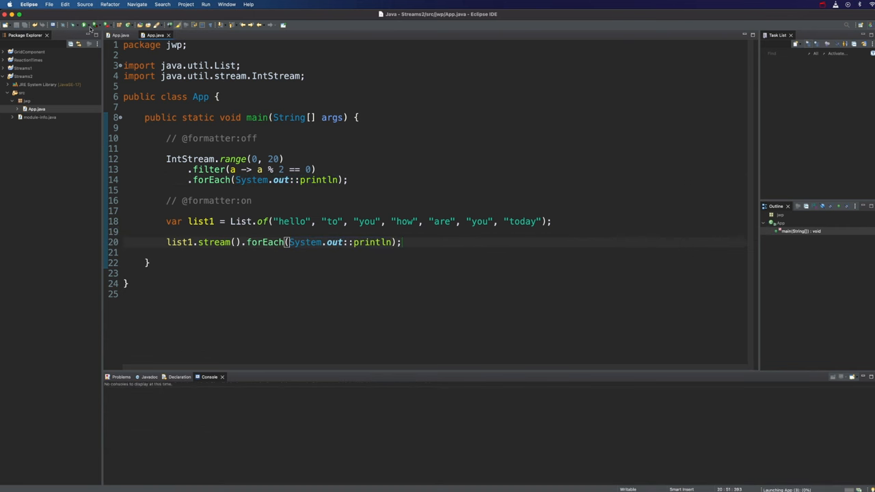
pyautogui.click(84, 25)
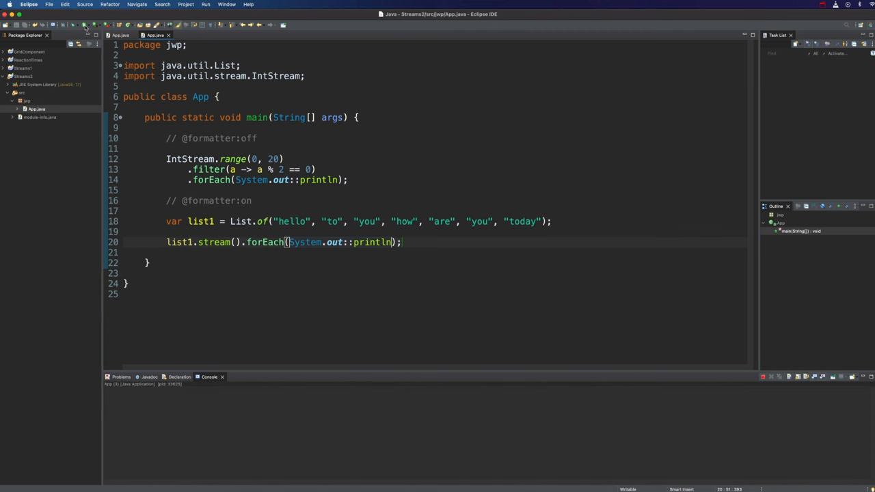
# Add filter(s -> s.length() == 3) before forEach and rerun to print three-letter words
pyautogui.click(85, 25)
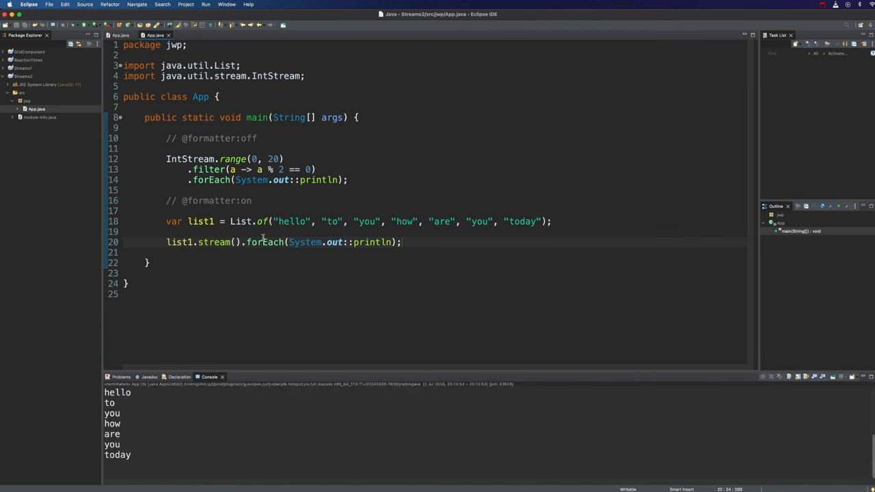
pyautogui.write('filter')
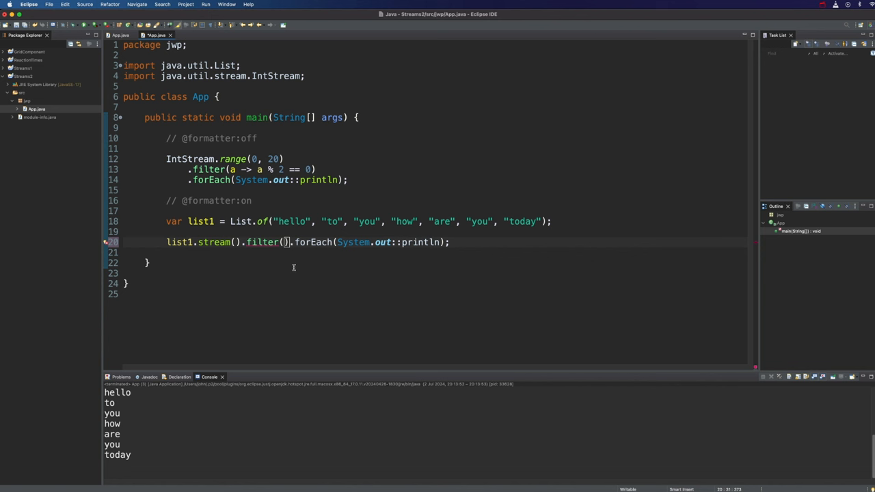
pyautogui.write('s ->')
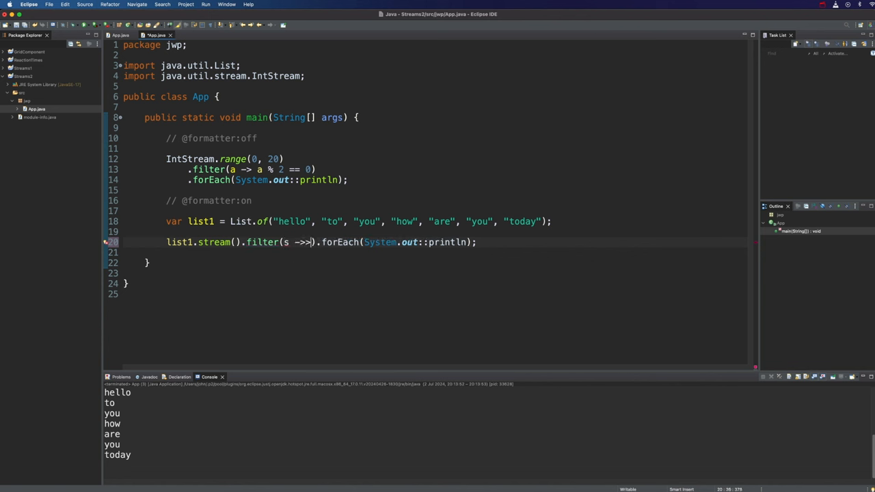
pyautogui.write('s.length(')
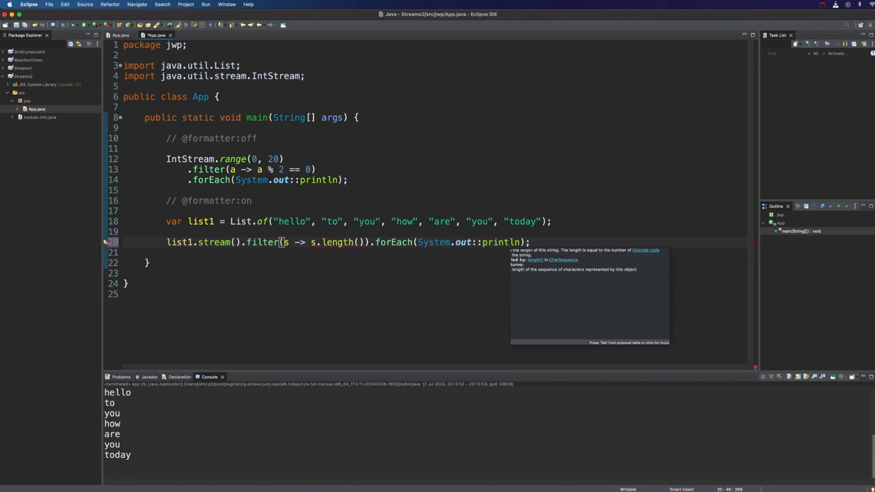
pyautogui.write('== 3')
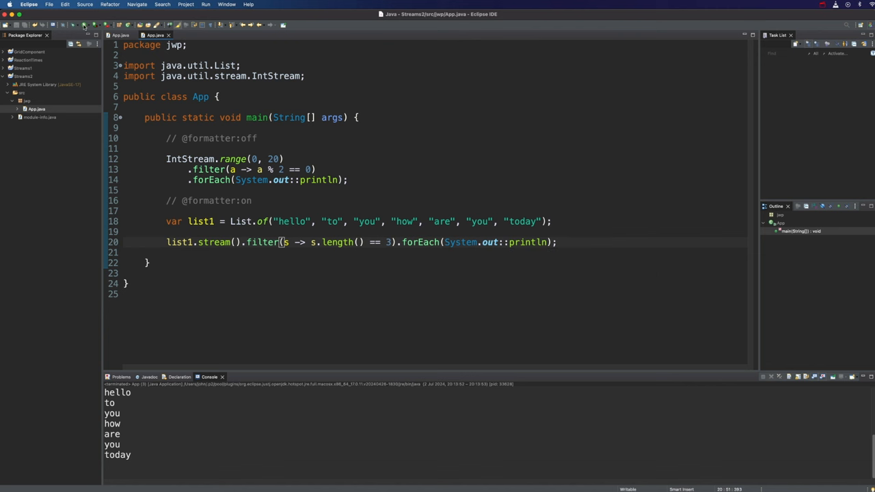
pyautogui.click(59, 25)
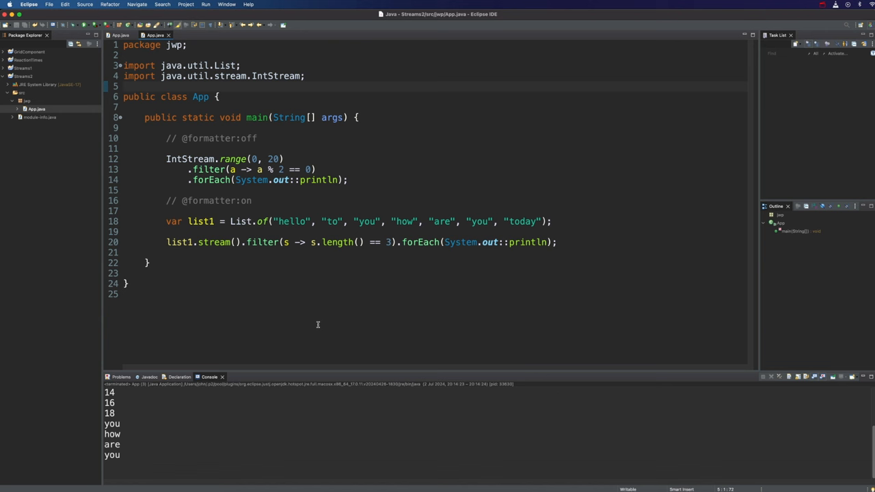
# Declare class Person below the imports with private String name and private int age
pyautogui.click(306, 75)
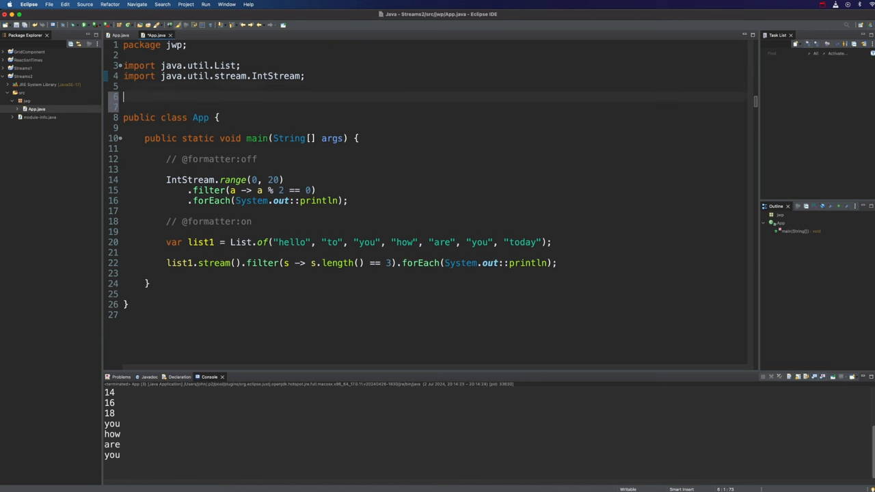
pyautogui.write('c')
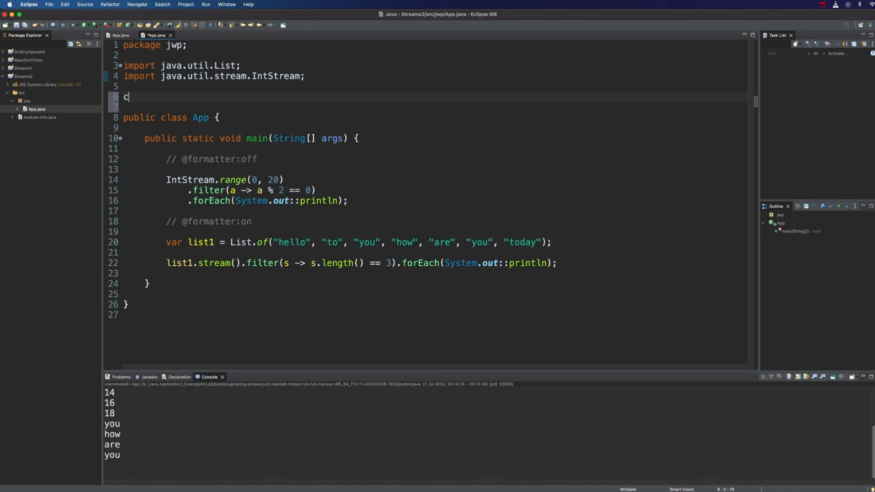
pyautogui.write('lass Person {')
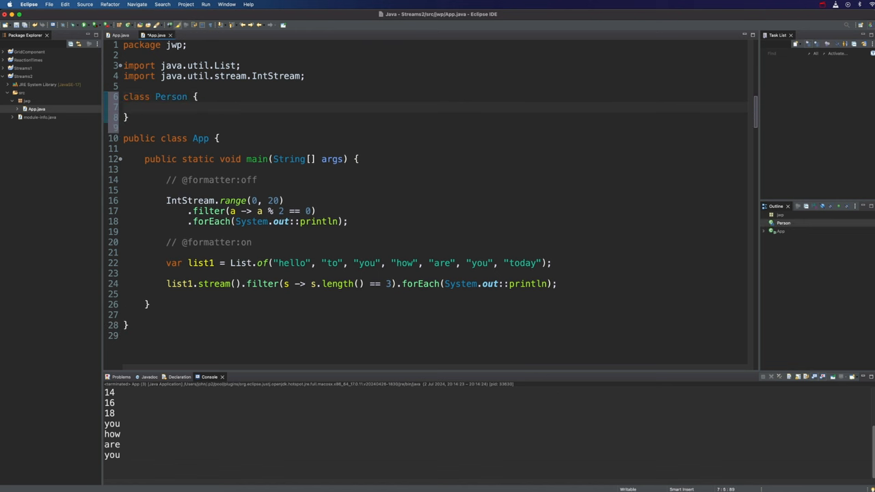
pyautogui.write('private String')
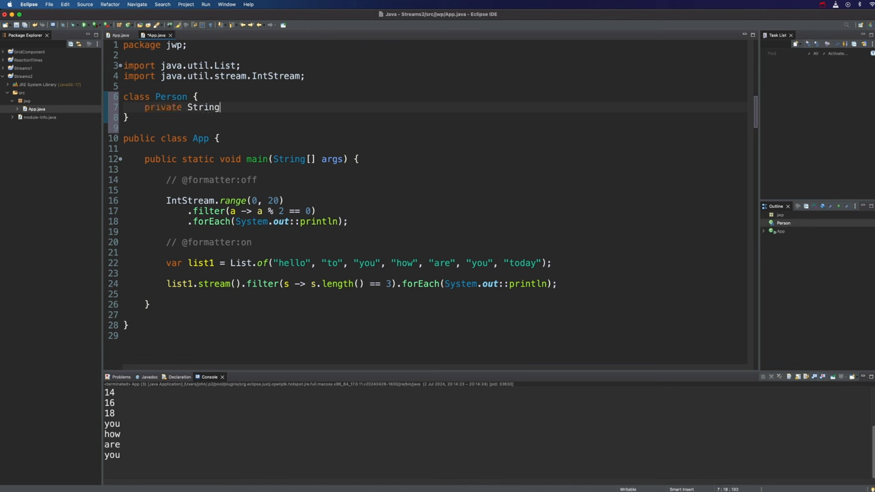
pyautogui.write('name;')
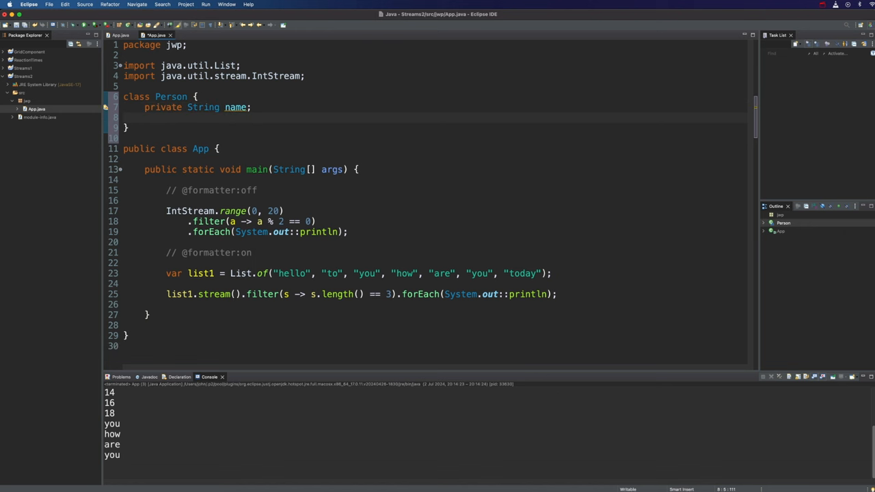
pyautogui.write('private int age;')
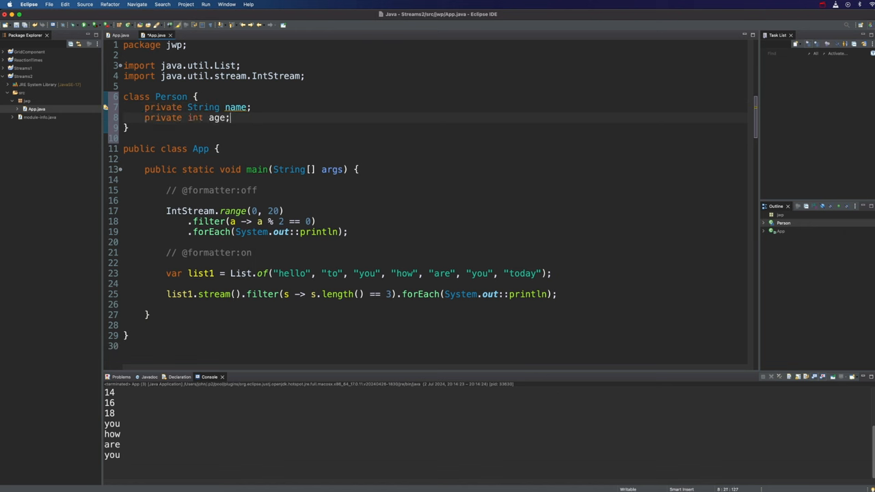
# Generate a Person constructor taking name and age
pyautogui.rightClick(150, 137)
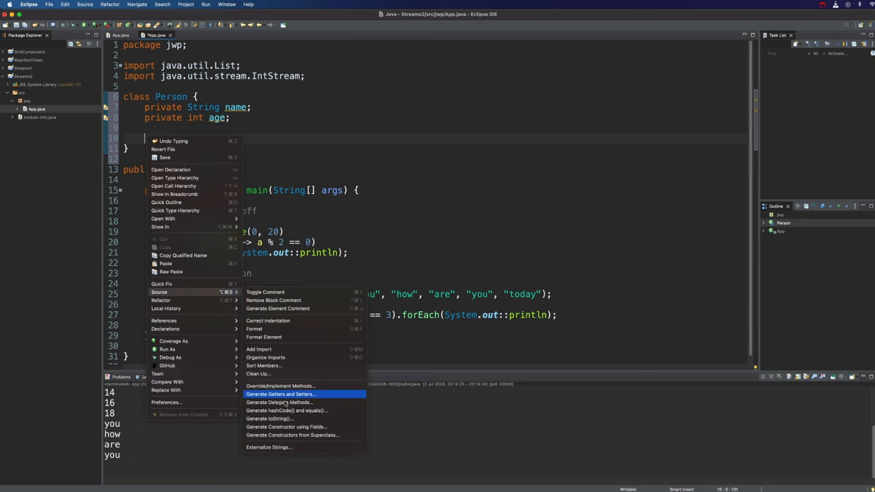
pyautogui.click(286, 427)
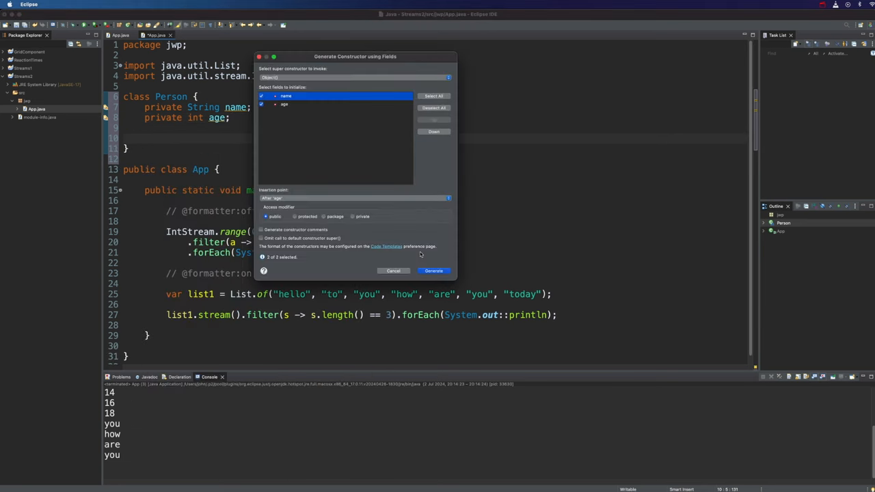
pyautogui.click(433, 271)
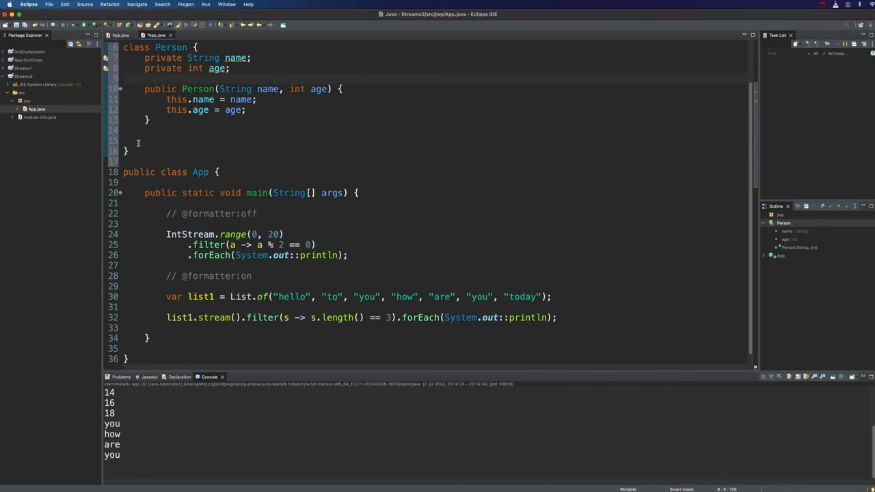
# Generate getName and getAge getters plus a toString with name and age
pyautogui.rightClick(138, 142)
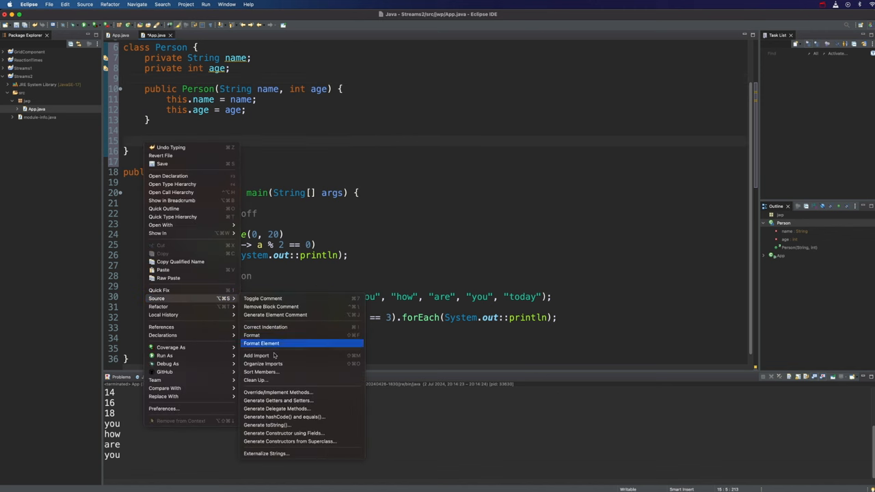
pyautogui.click(278, 400)
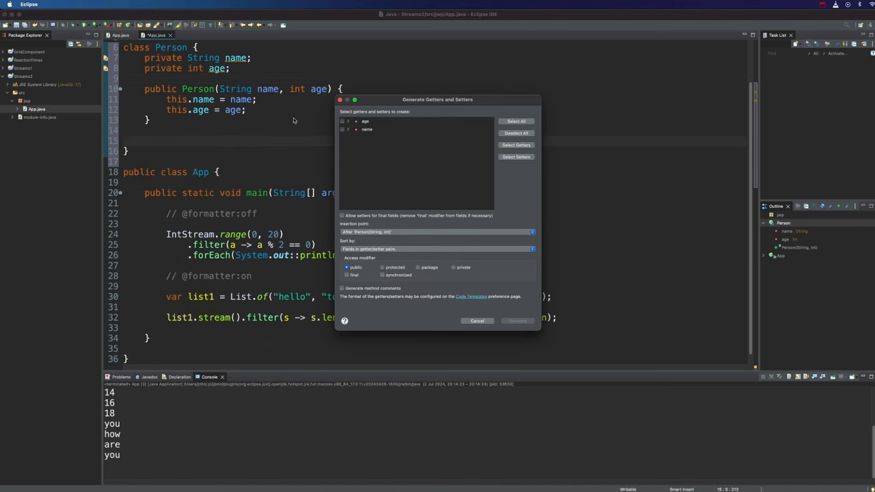
pyautogui.click(347, 121)
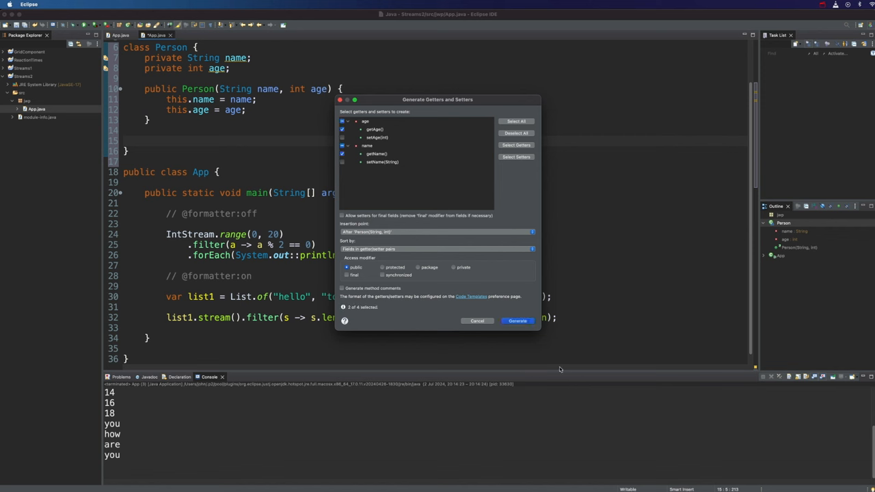
pyautogui.click(518, 320)
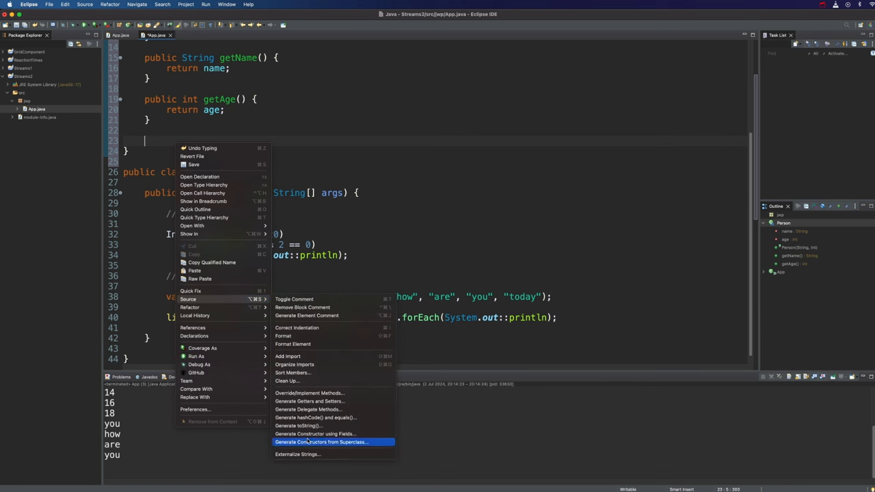
pyautogui.click(298, 425)
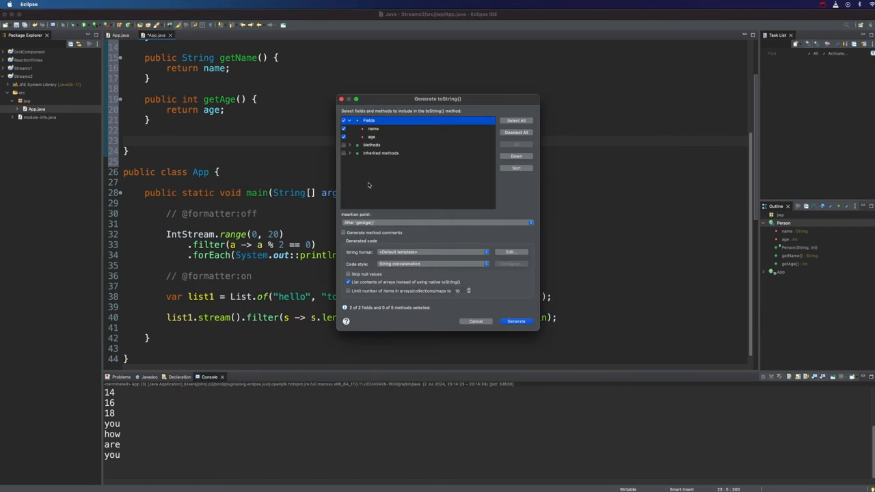
pyautogui.click(516, 321)
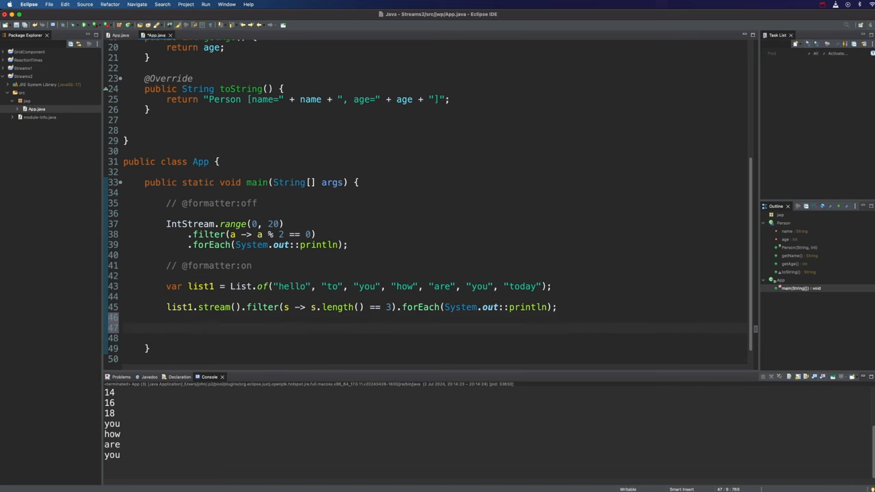
# Declare List<Person> people = new ArrayList<>() in main
pyautogui.write('List')
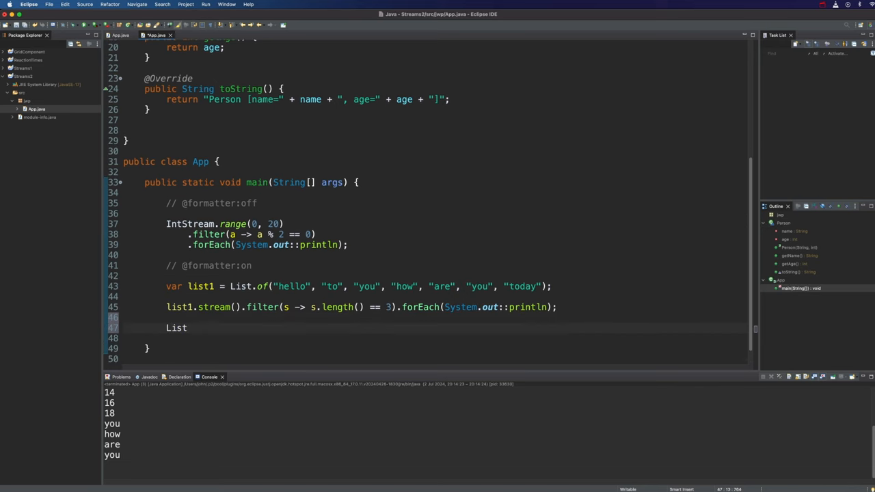
pyautogui.write('<Person>')
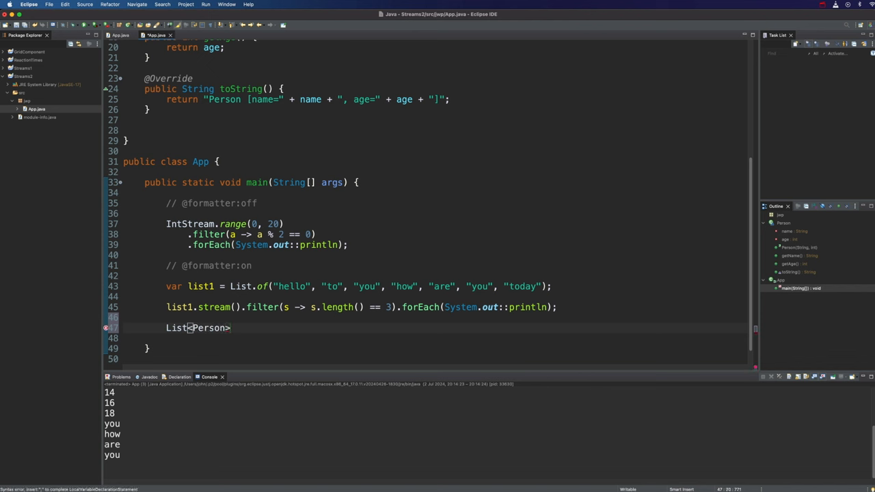
pyautogui.write('people')
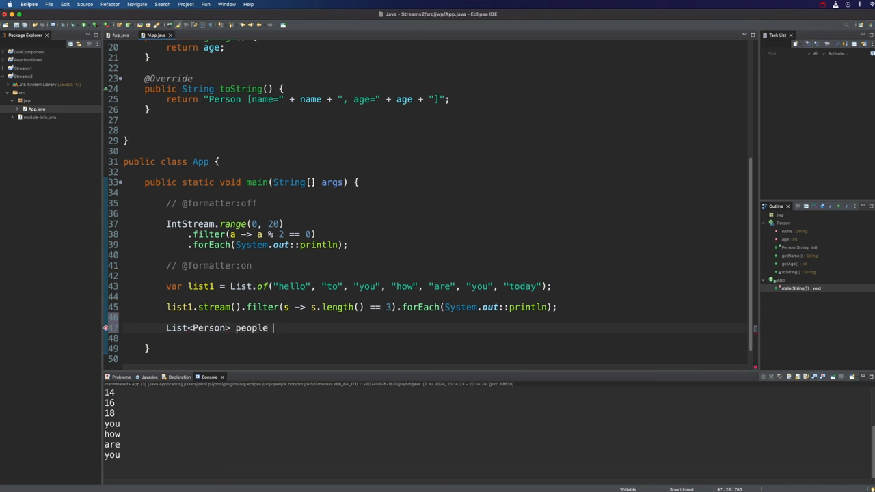
pyautogui.write('= new Array')
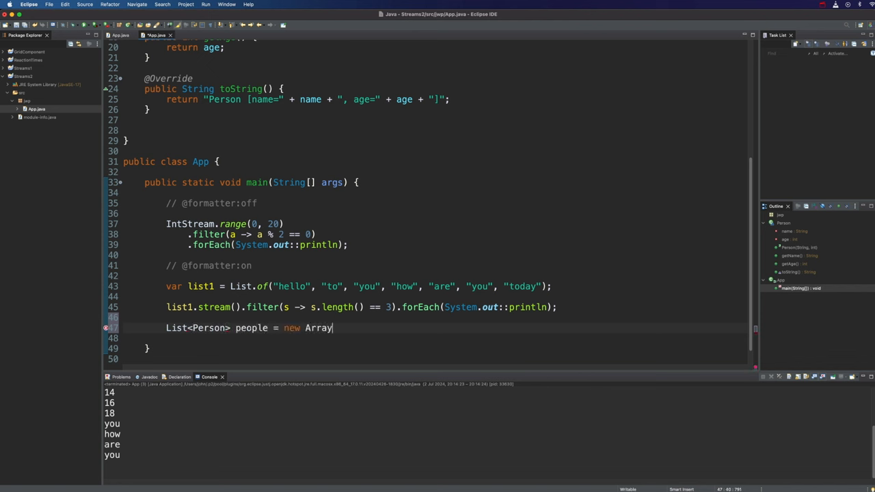
pyautogui.write('List<>();')
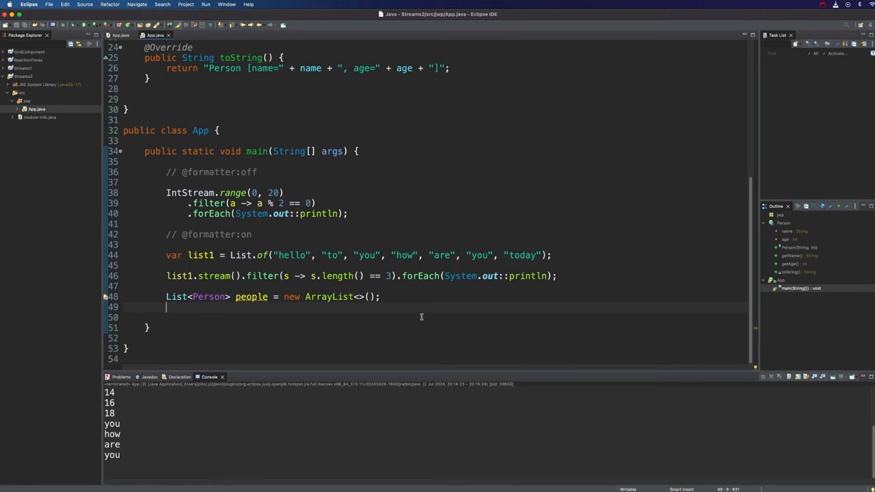
# Add Person entries Bob 32, Sue 63, Claire 19 and Rog 28 to people
pyautogui.write('people.add(new Person("Bob", 3')
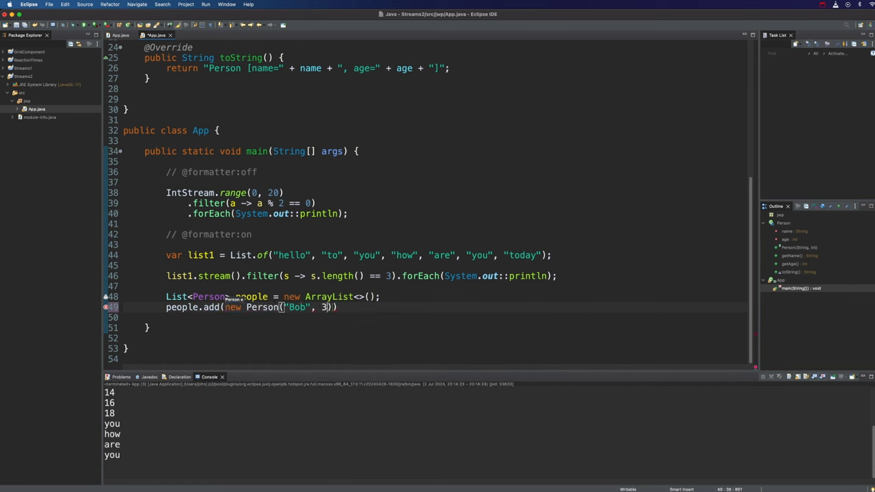
pyautogui.write('2)')
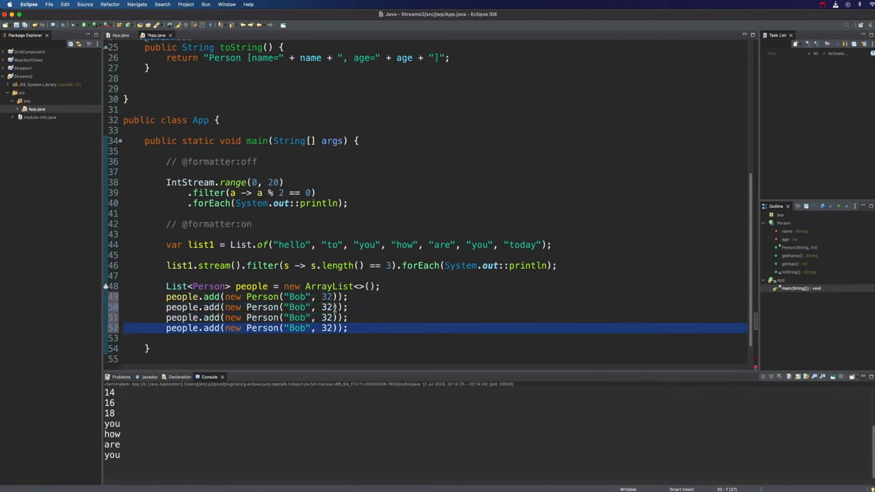
pyautogui.doubleClick(297, 307)
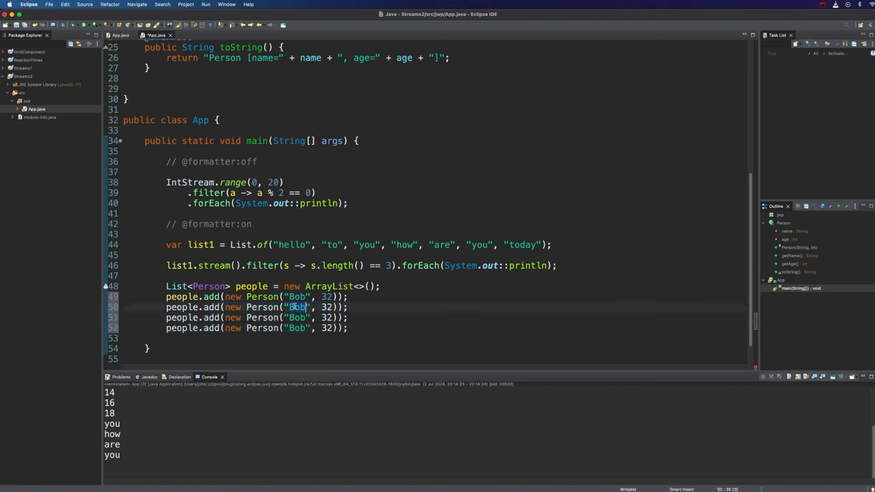
pyautogui.write('Sue')
pyautogui.click(257, 318)
pyautogui.write('Claire')
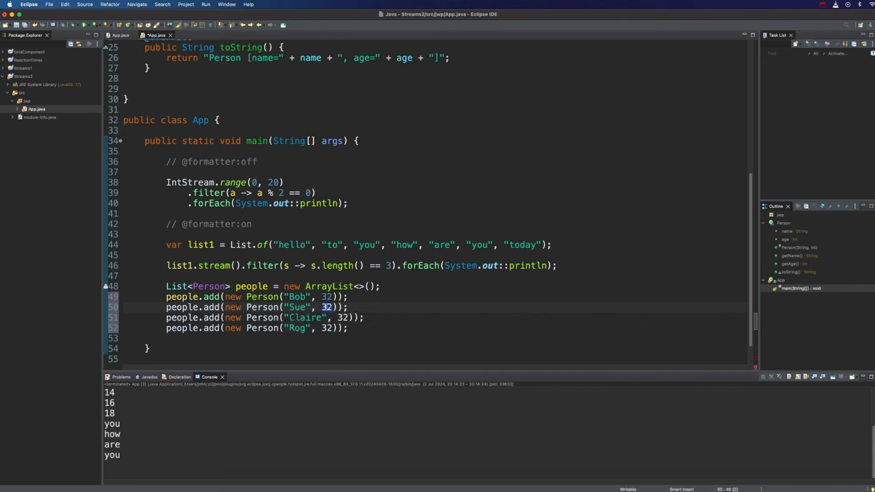
pyautogui.write('63')
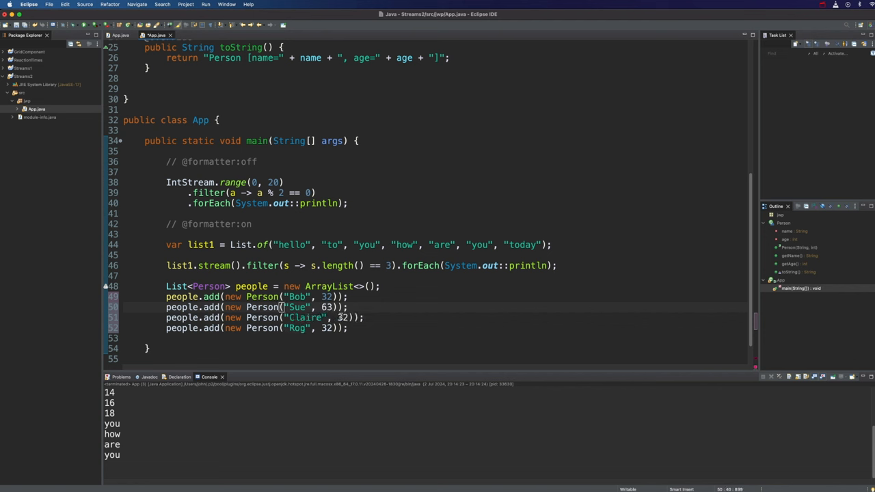
pyautogui.write('19')
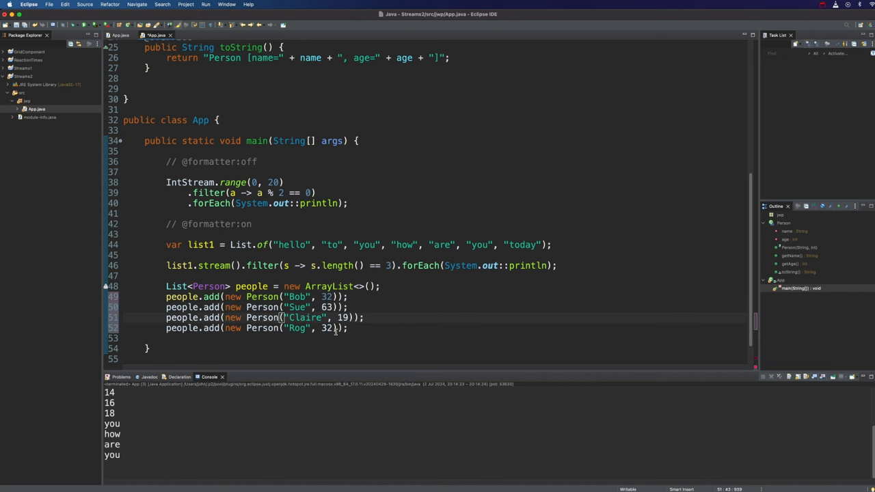
pyautogui.press('Backspace')
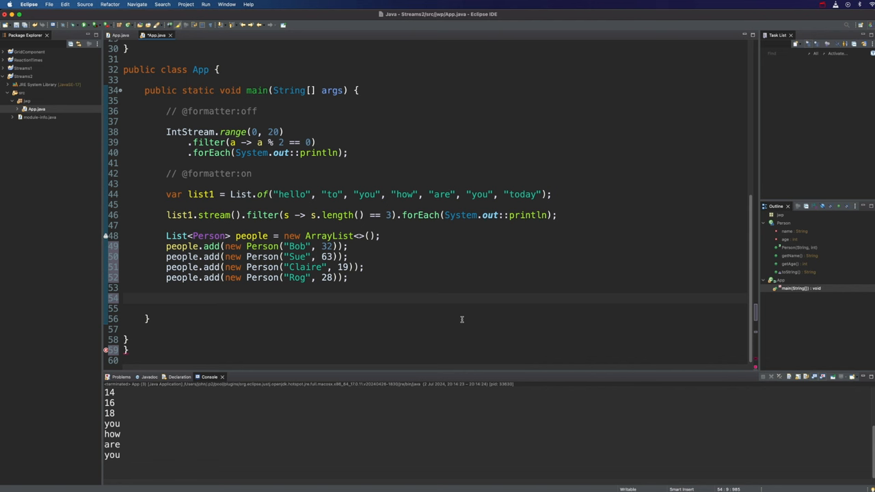
# Stream people into forEach(System.out::println) and run, printing Bob, Sue, Claire and Rog
pyautogui.write('people')
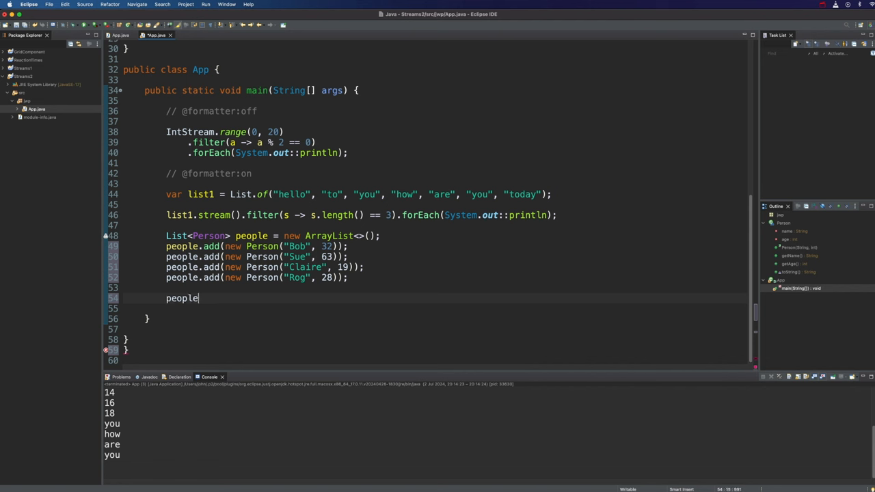
pyautogui.write('.stream().forEach(System.out::println);')
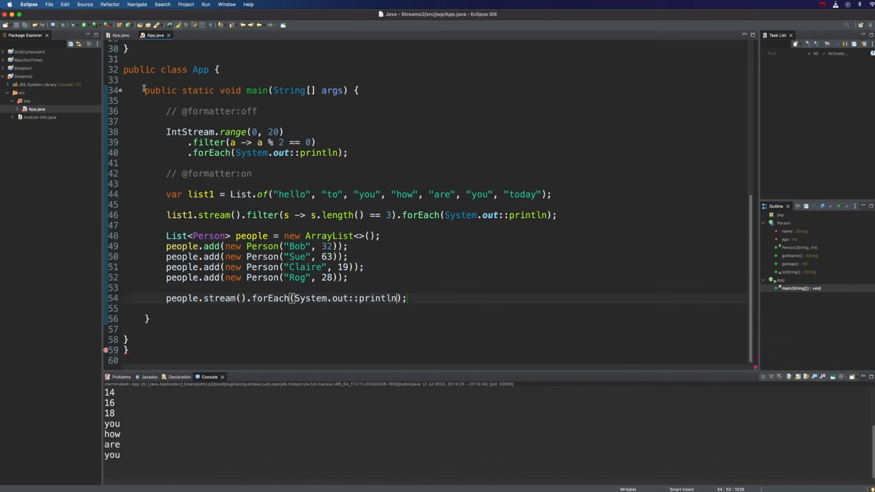
pyautogui.click(205, 4)
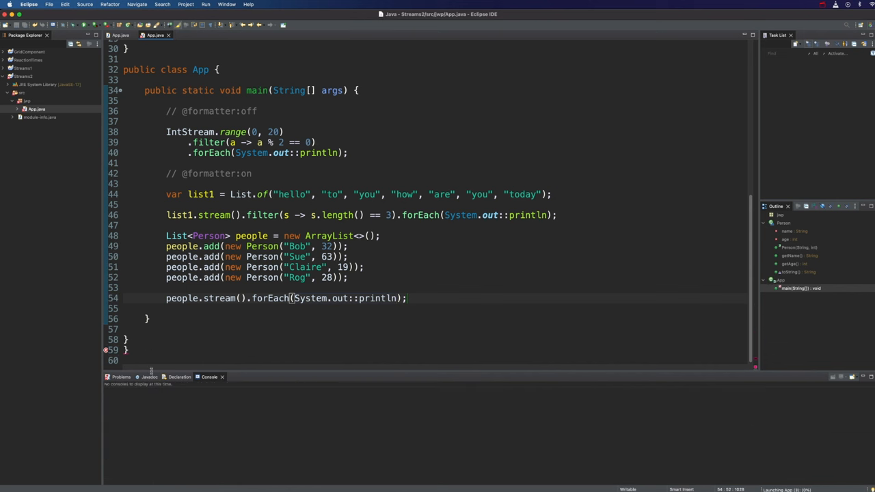
pyautogui.doubleClick(377, 298)
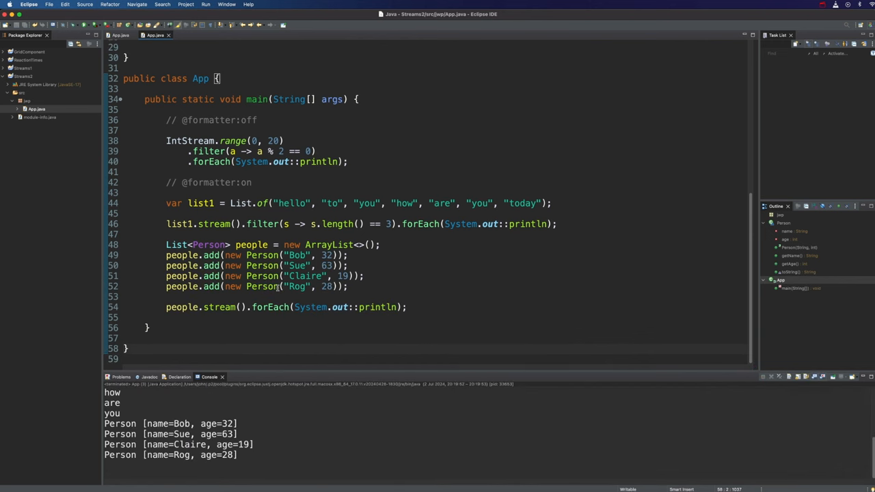
pyautogui.doubleClick(270, 307)
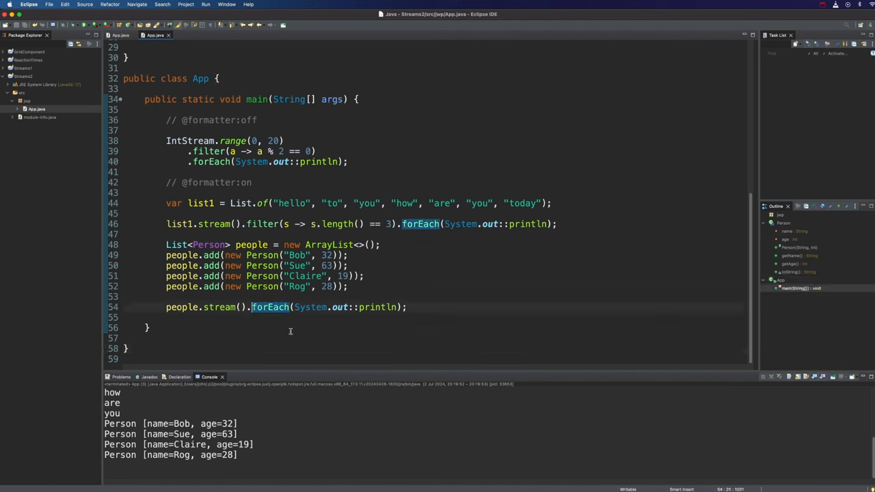
# Filter the people stream with p -> p.getAge() < 32 and rerun, printing Claire and Rog
pyautogui.write('filter')
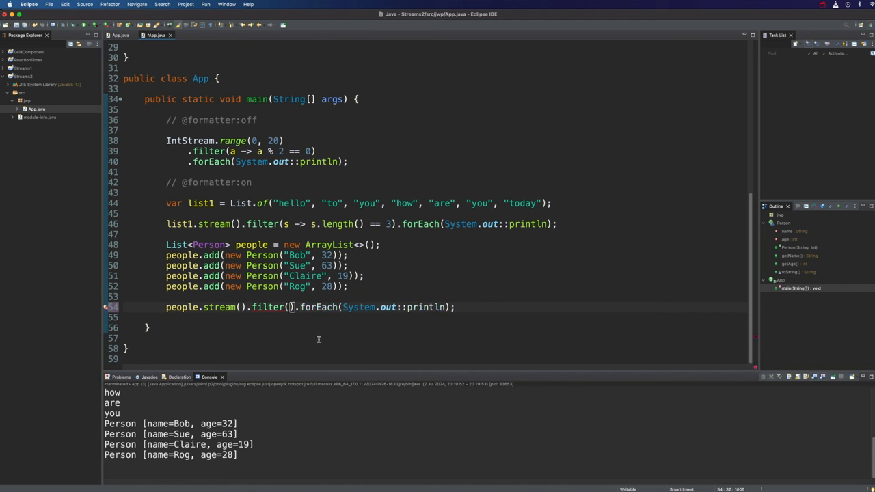
pyautogui.write('p ->')
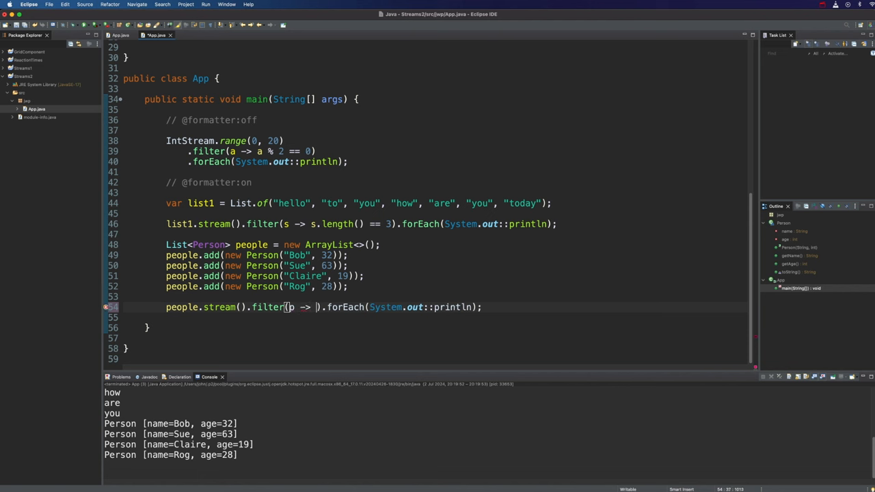
pyautogui.write('p.getAge() <')
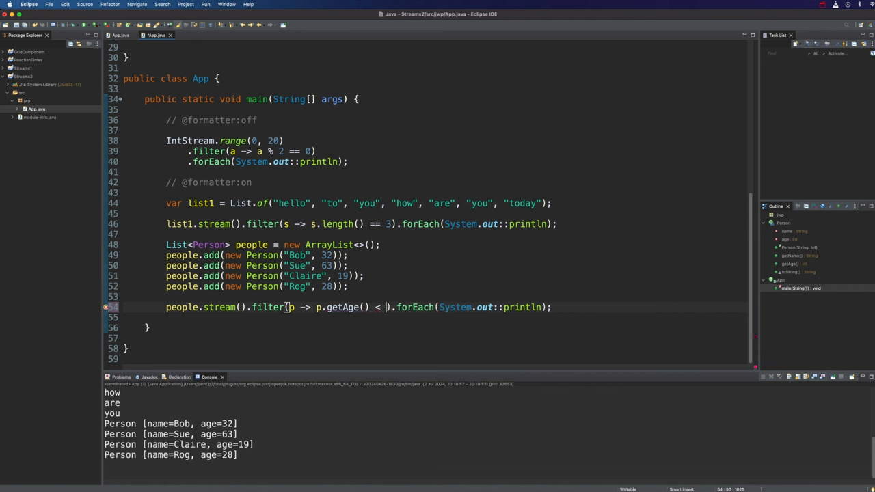
pyautogui.write('34')
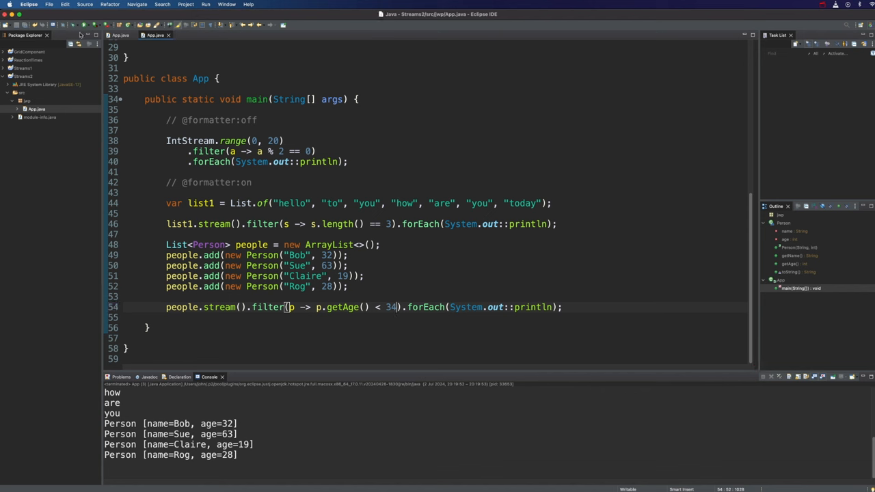
pyautogui.click(205, 4)
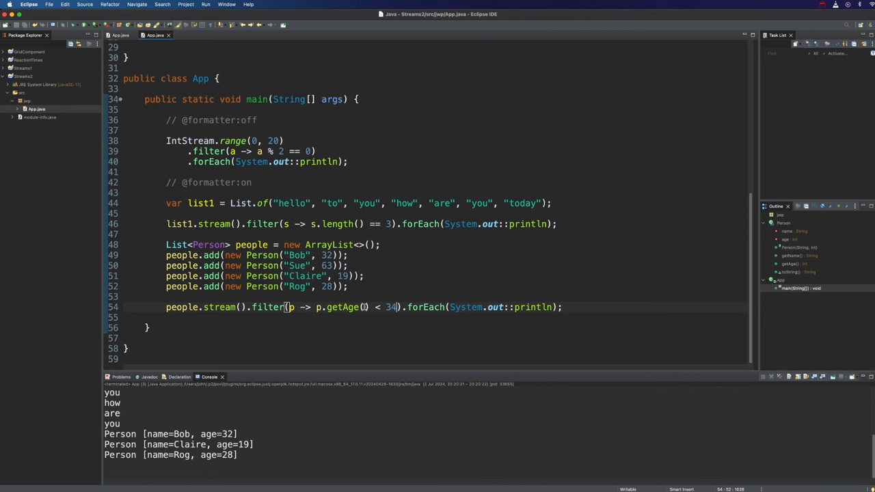
pyautogui.write('2')
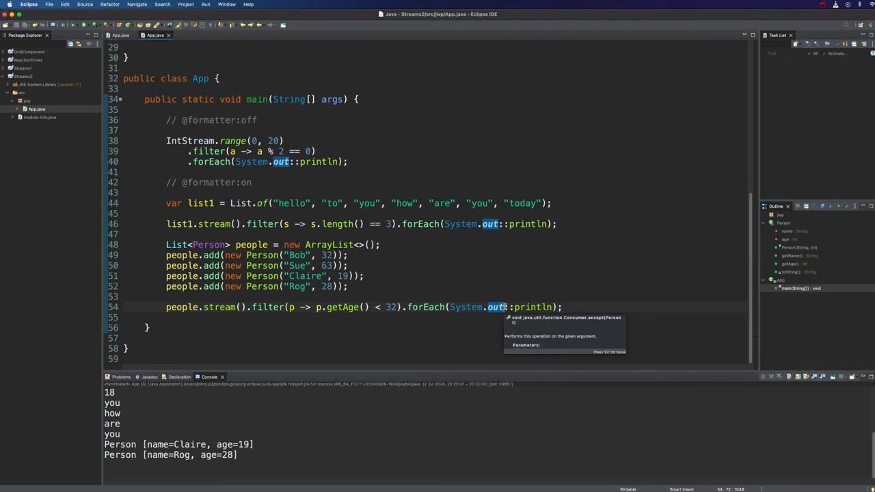
# Duplicate the people stream with a blank println between, filtering ages > 19 && < 60
pyautogui.press('Cmd+Alt+Down')
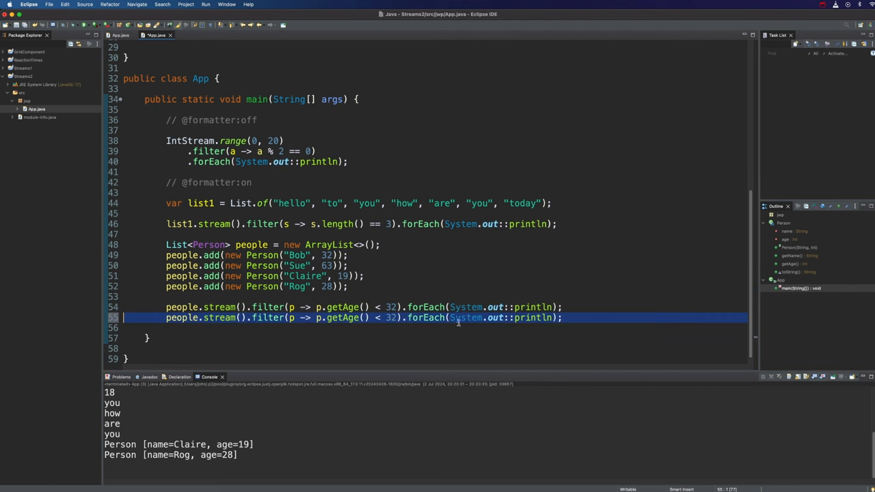
pyautogui.click(405, 318)
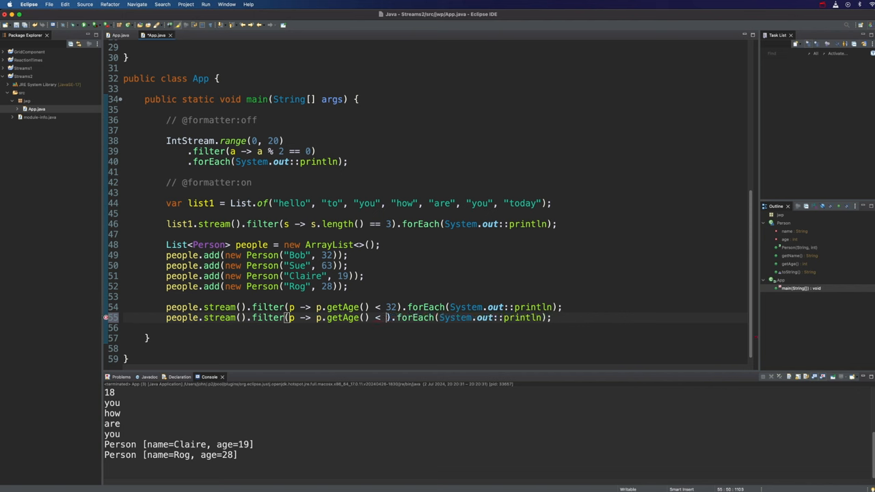
pyautogui.press('backspace')
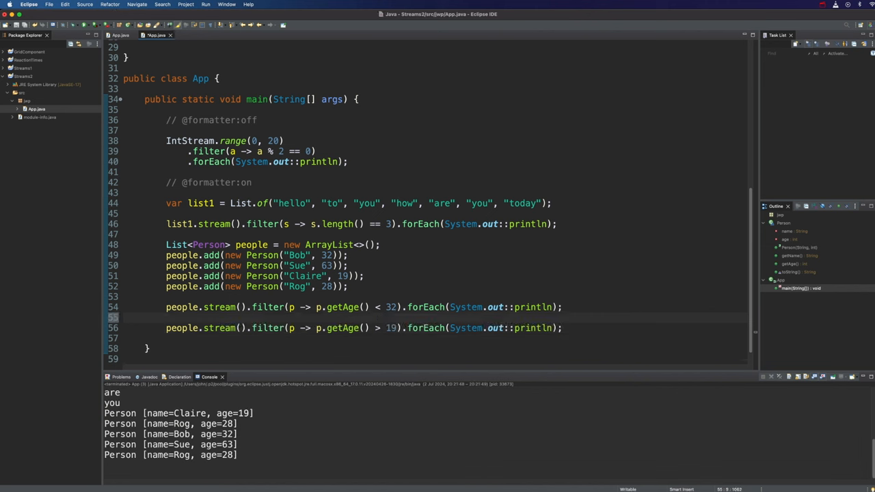
pyautogui.write('sysout')
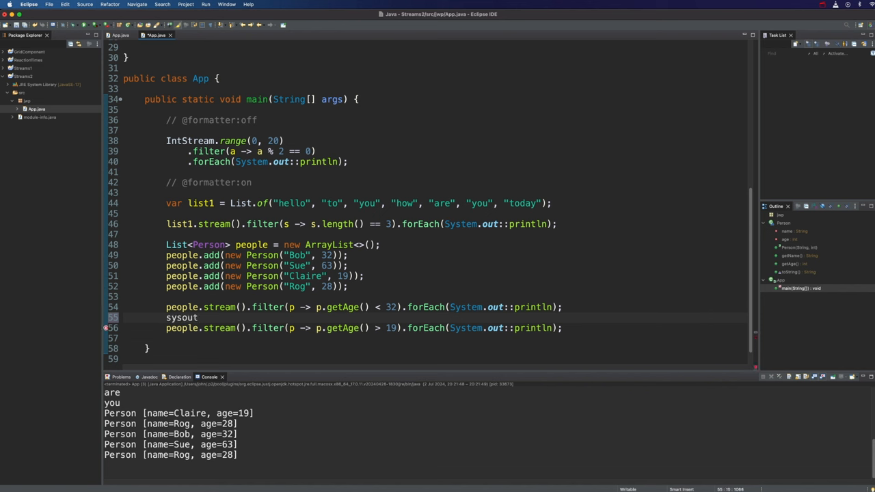
pyautogui.press('Tab')
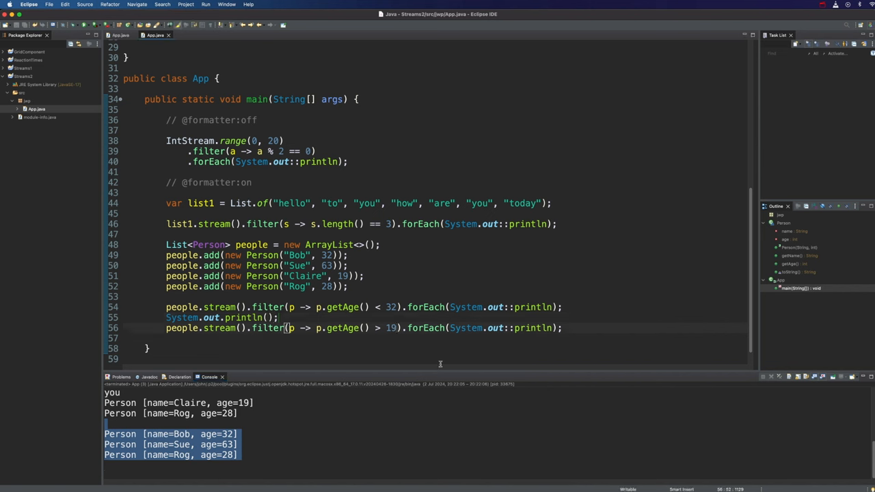
pyautogui.write('&& p.getAge() <')
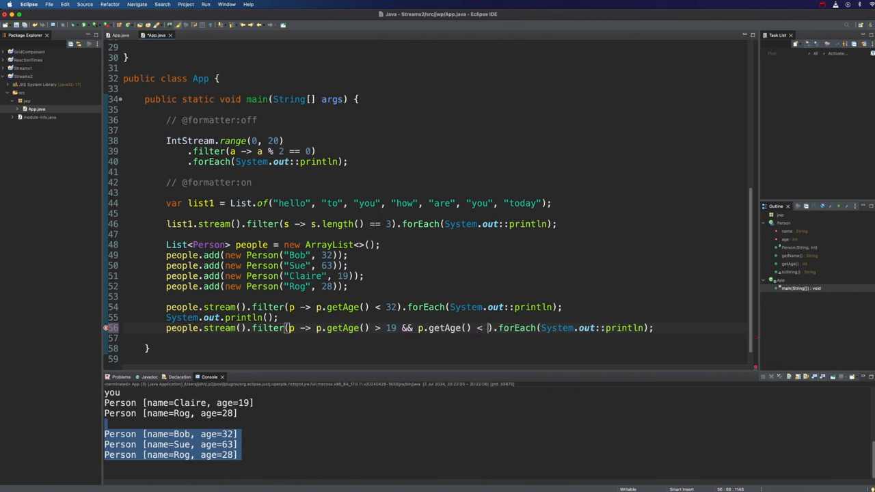
pyautogui.write('60')
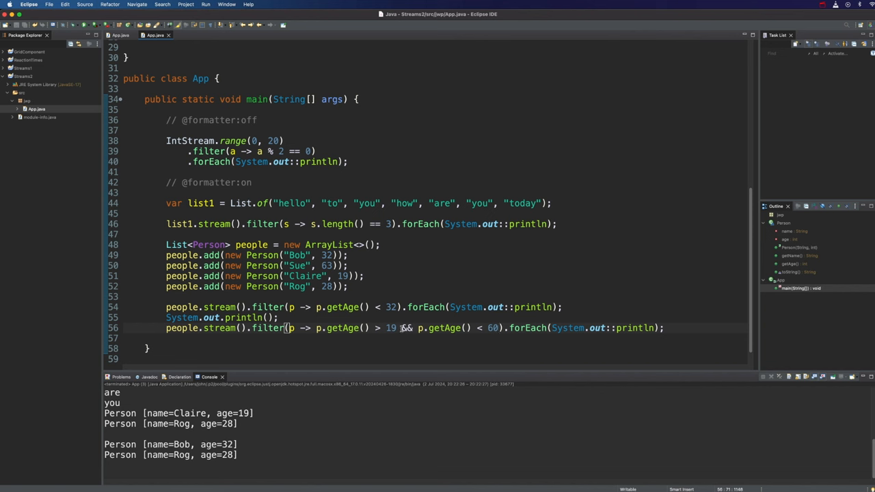
pyautogui.moveTo(400, 327); pyautogui.dragTo(499, 327)
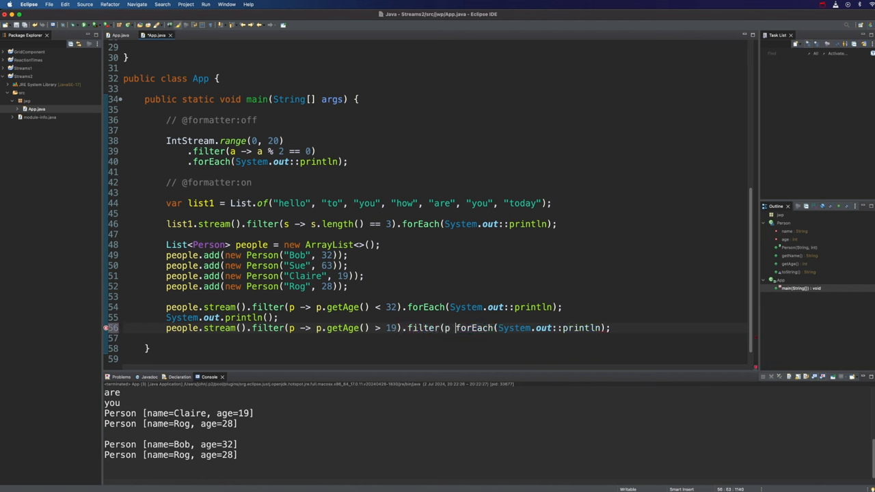
pyautogui.write('getAge() <')
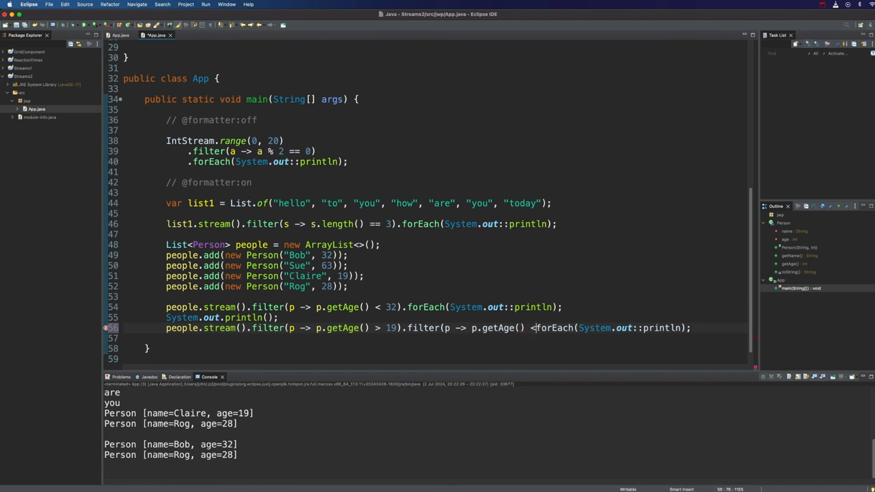
pyautogui.write('60).')
pyautogui.write('// @formatter:on')
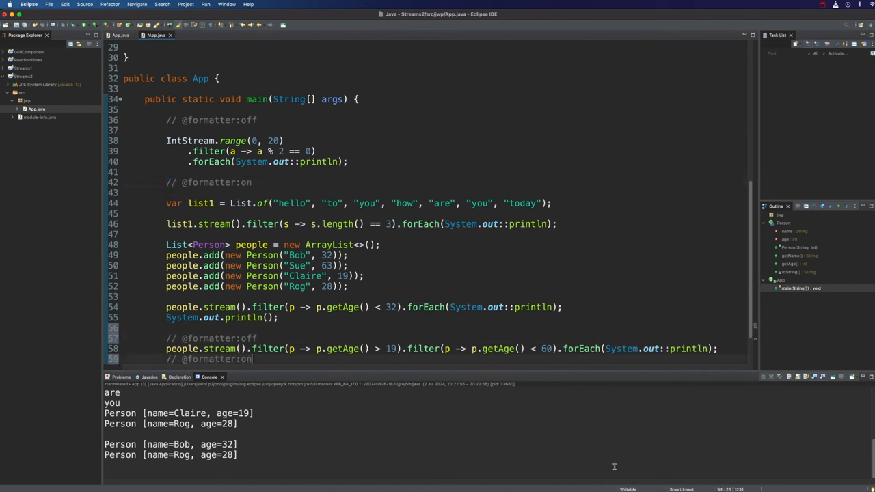
pyautogui.scroll(-3)
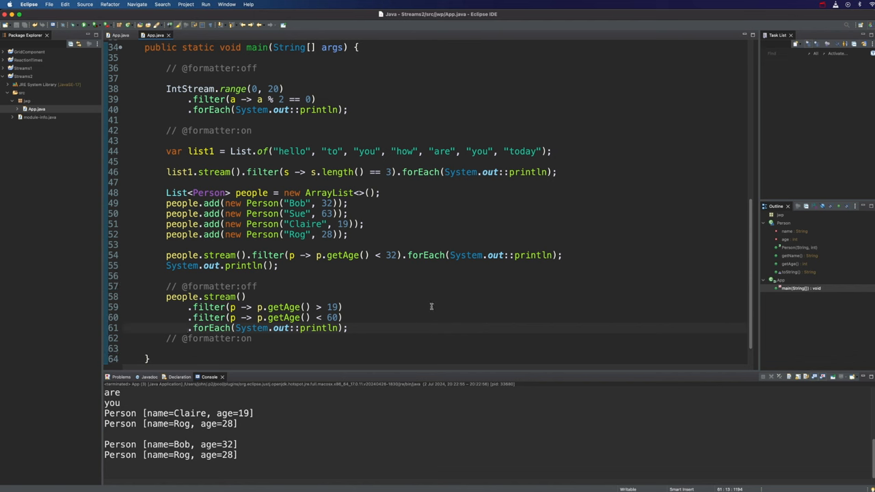
pyautogui.moveTo(330, 295)
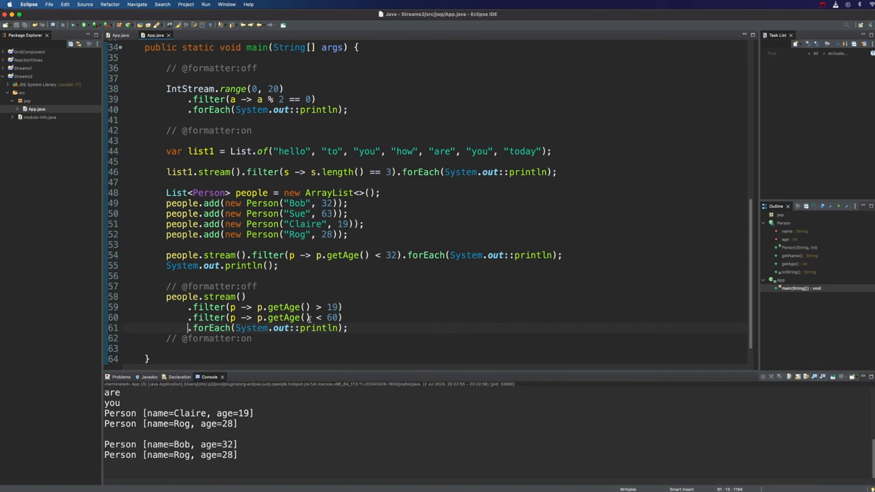
pyautogui.click(308, 317)
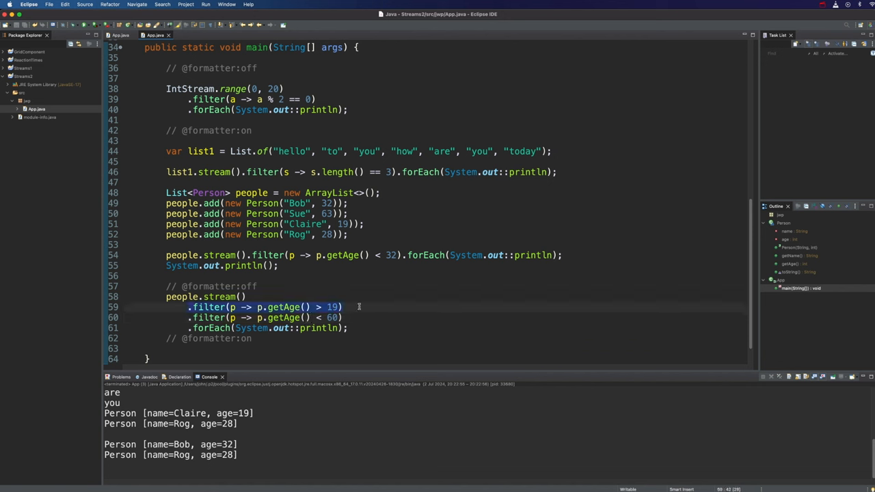
pyautogui.moveTo(262, 320)
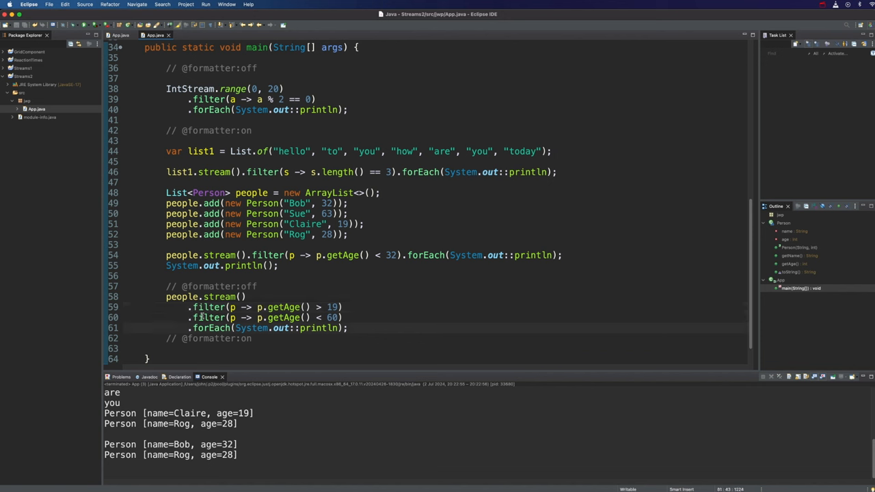
pyautogui.tripleClick(266, 307)
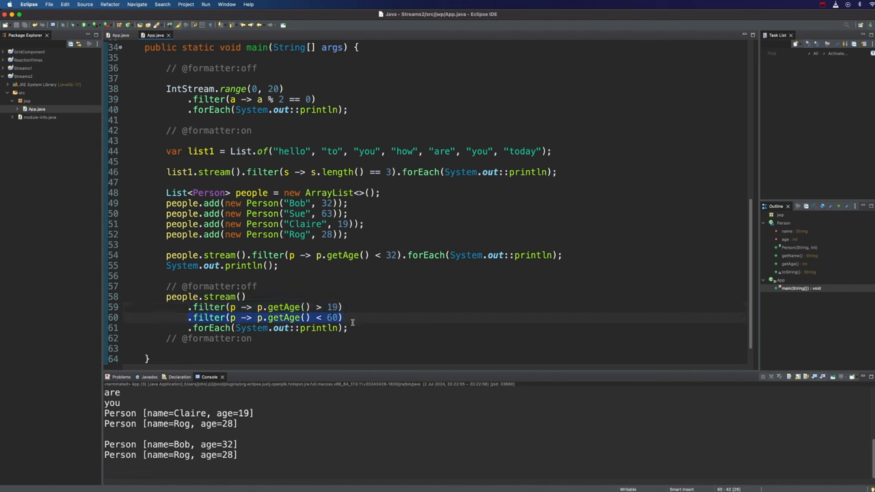
pyautogui.moveTo(356, 320)
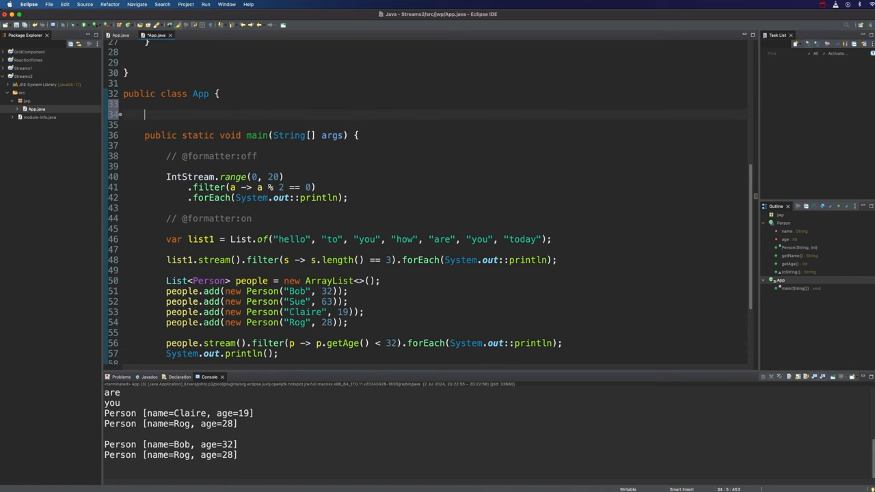
# Declare a public static boolean filterPeople(Person p) method in App
pyautogui.write('public')
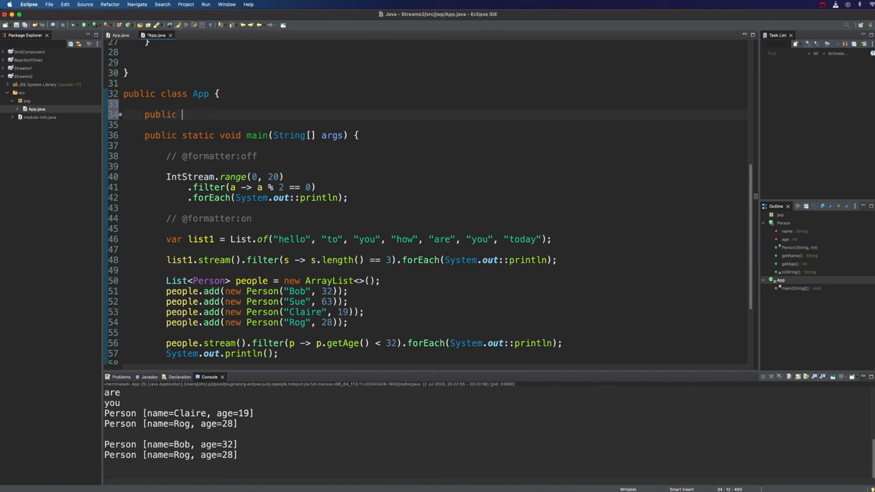
pyautogui.write('static boo')
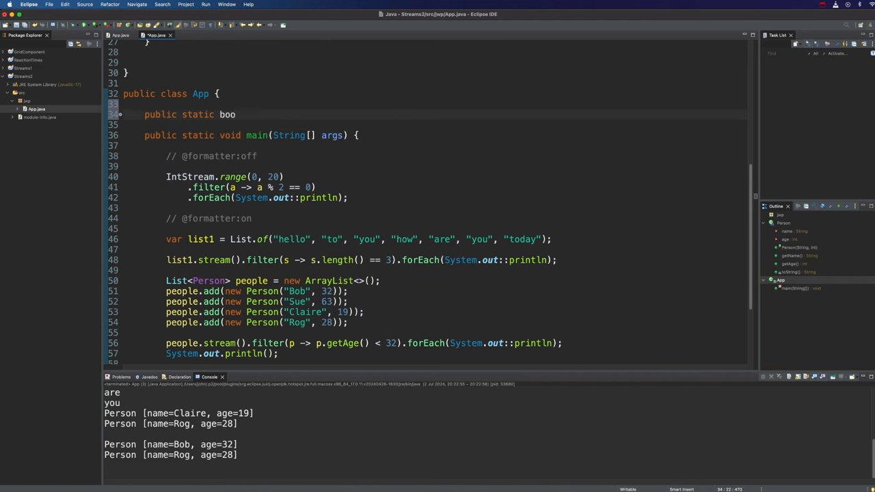
pyautogui.write('lean filter')
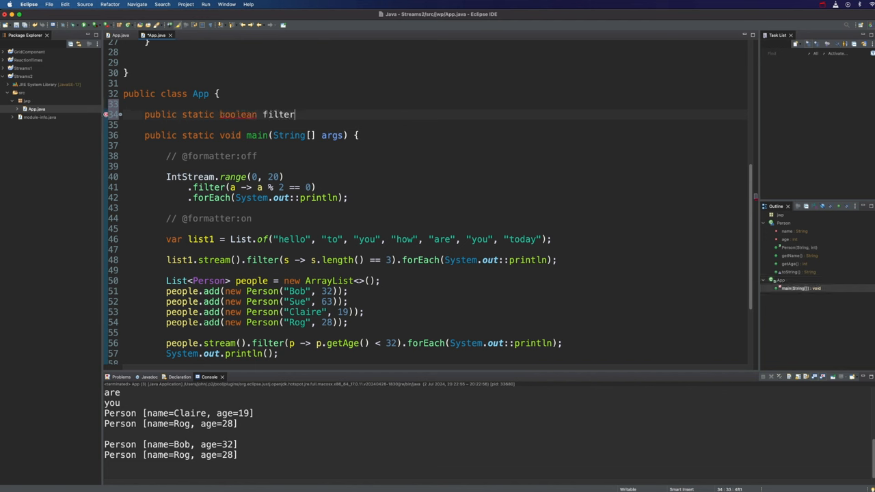
pyautogui.write('People()')
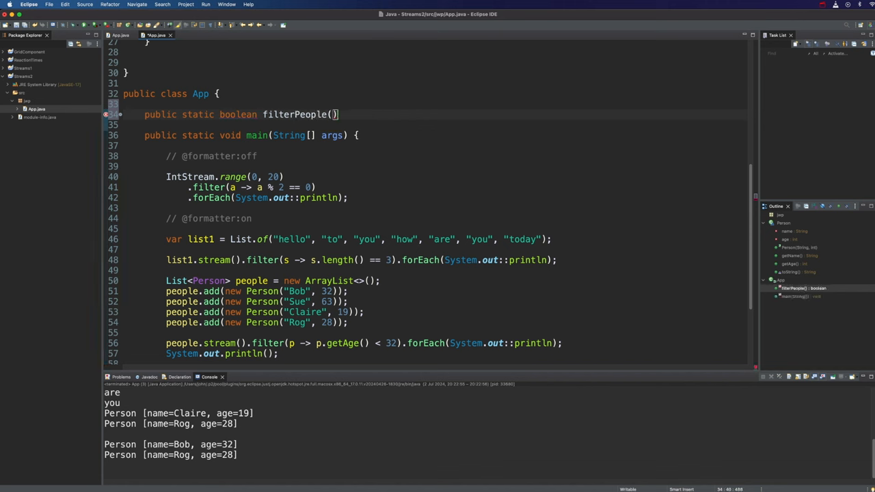
pyautogui.write('Person p')
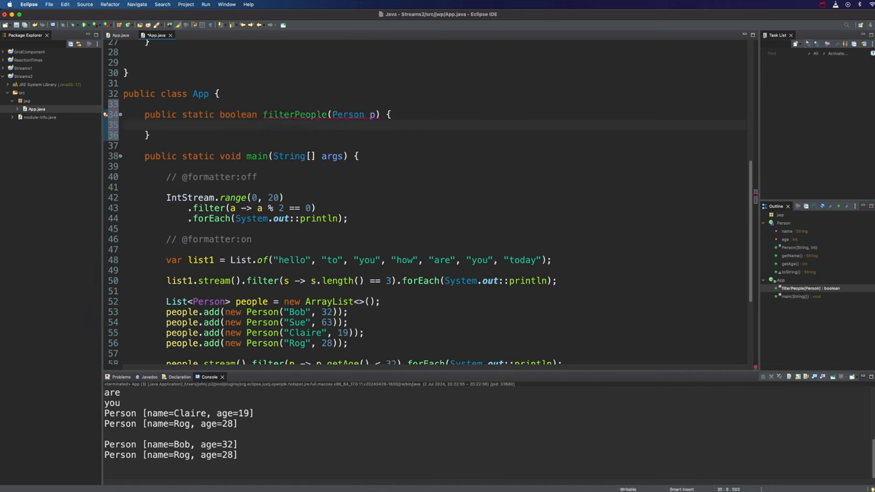
# Make filterPeople return p.getName().length() < 5 && p.getAge() > 30
pyautogui.write('return p.')
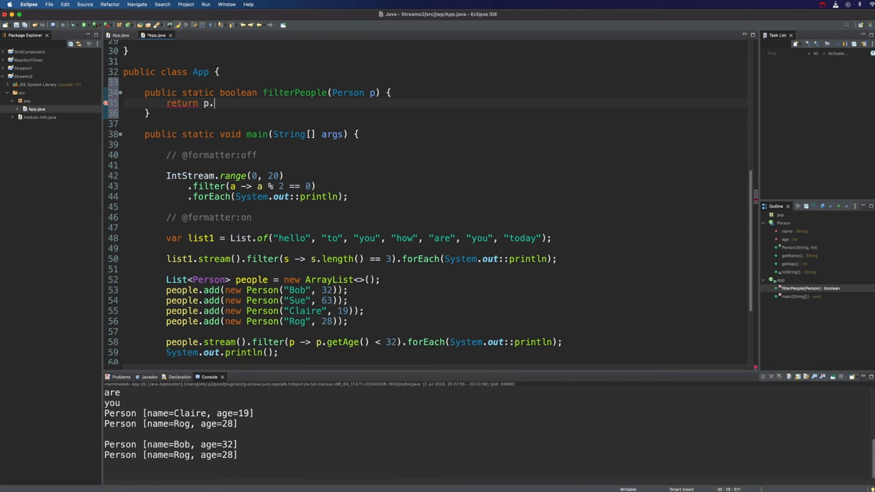
pyautogui.write('getName().length() < 5')
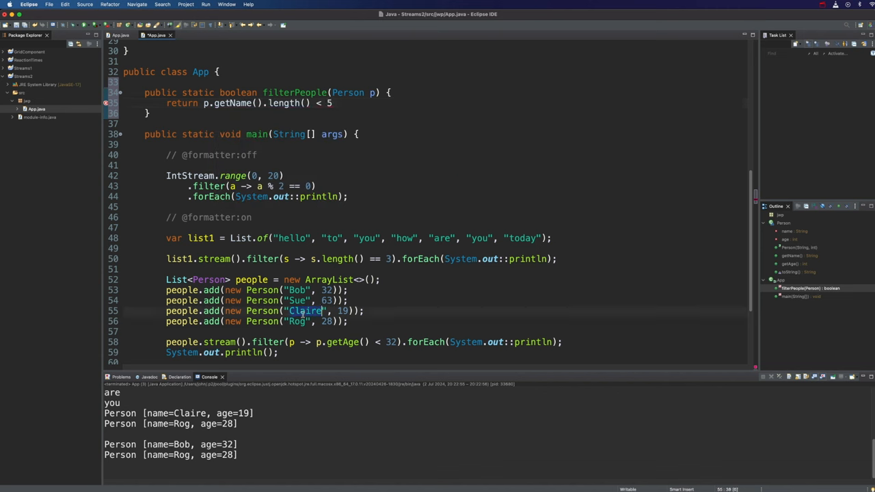
pyautogui.write('&&')
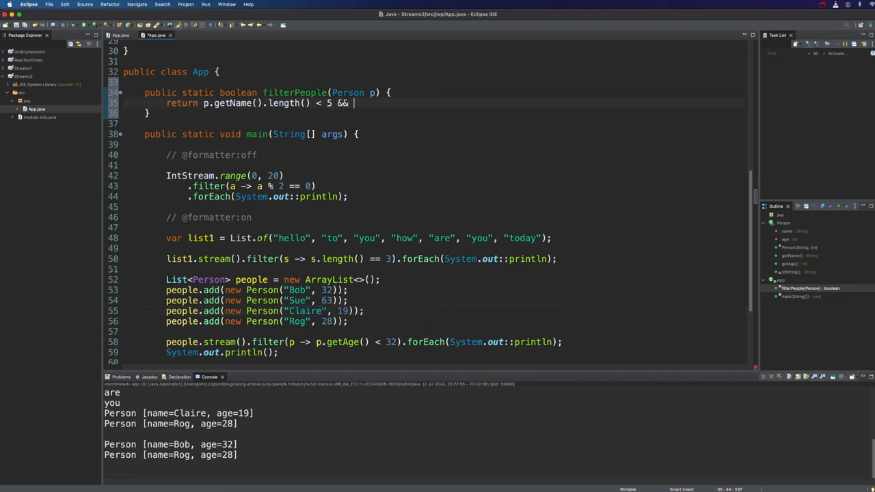
pyautogui.write('p.getAge()')
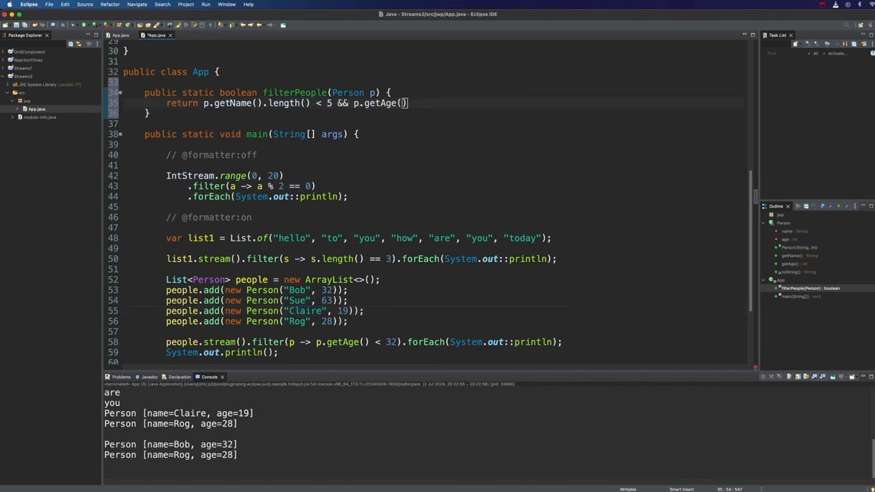
pyautogui.write('>')
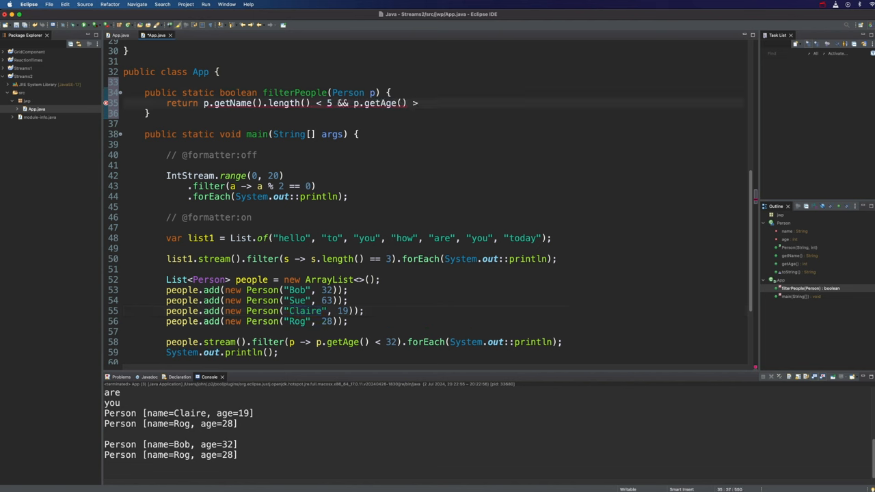
pyautogui.write('30)')
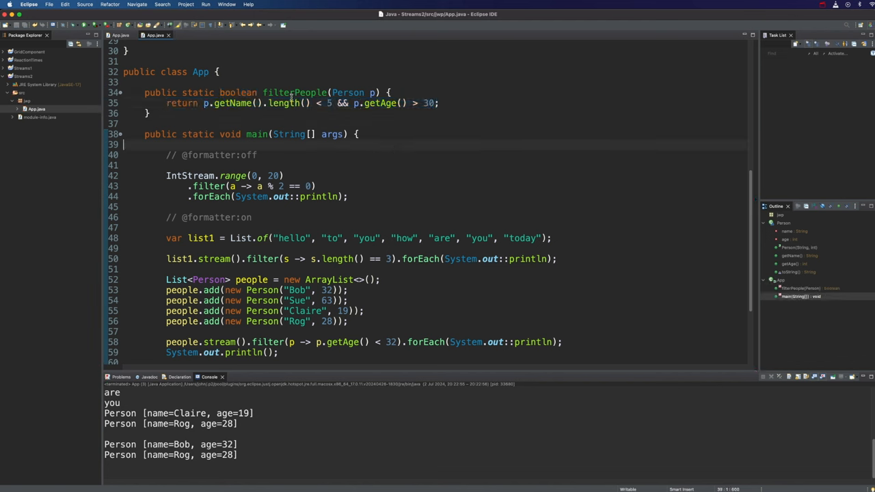
# Copy the age-filter stream after a blank println and replace its filters with App::filterPeople
pyautogui.scroll(-3)
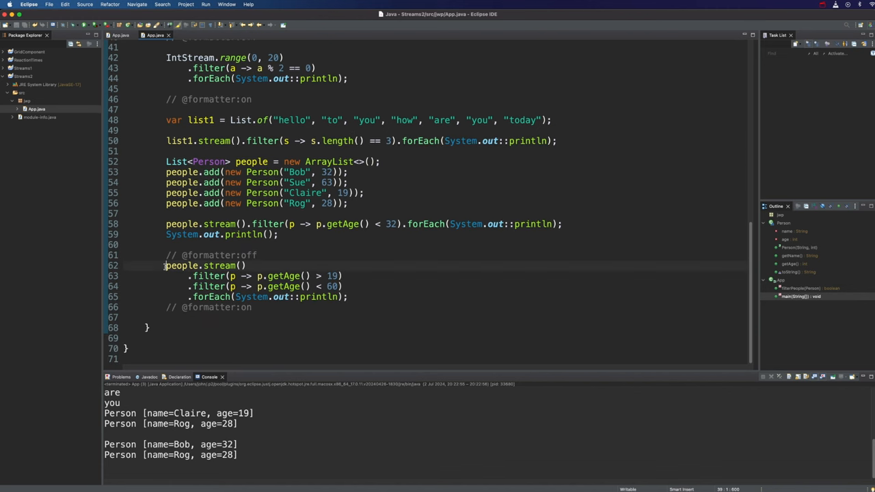
pyautogui.moveTo(166, 265); pyautogui.dragTo(347, 297)
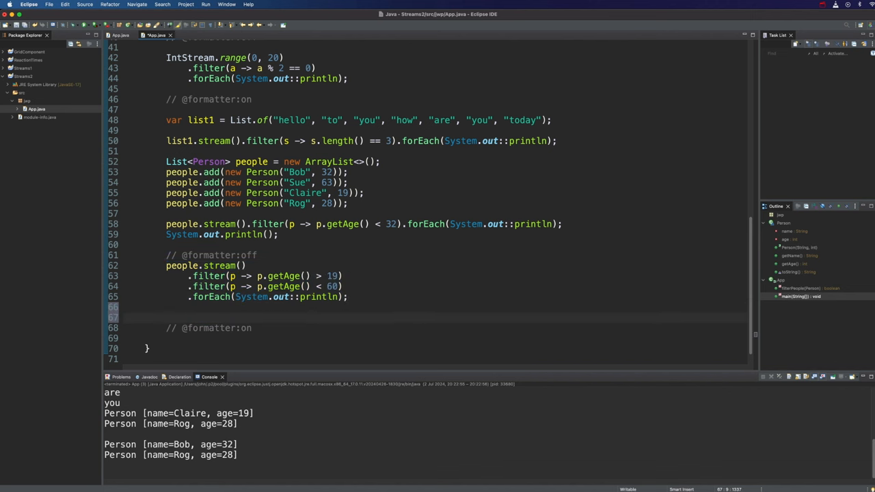
pyautogui.write('sysout.')
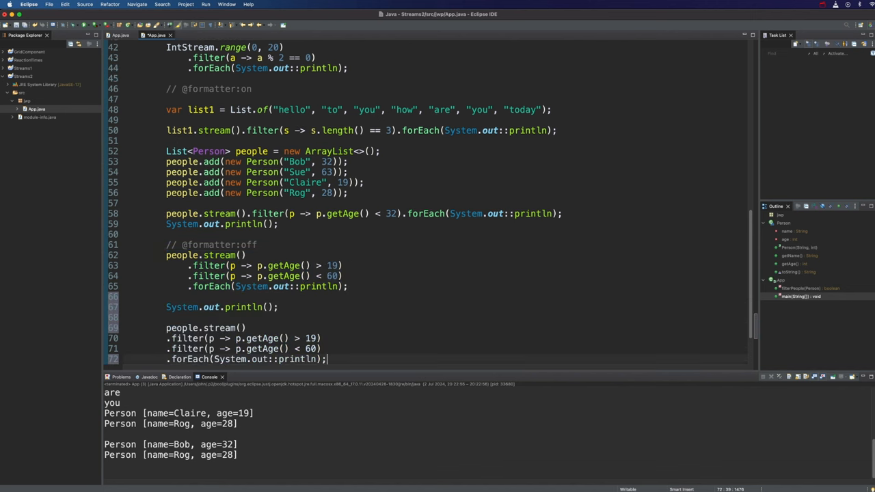
pyautogui.scroll(-3)
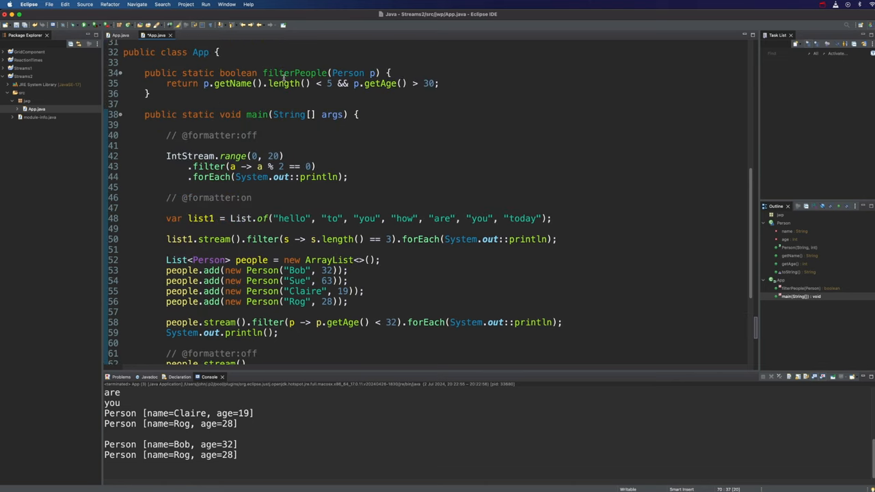
pyautogui.scroll(-3)
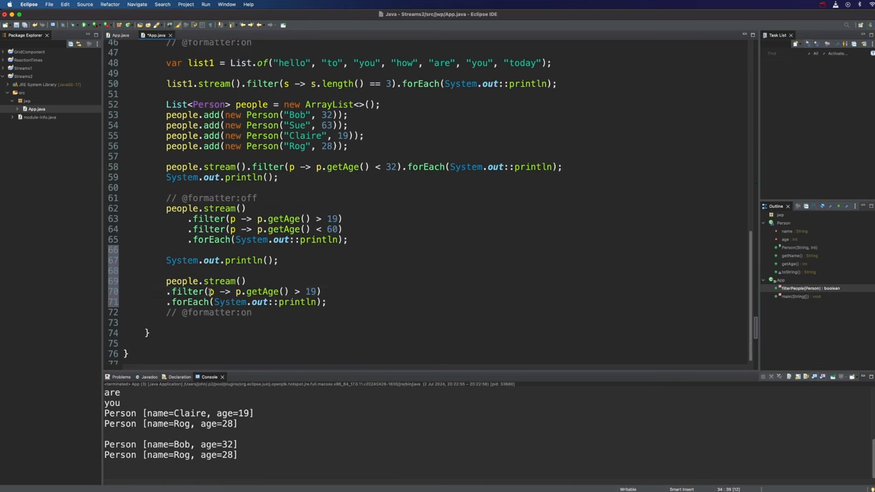
pyautogui.tripleClick(239, 292)
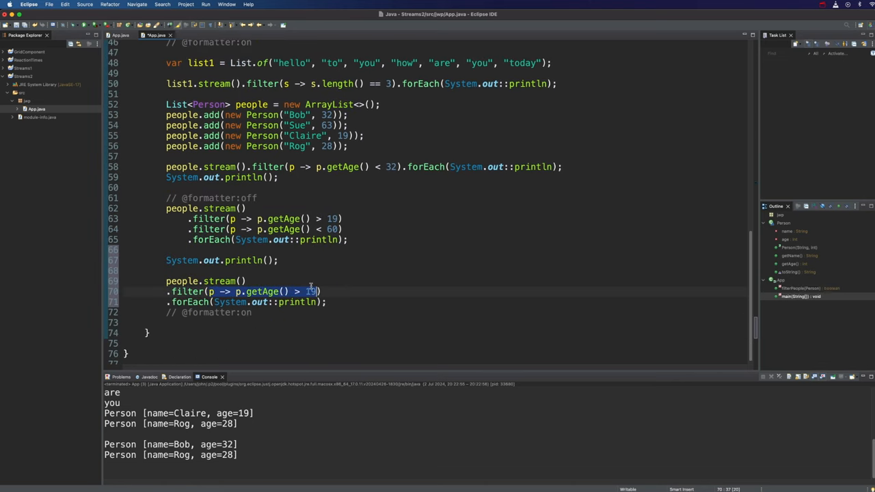
pyautogui.write('App::filt)')
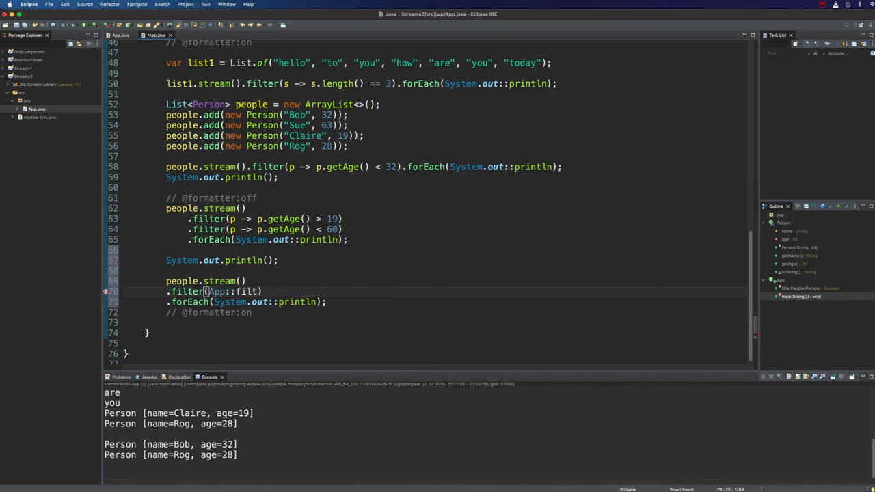
pyautogui.write('erPeople')
pyautogui.click(425, 301)
pyautogui.write('.collect(')
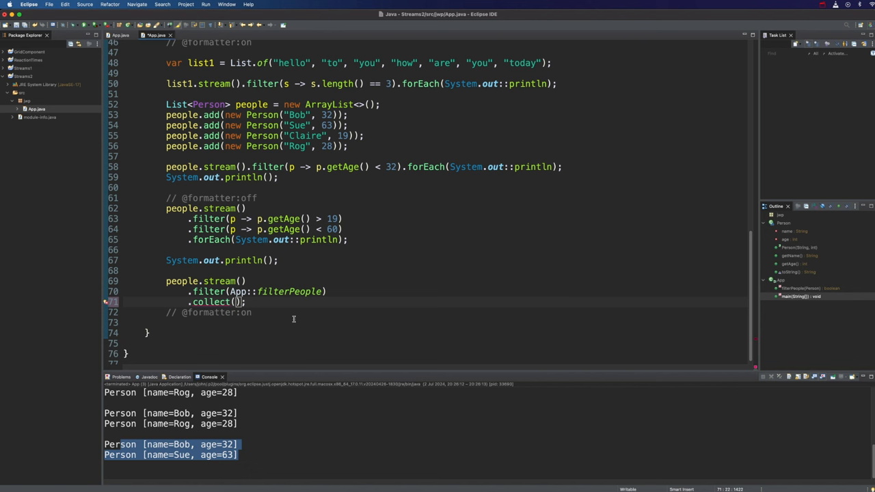
# Collect the filterPeople stream with Collectors.toList() into people2 and print people2
pyautogui.write('Collectors.toList(')
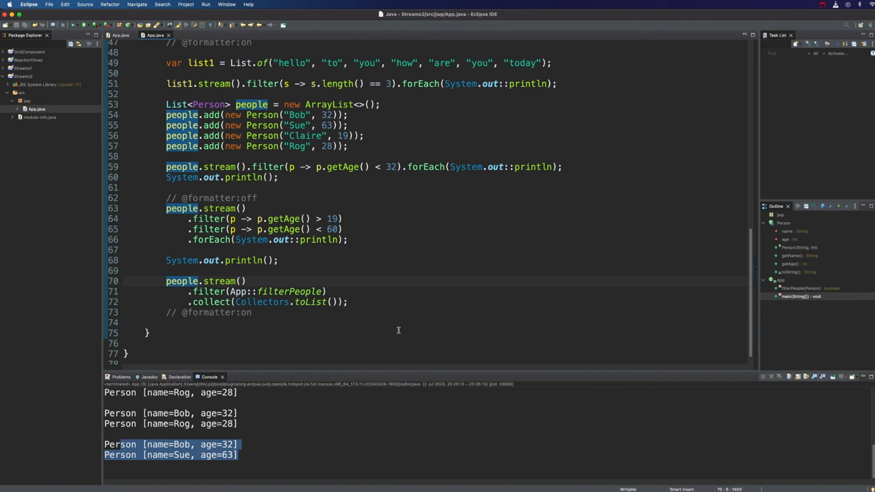
pyautogui.write('var people2 =')
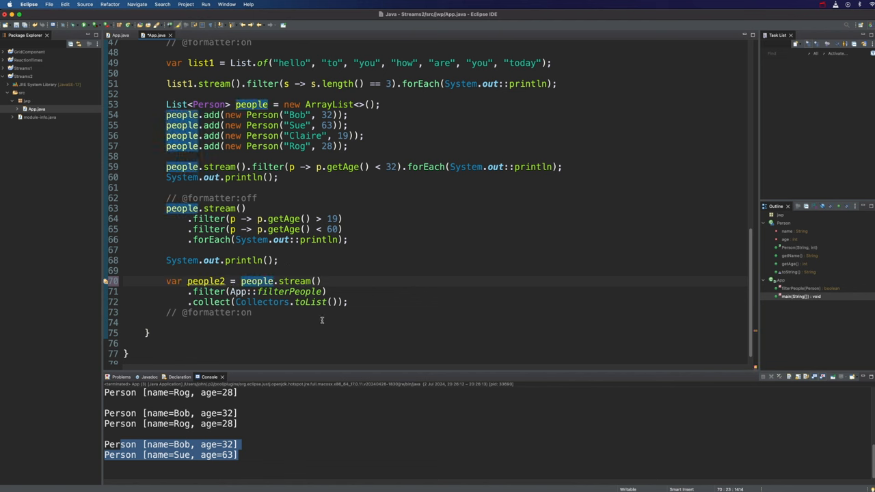
pyautogui.write('sz')
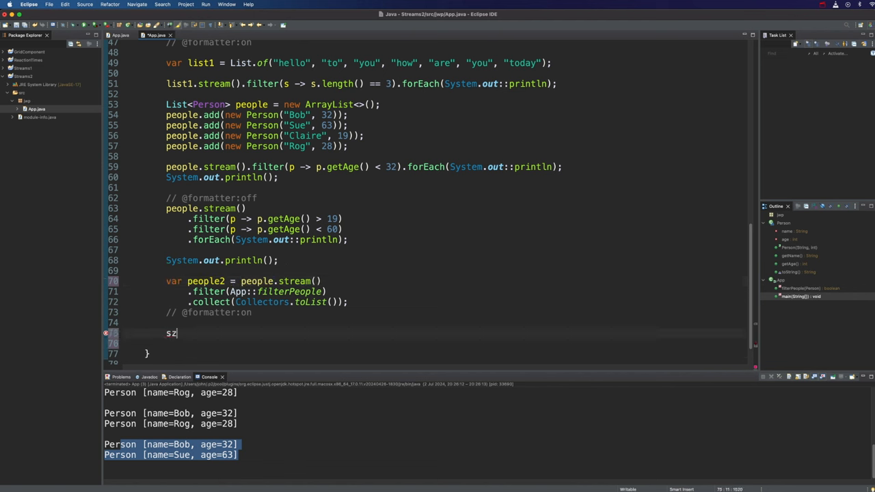
pyautogui.write('ysout')
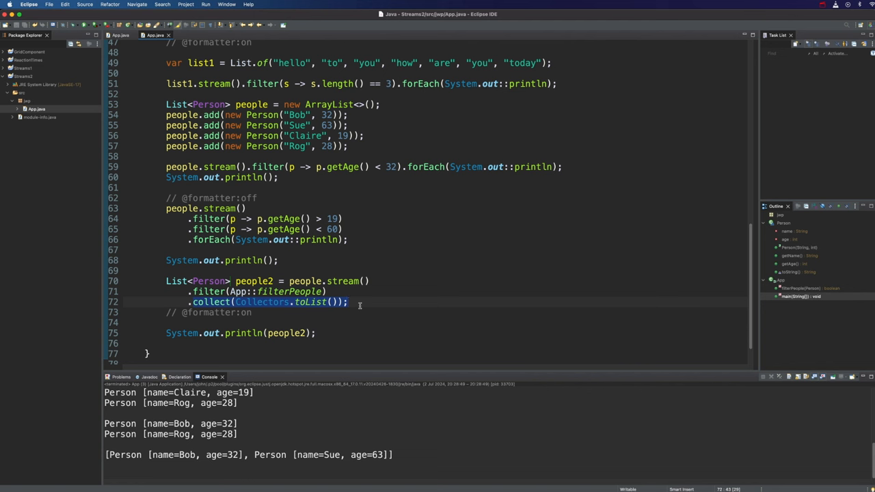
pyautogui.moveTo(265, 338)
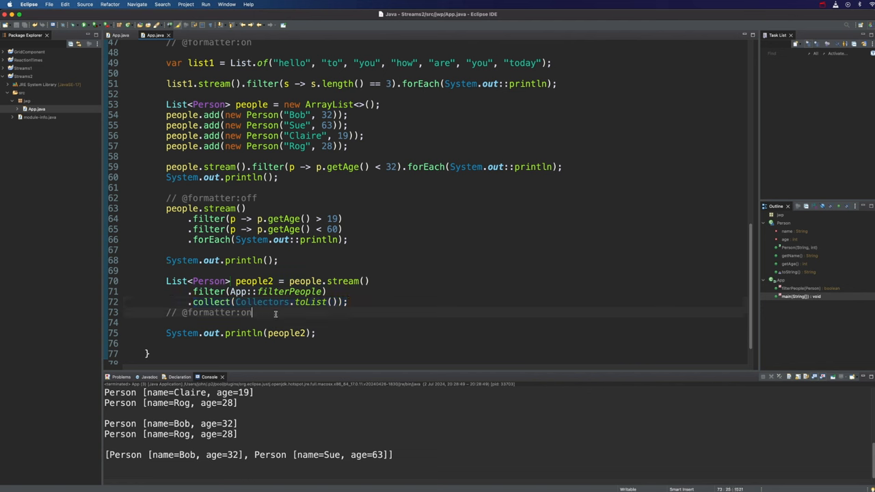
pyautogui.write('people2')
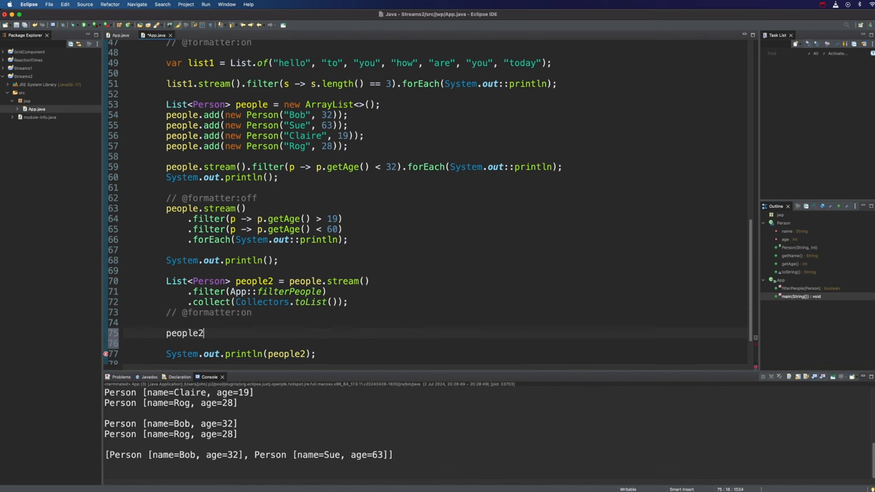
# Add people2.add(new Person("Gary", 26)) before the println
pyautogui.write('.add(null')
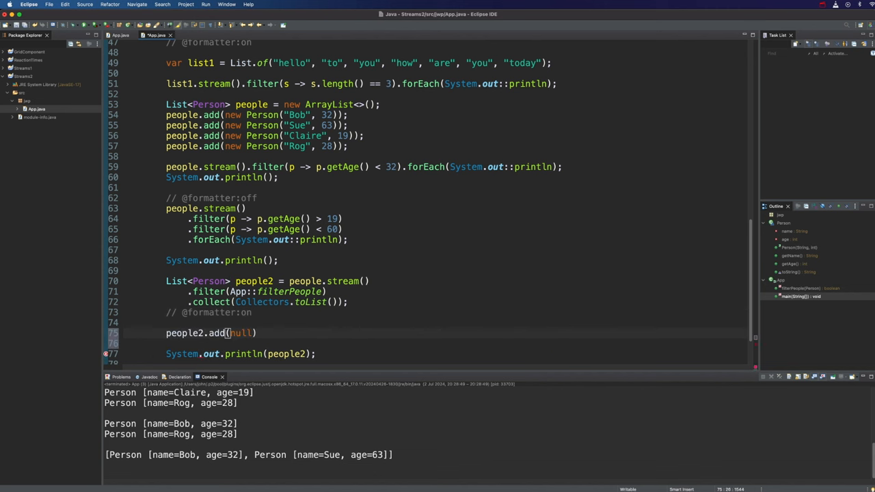
pyautogui.write('new')
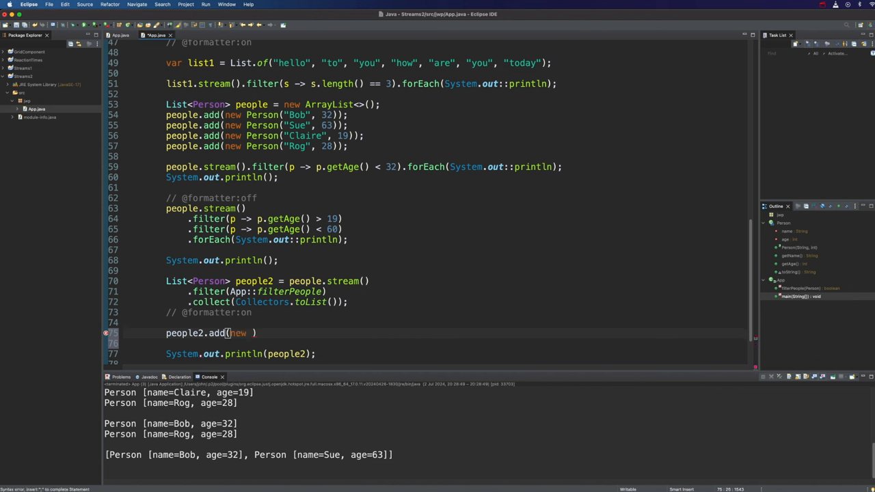
pyautogui.write('Person("")')
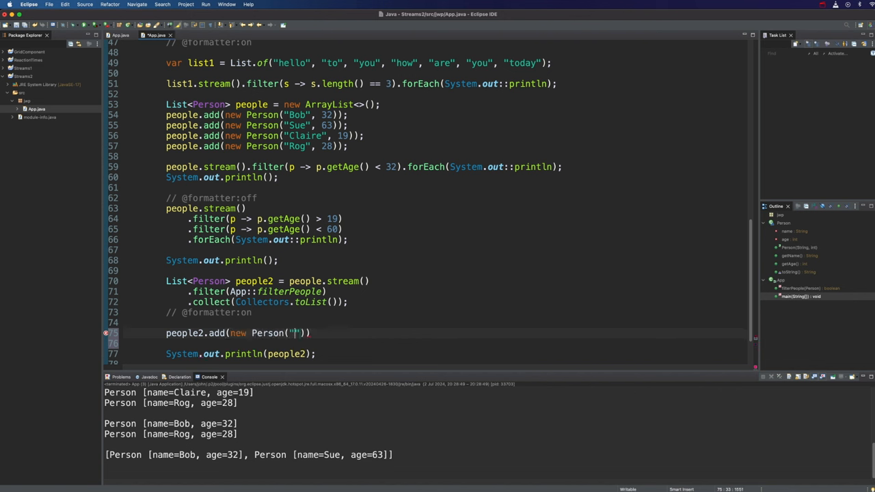
pyautogui.write('Gary')
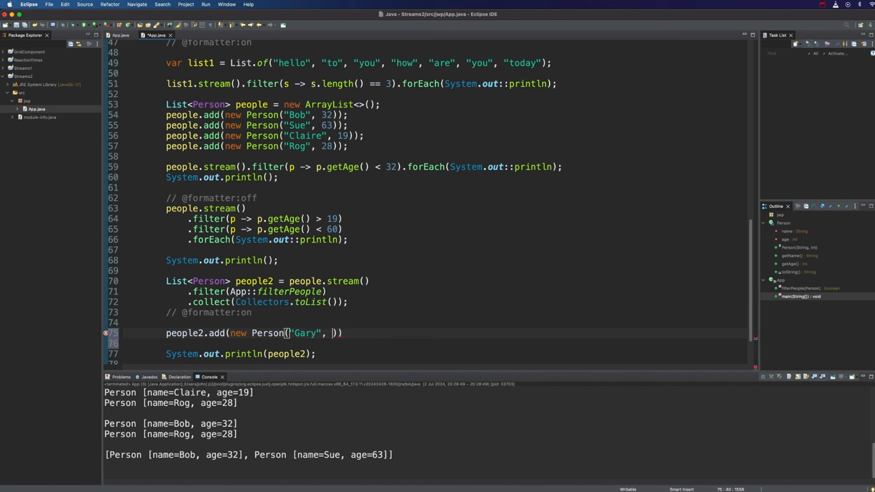
pyautogui.write('26')
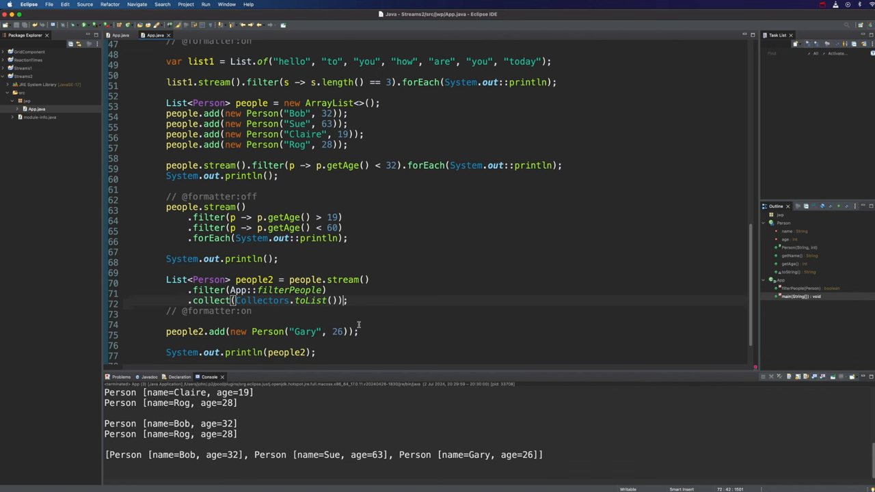
pyautogui.scroll(3)
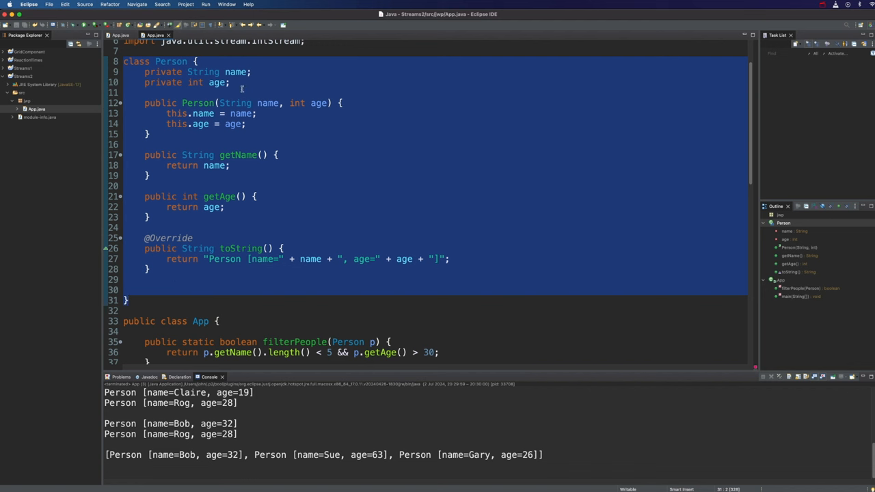
pyautogui.moveTo(329, 202)
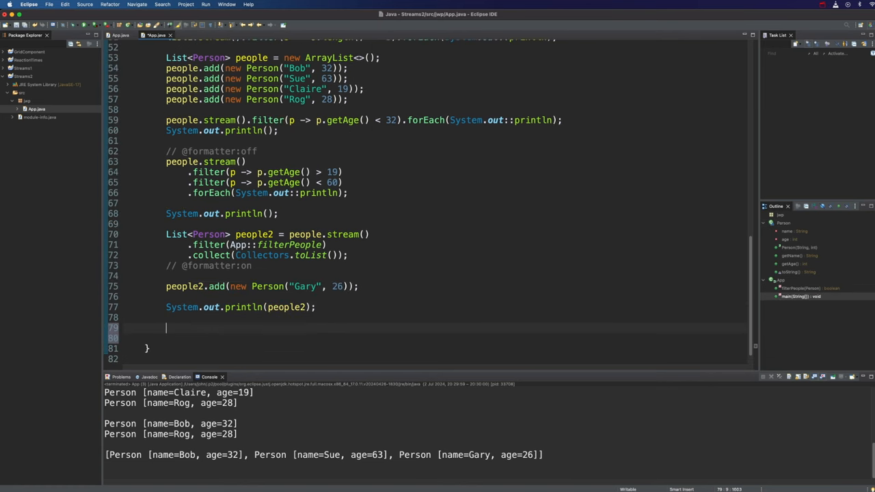
# Add a blank println and declare Map<String, Integer> map1 = Map.of()
pyautogui.write('syso')
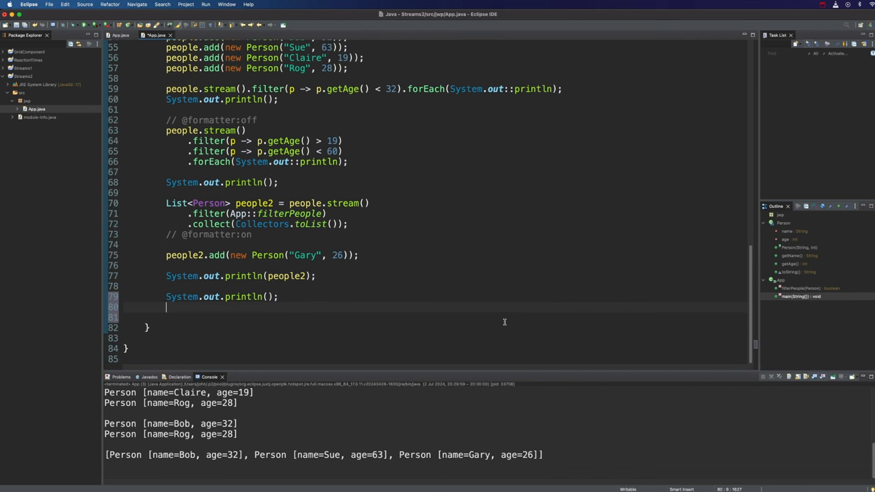
pyautogui.write('Map<>')
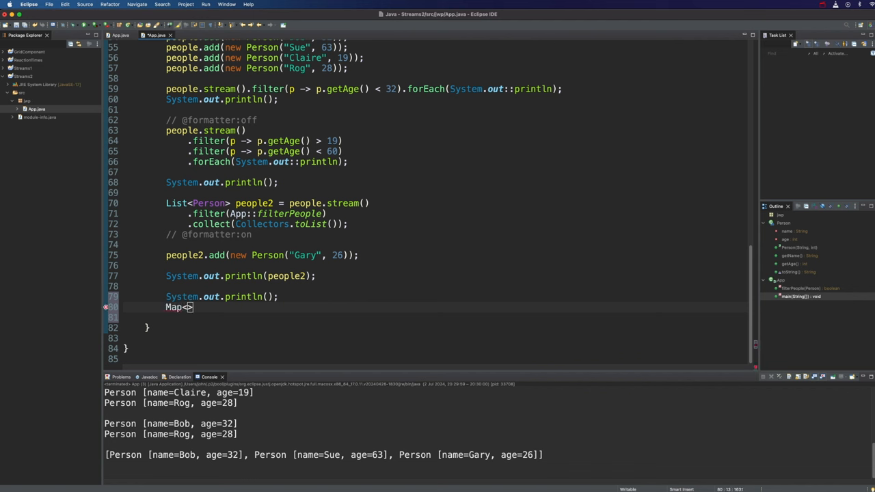
pyautogui.write('String, Inte')
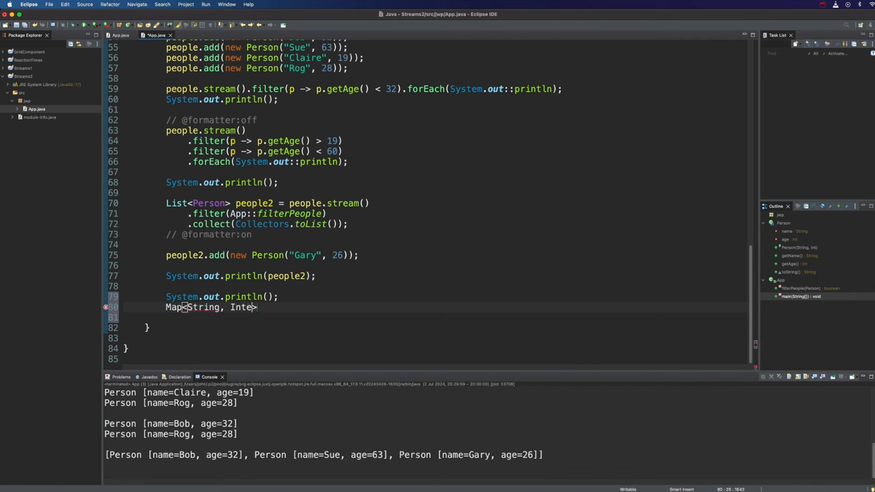
pyautogui.write('ger>')
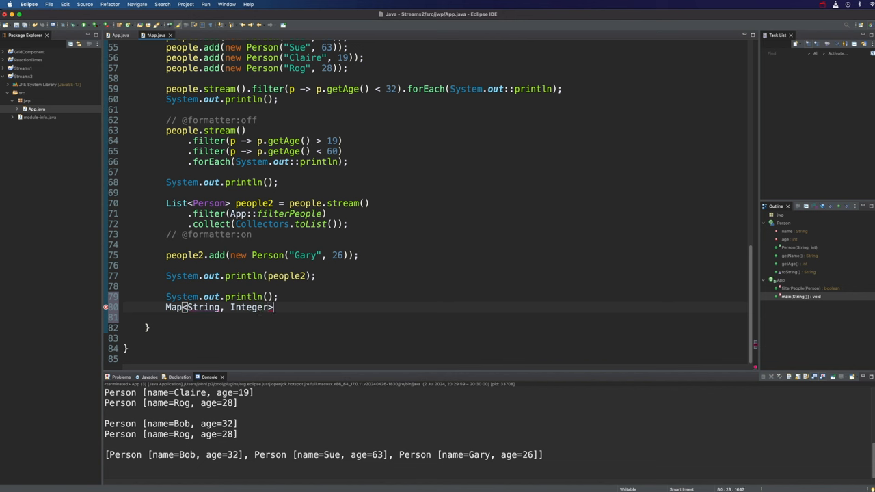
pyautogui.write('map1')
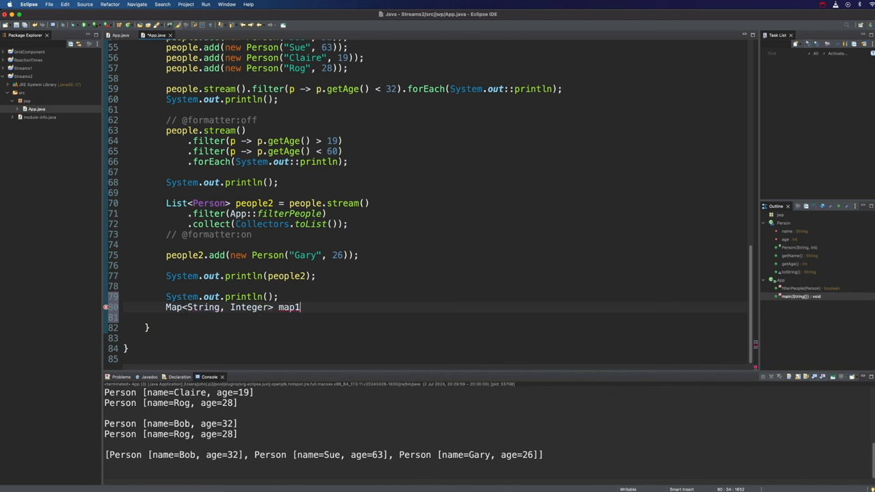
pyautogui.write('= Map')
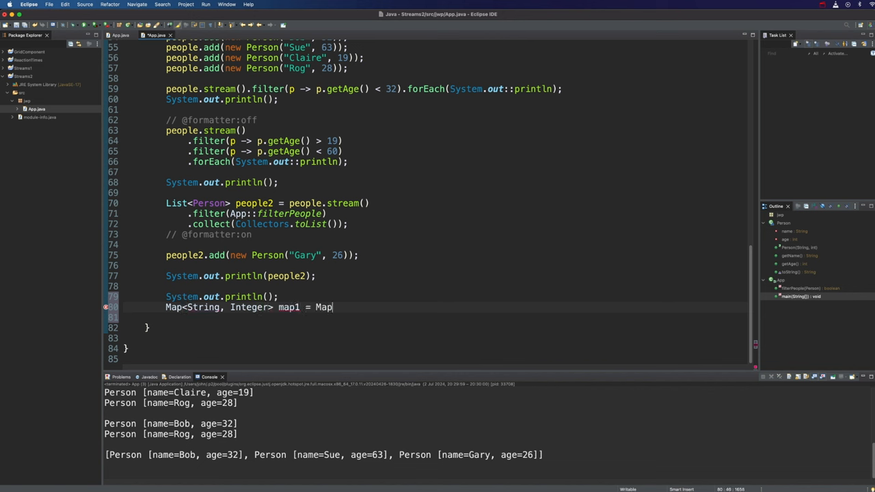
pyautogui.write('.of();')
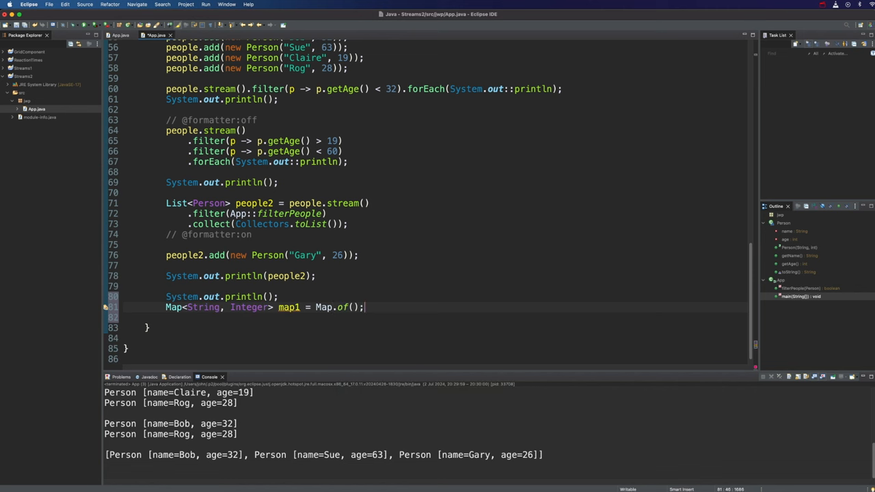
# Fill Map.of with the entries Simon 25, Gary 30 and Raj 24
pyautogui.write('(')
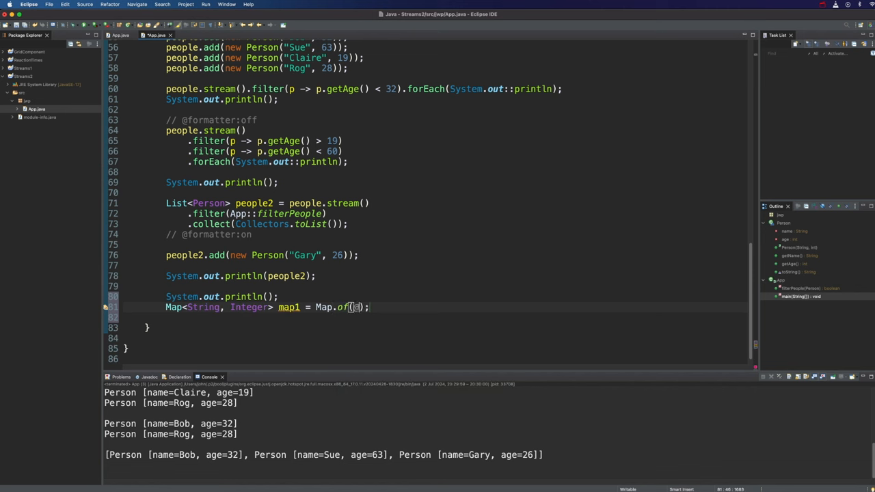
pyautogui.write('""')
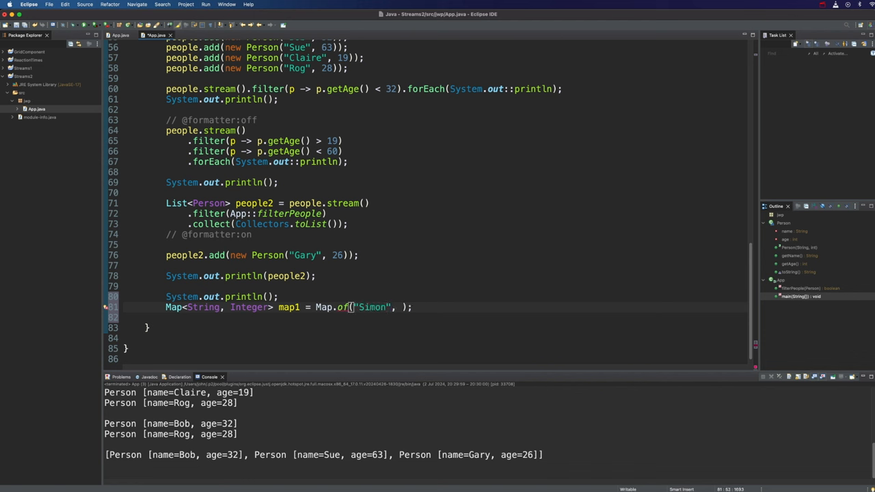
pyautogui.write('25')
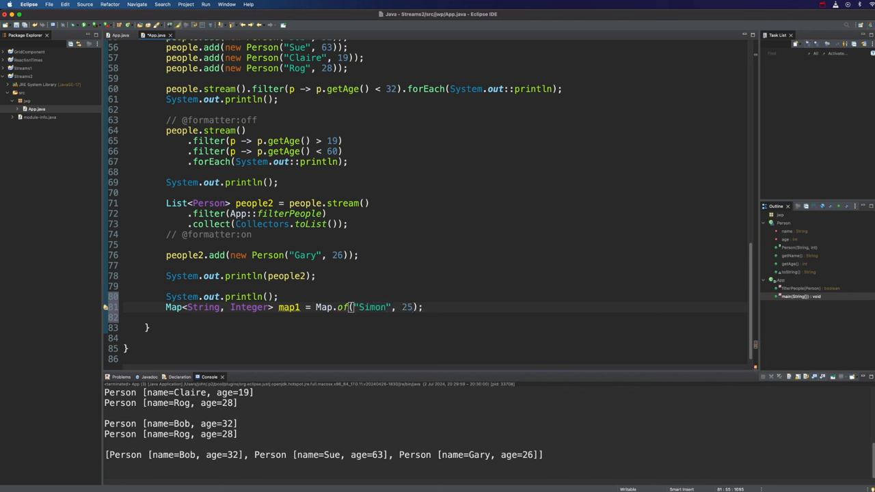
pyautogui.write(',')
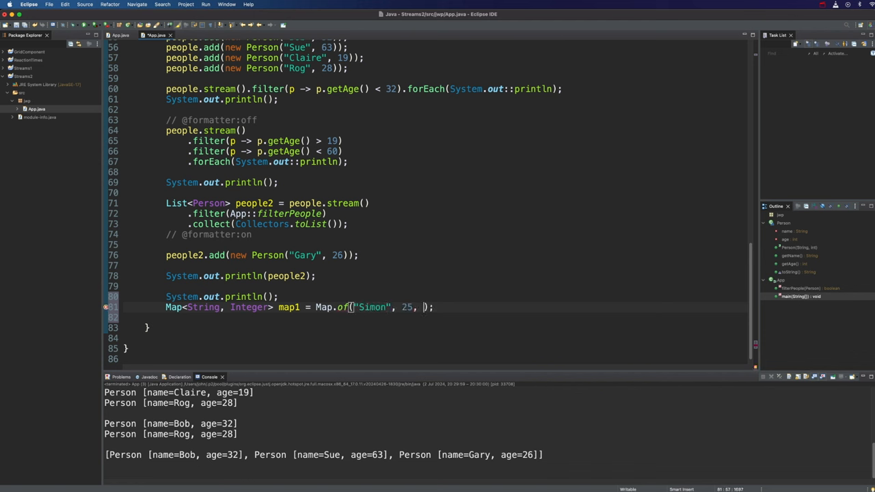
pyautogui.write('""')
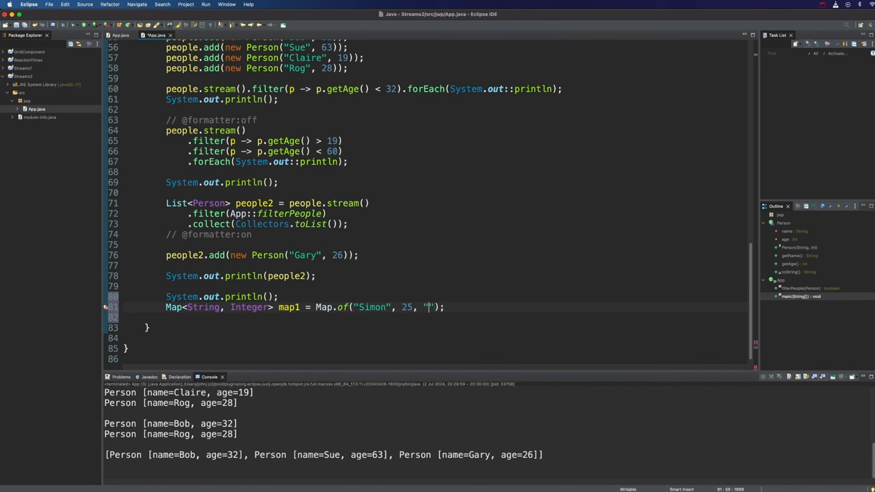
pyautogui.write('Gary')
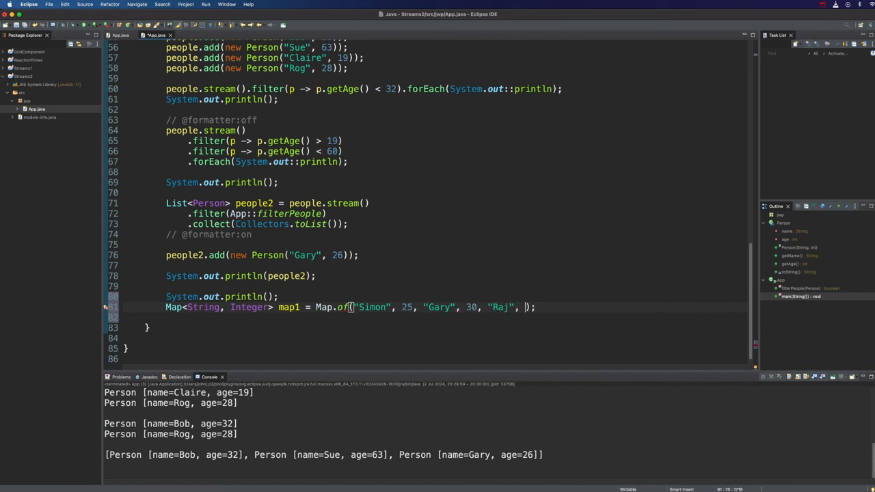
pyautogui.write('2')
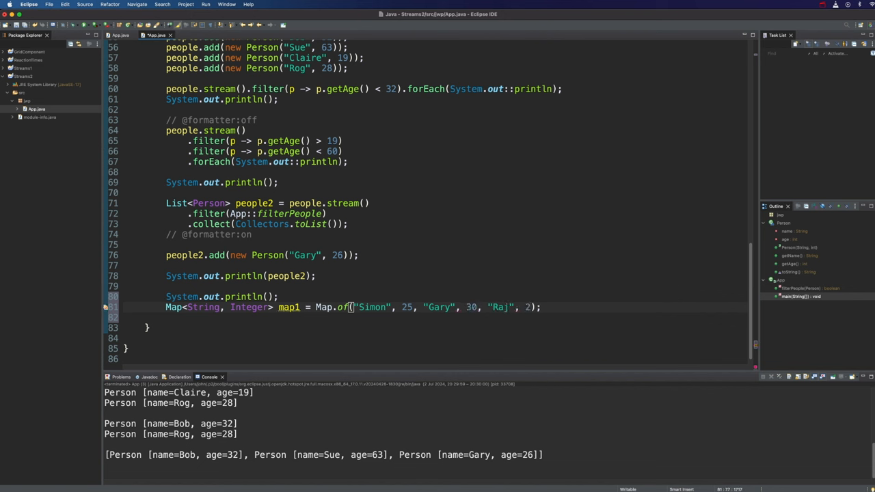
pyautogui.write('24')
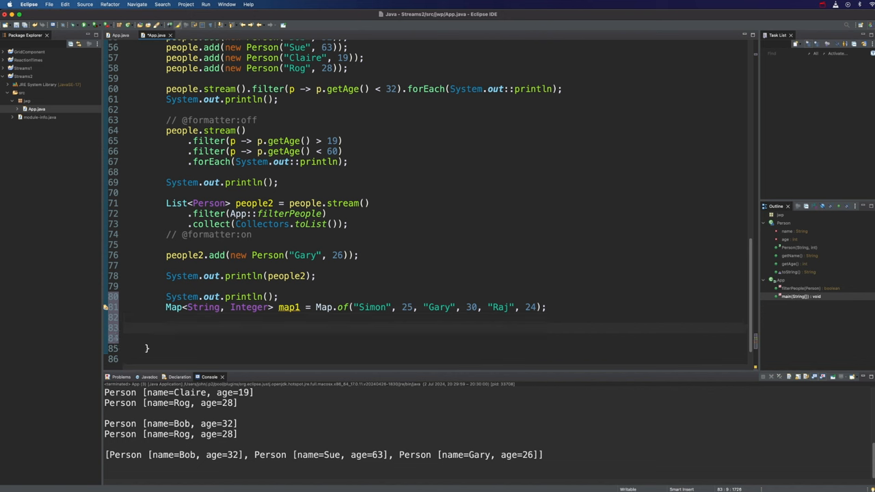
# Chain map1.entrySet().stream().forEach() using autocomplete
pyautogui.write('map1.entrySet().stream')
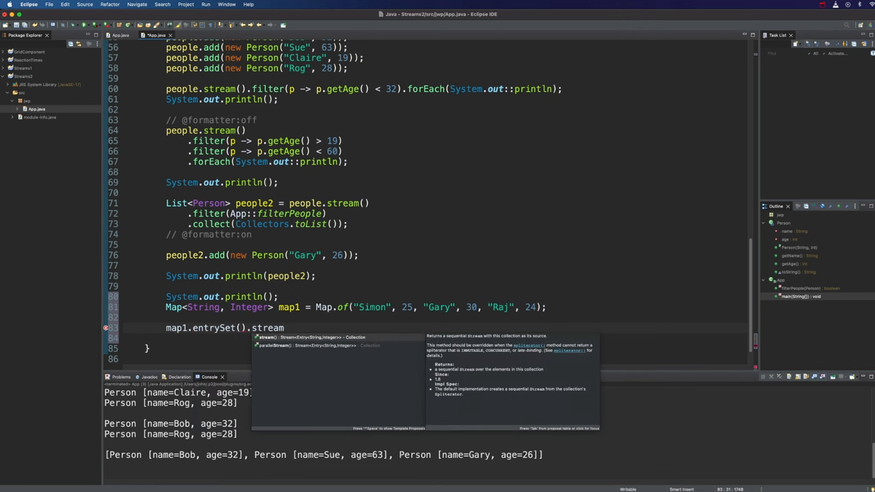
pyautogui.write('()')
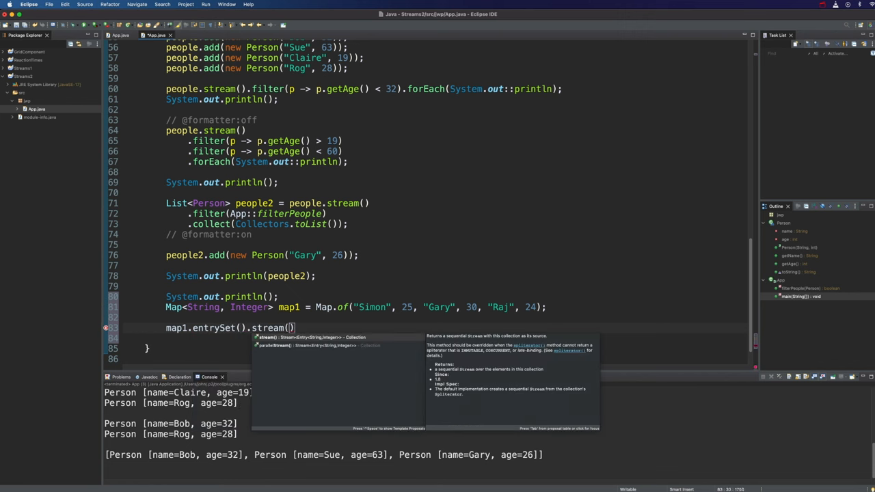
pyautogui.write('.forea')
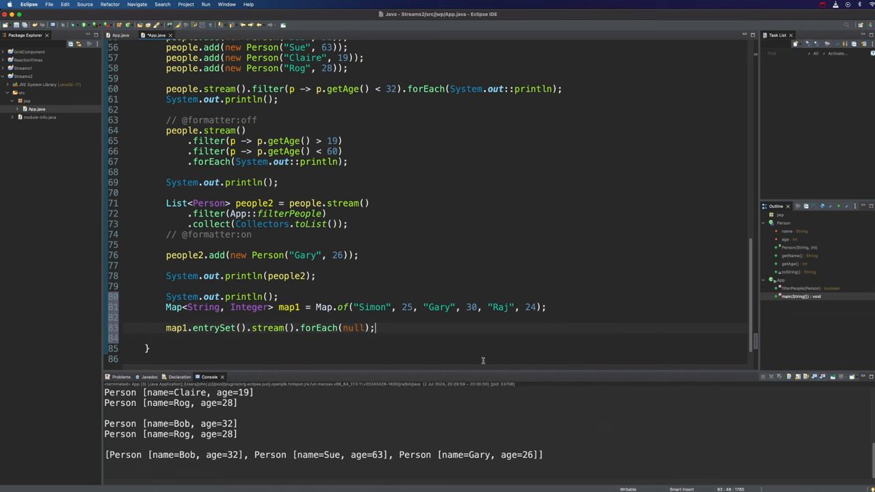
pyautogui.doubleClick(352, 327)
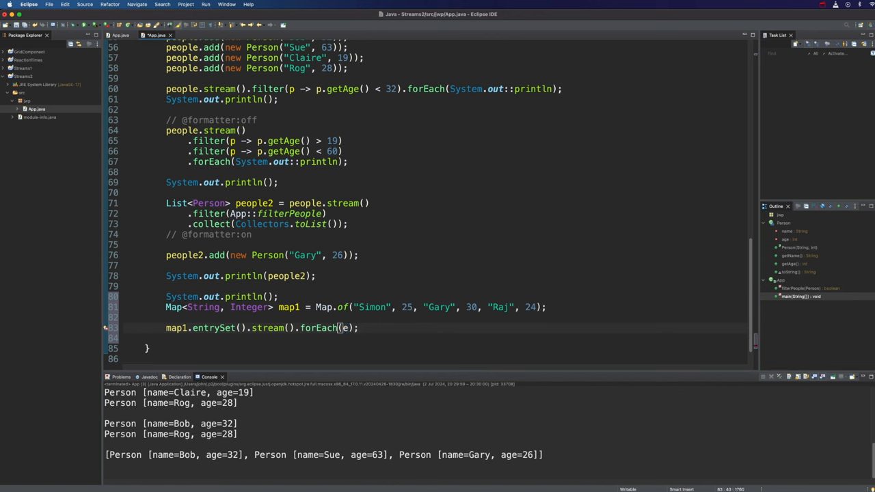
# Pass forEach a lambda printing e.getKey() + ", " + e.getValue()
pyautogui.write('e ->')
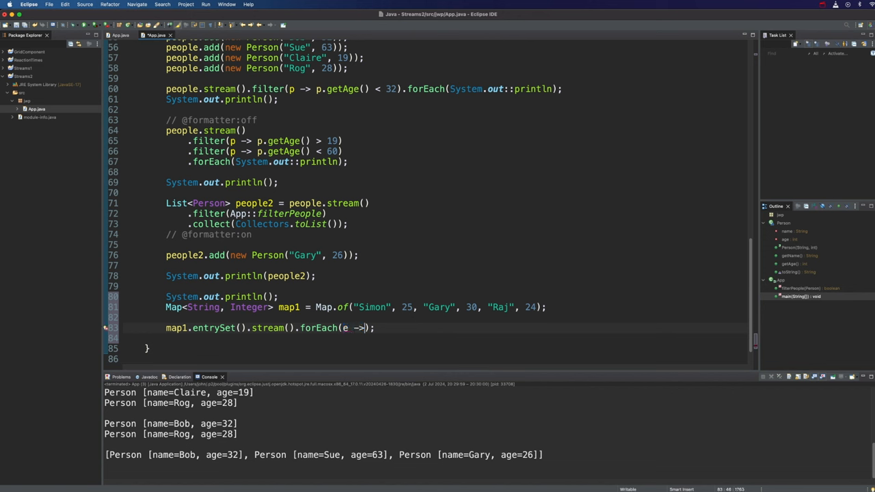
pyautogui.write('s')
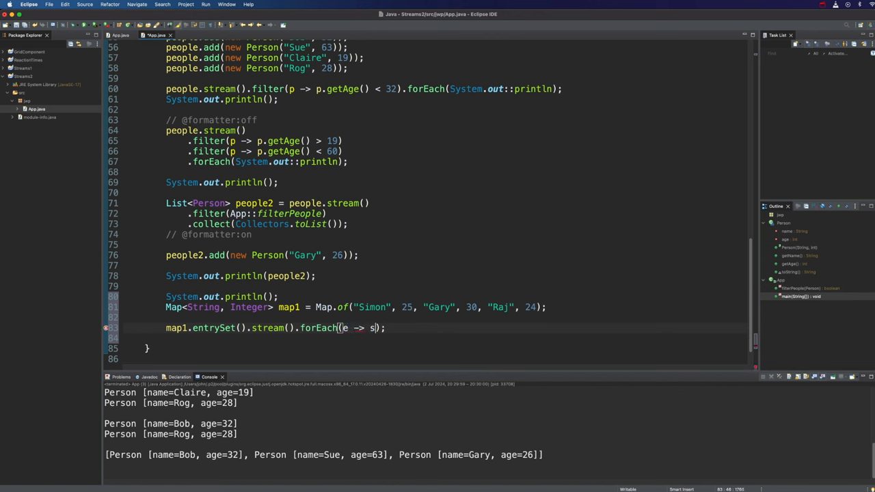
pyautogui.write('ysout')
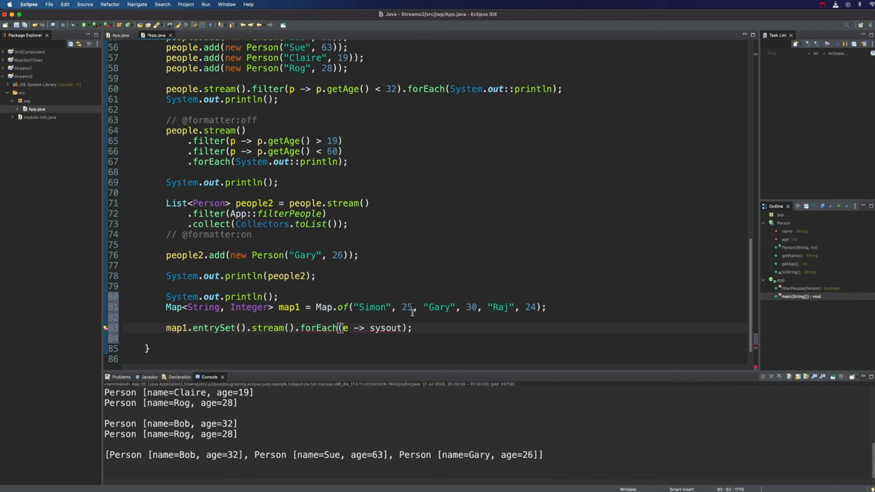
pyautogui.write('System.out.println(e.getKey() + ", " +')
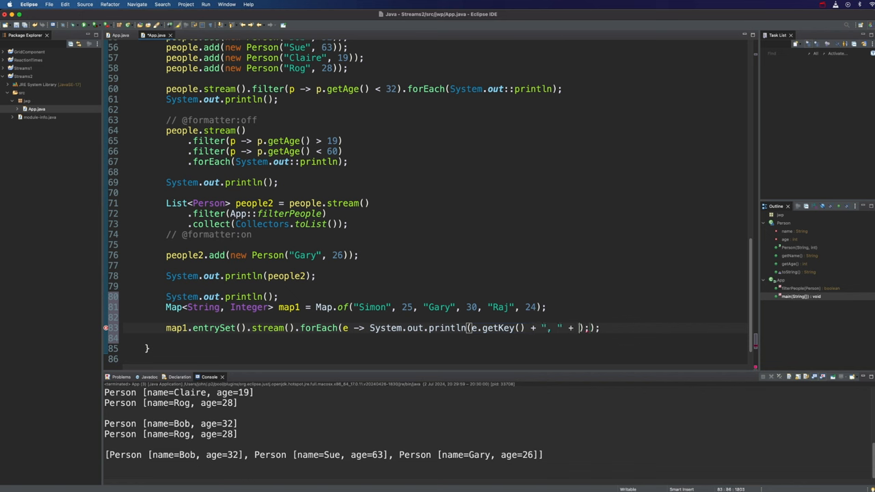
pyautogui.write('e.getValue()')
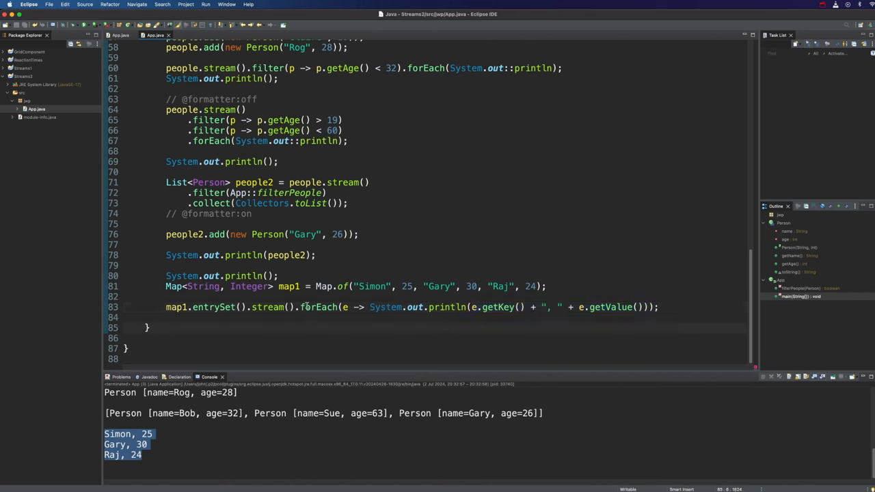
pyautogui.moveTo(318, 307)
pyautogui.write('map1.entrySet().stream().forEach(S);')
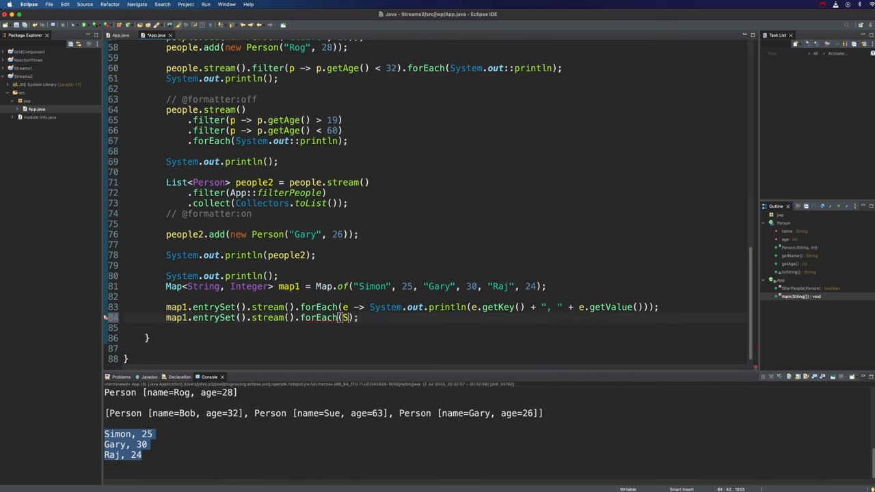
# Add map1.entrySet().stream().forEach(System.out::println), save and run
pyautogui.write('System.out::println')
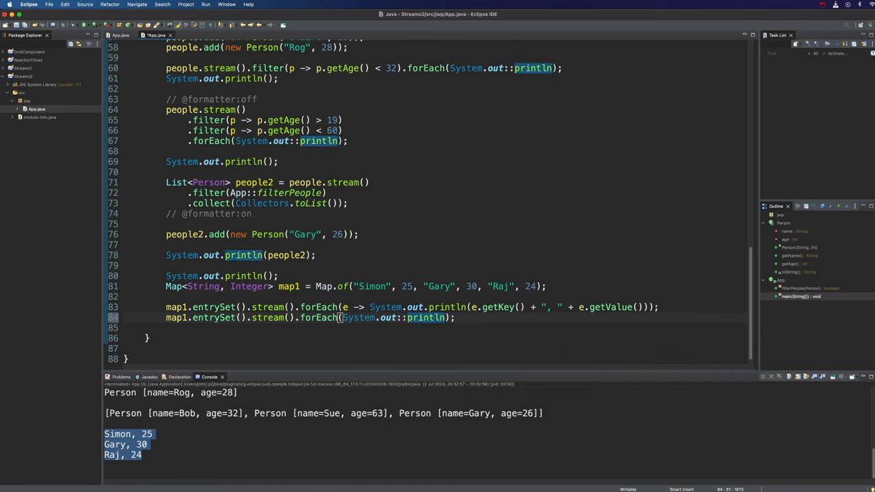
pyautogui.press('cmd+s')
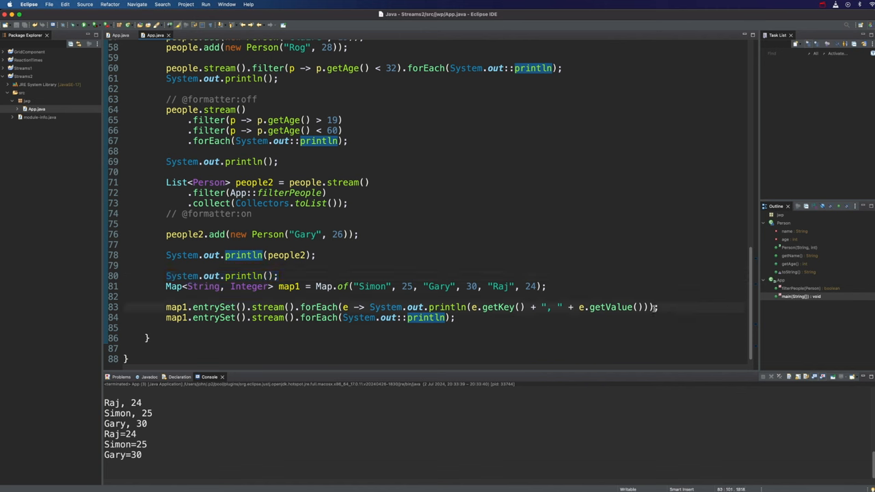
pyautogui.write('System.out.println();')
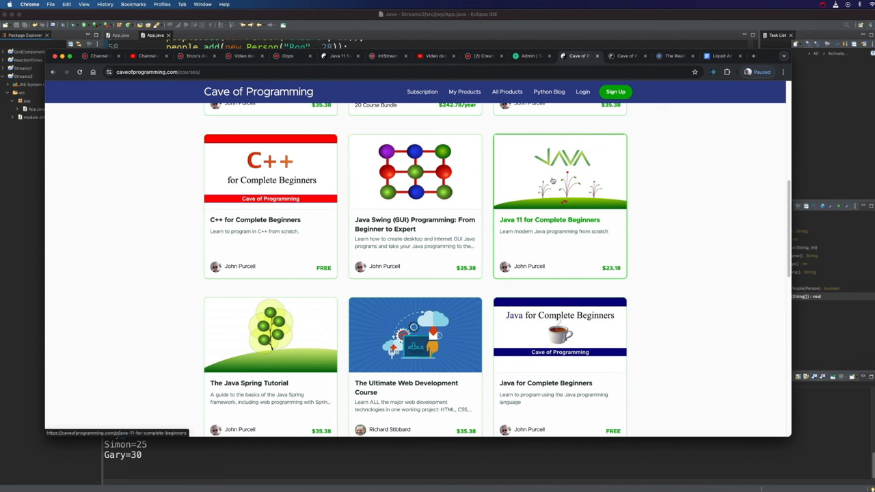
pyautogui.moveTo(553, 177)
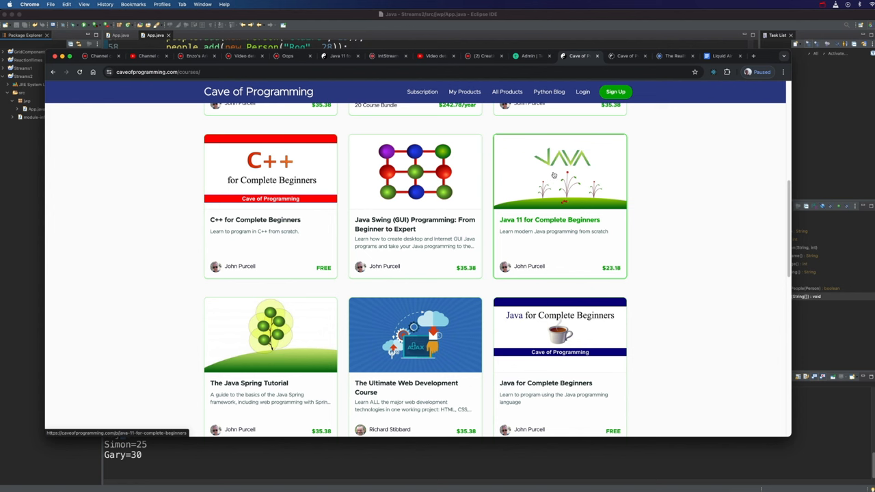
pyautogui.moveTo(513, 210)
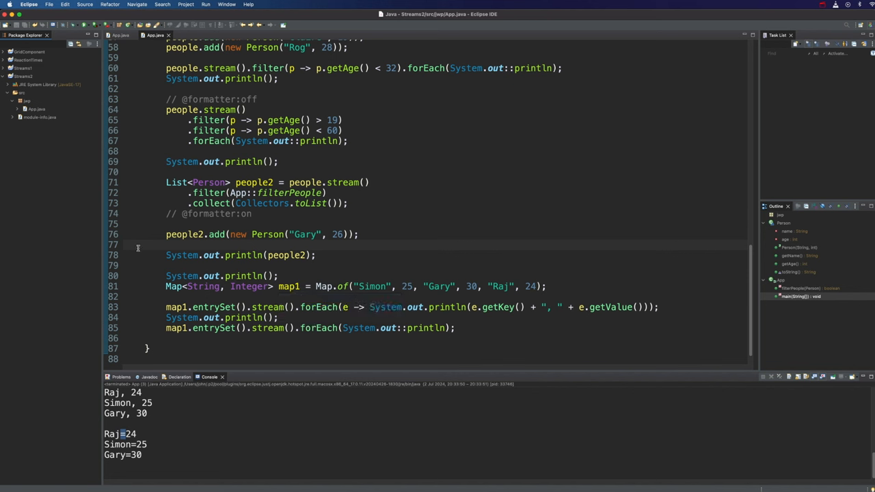
pyautogui.click(140, 245)
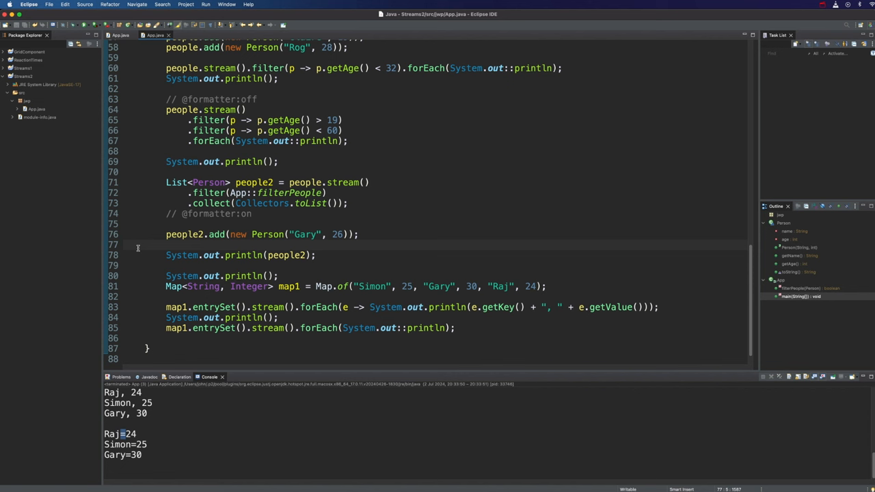
pyautogui.click(144, 245)
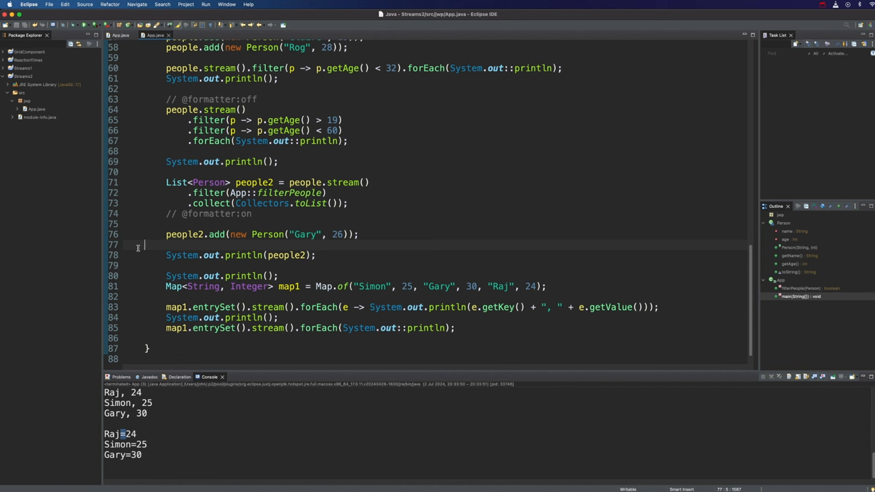